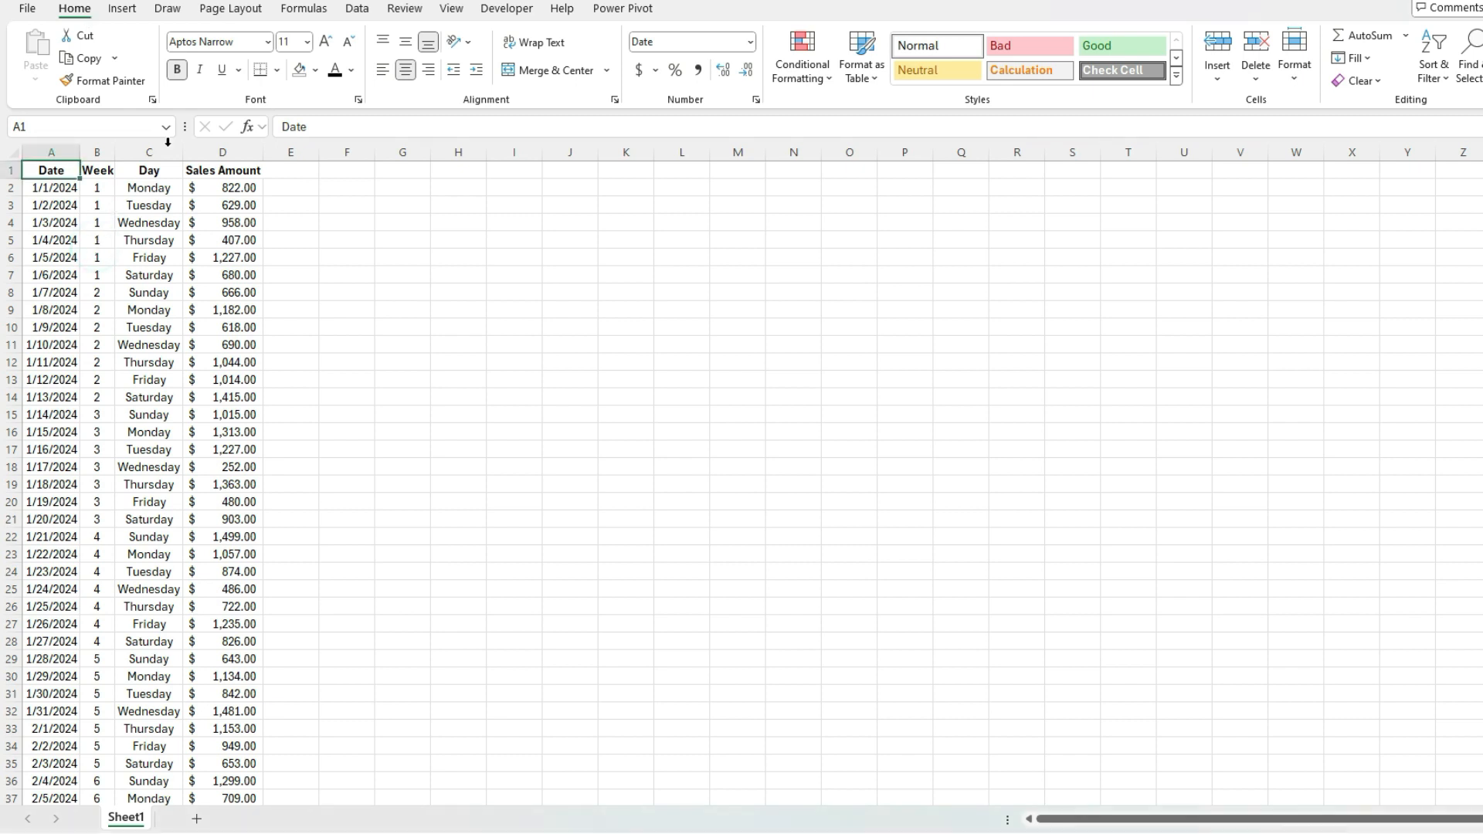
# - Start a new query from the Date, Week, Day, Sales Amount range via From Table/Range
pyautogui.click(357, 8)
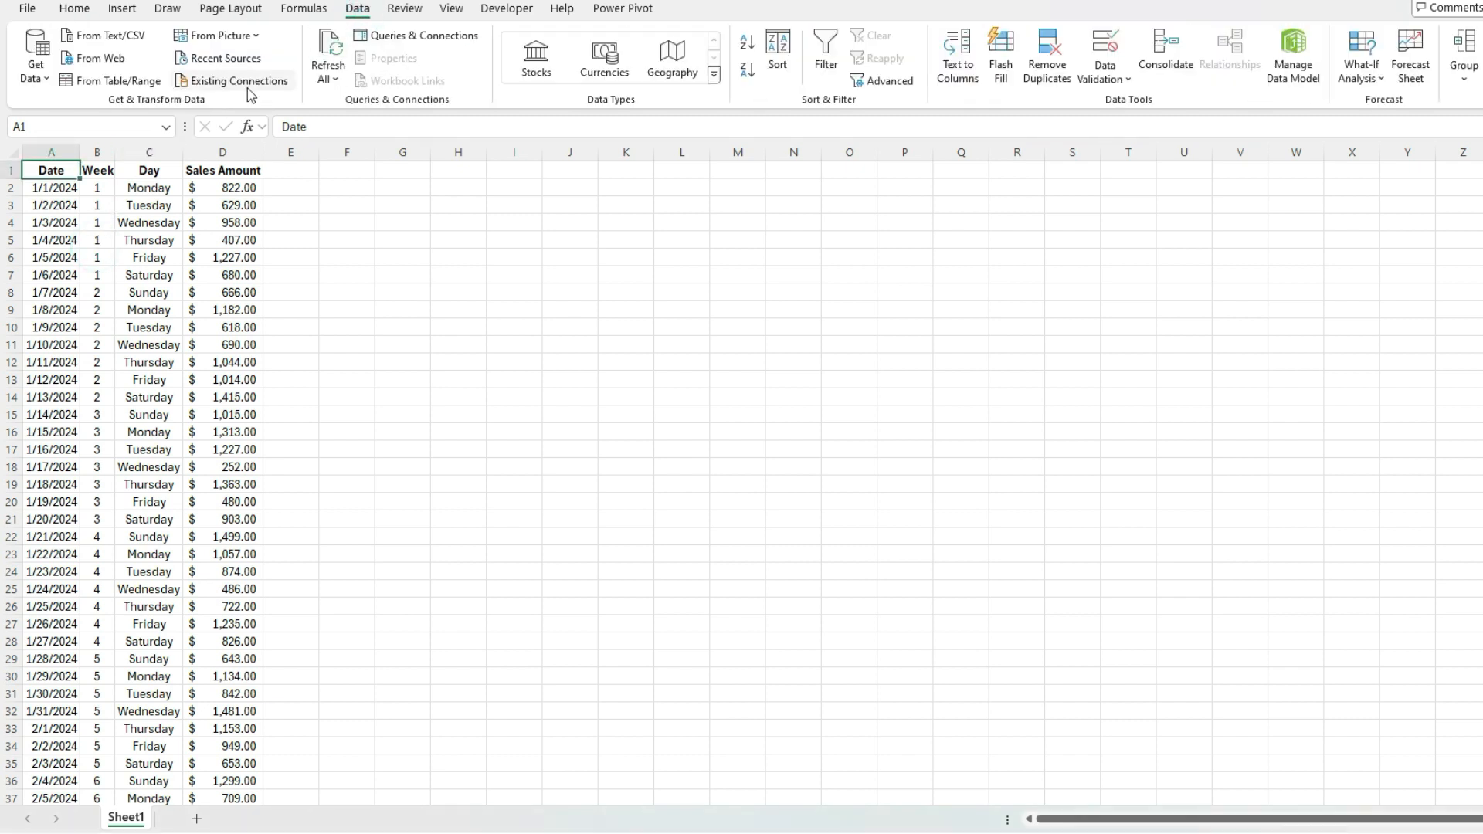
pyautogui.moveTo(116, 81)
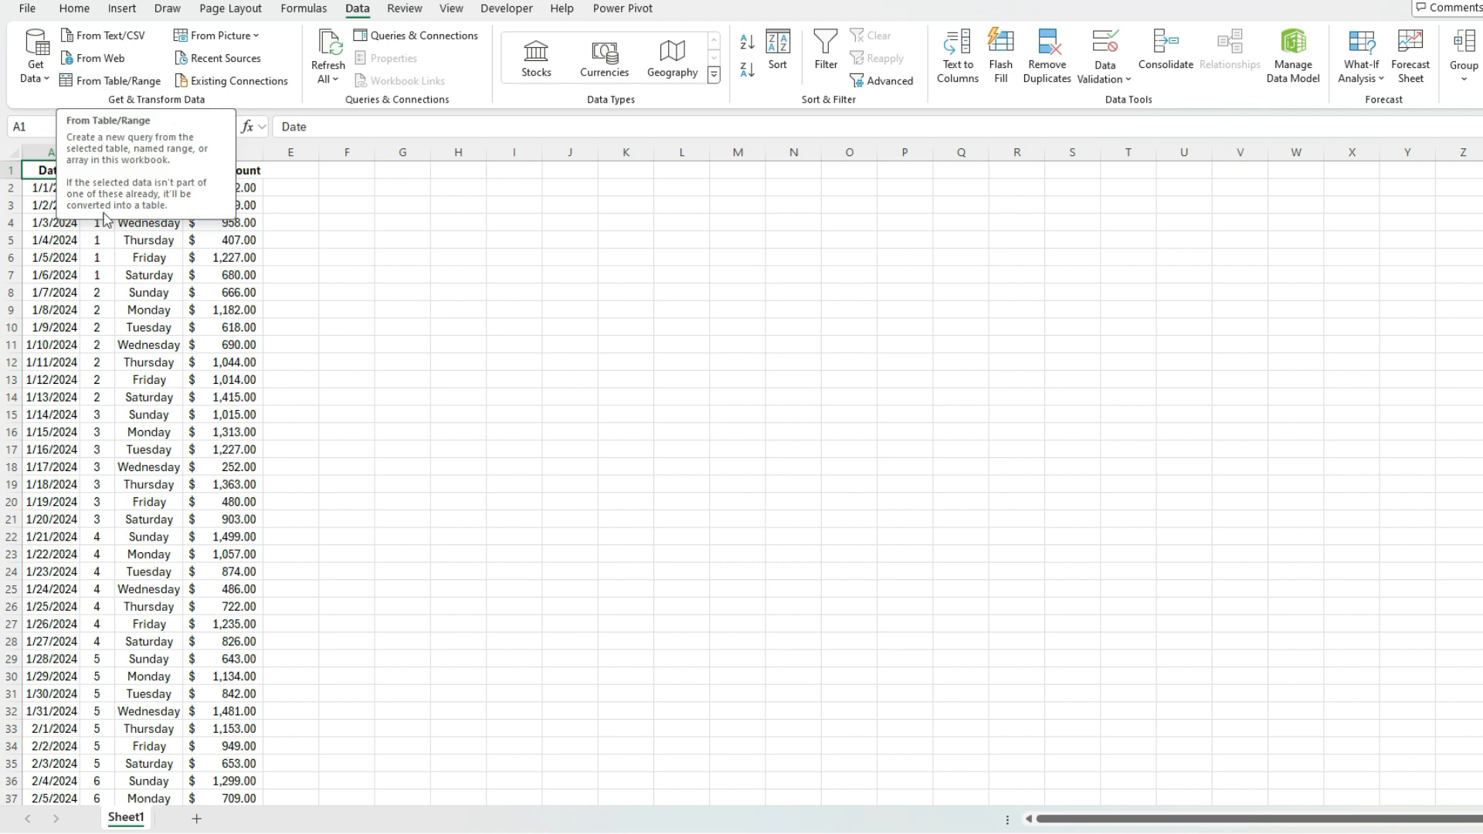
pyautogui.moveTo(136, 257)
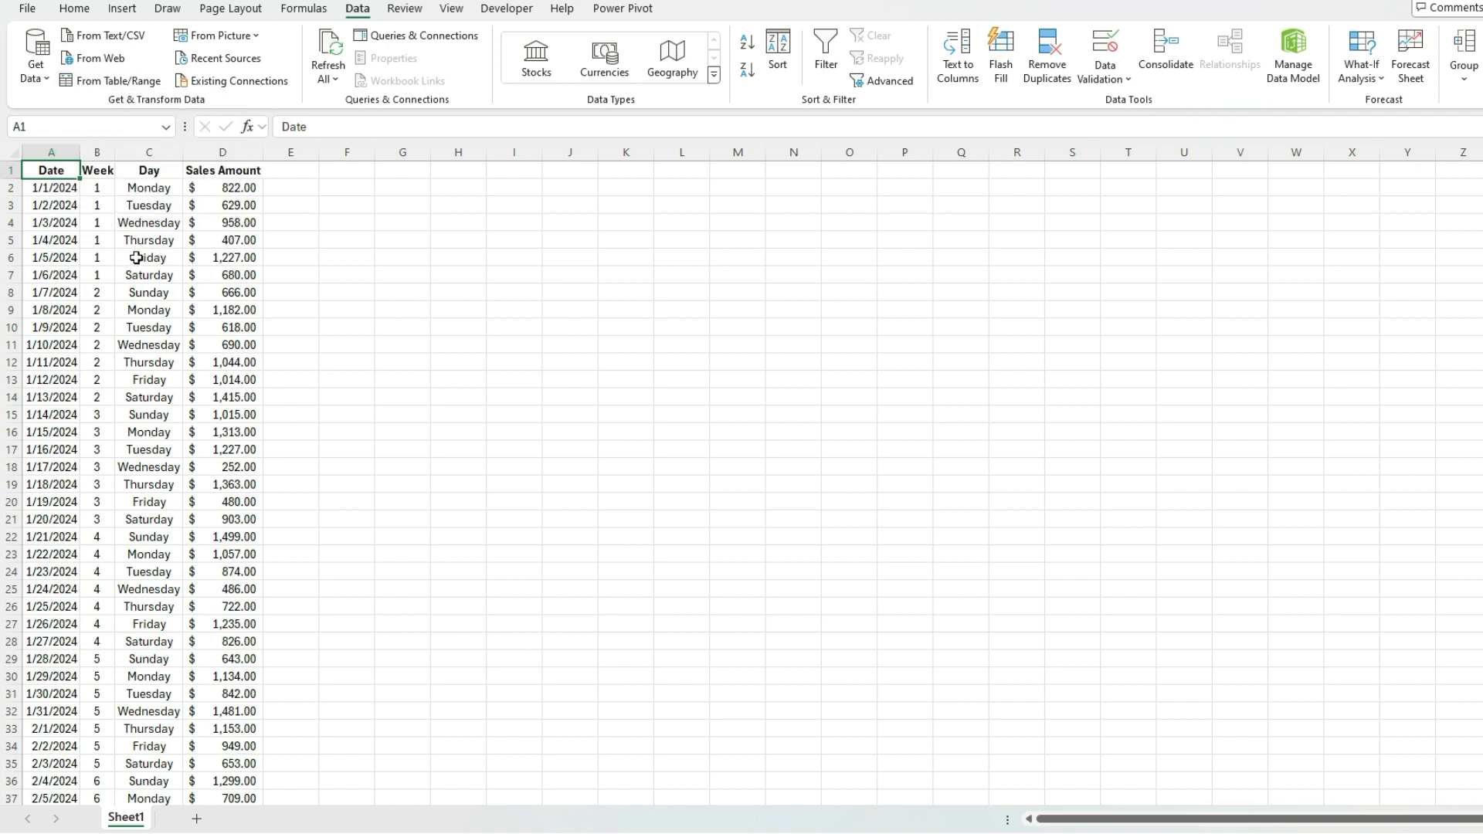
pyautogui.moveTo(116, 80)
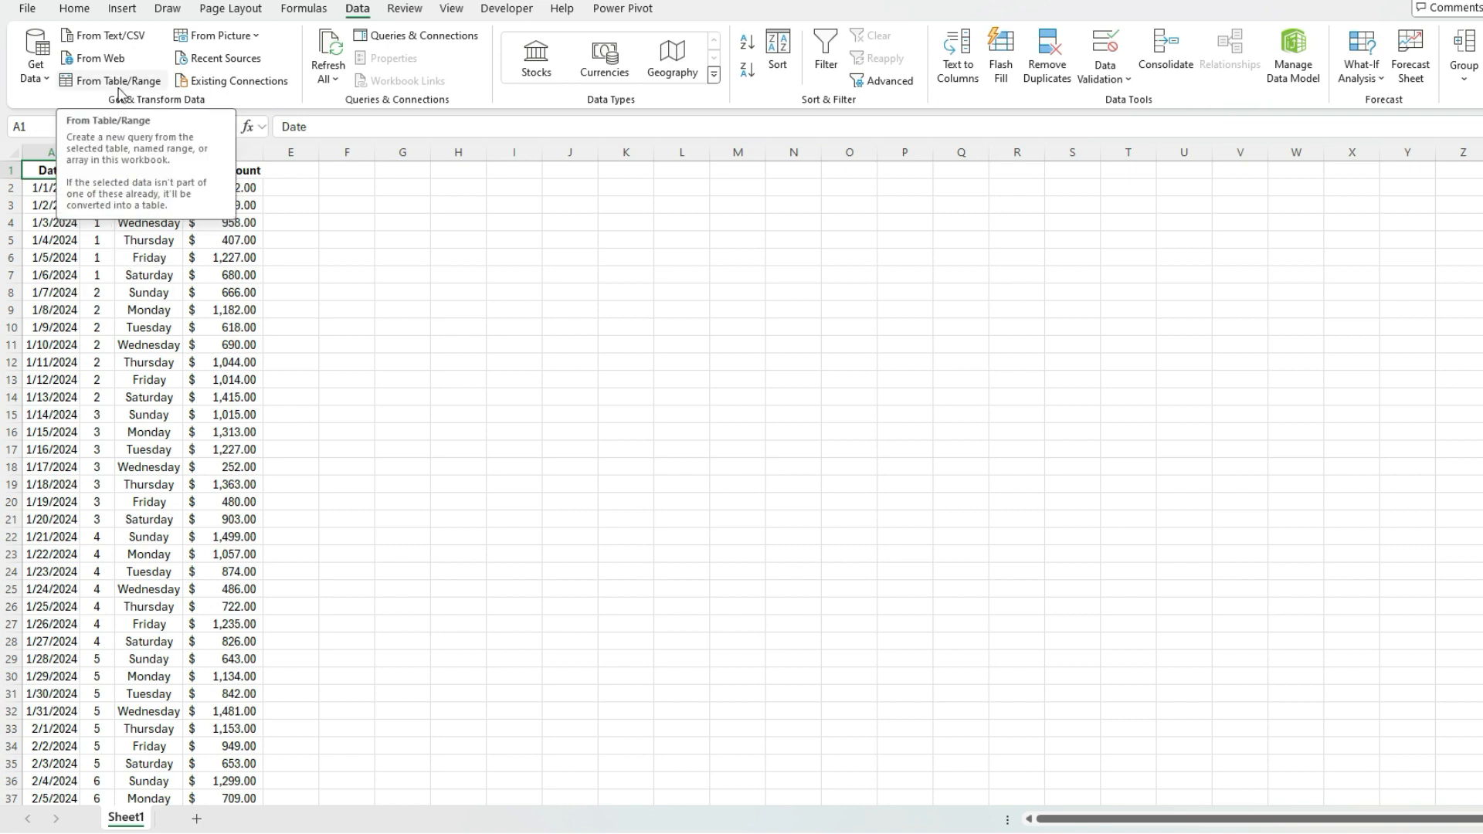
pyautogui.click(118, 80)
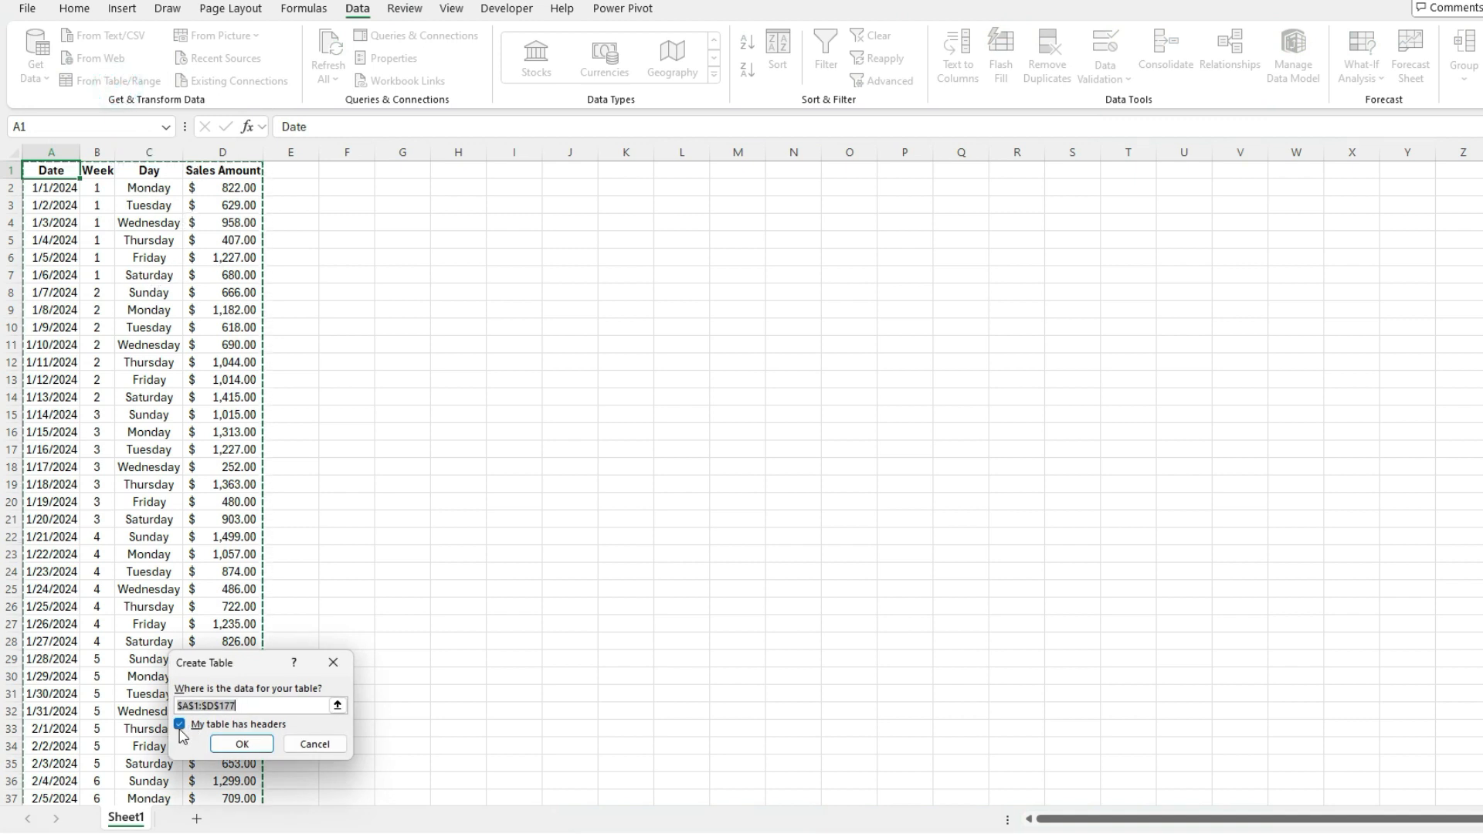
# - Confirm A1:D177 as a table with headers to load it into Power Query
pyautogui.click(241, 743)
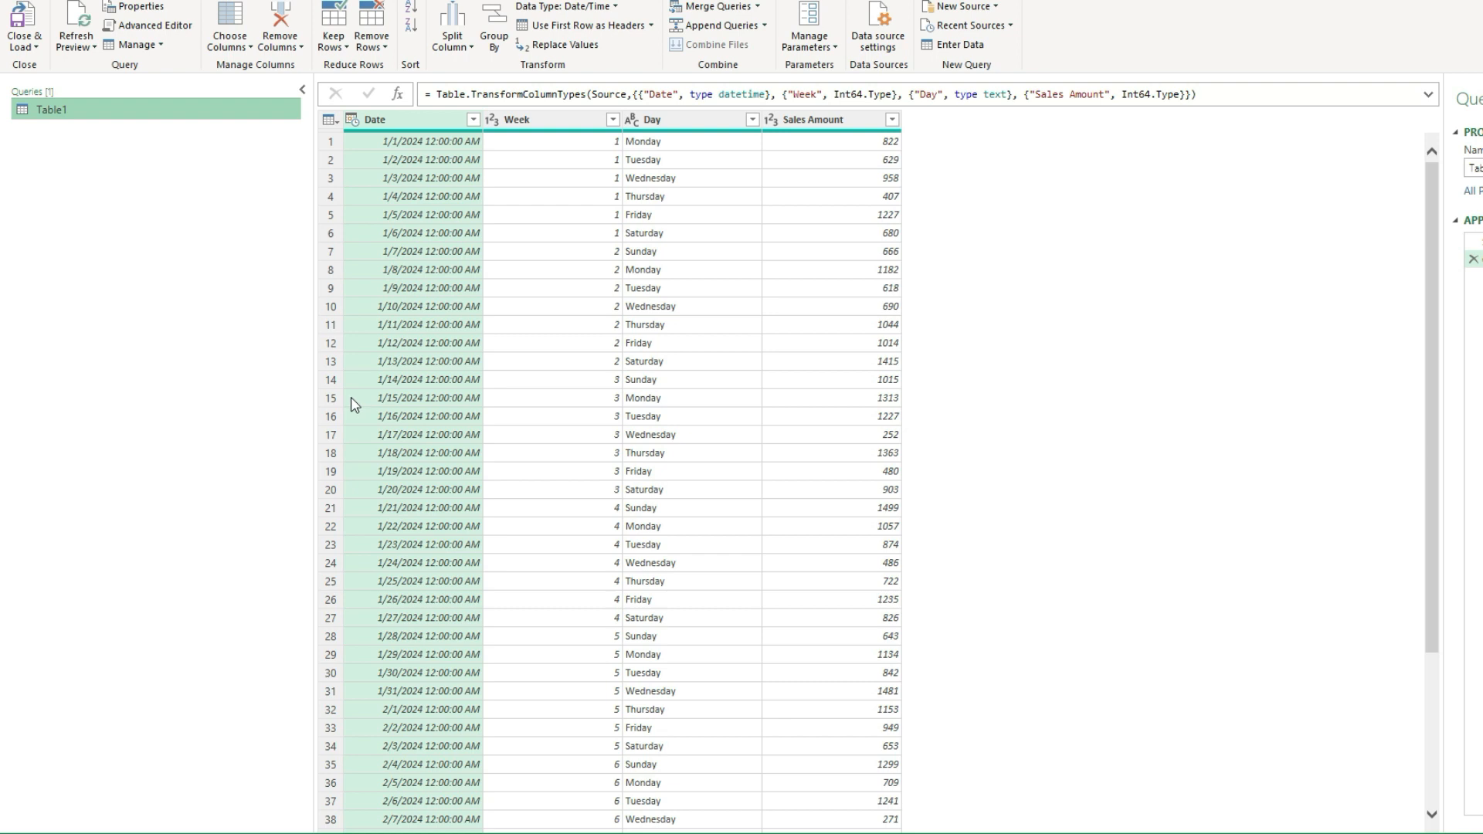
pyautogui.moveTo(494, 27)
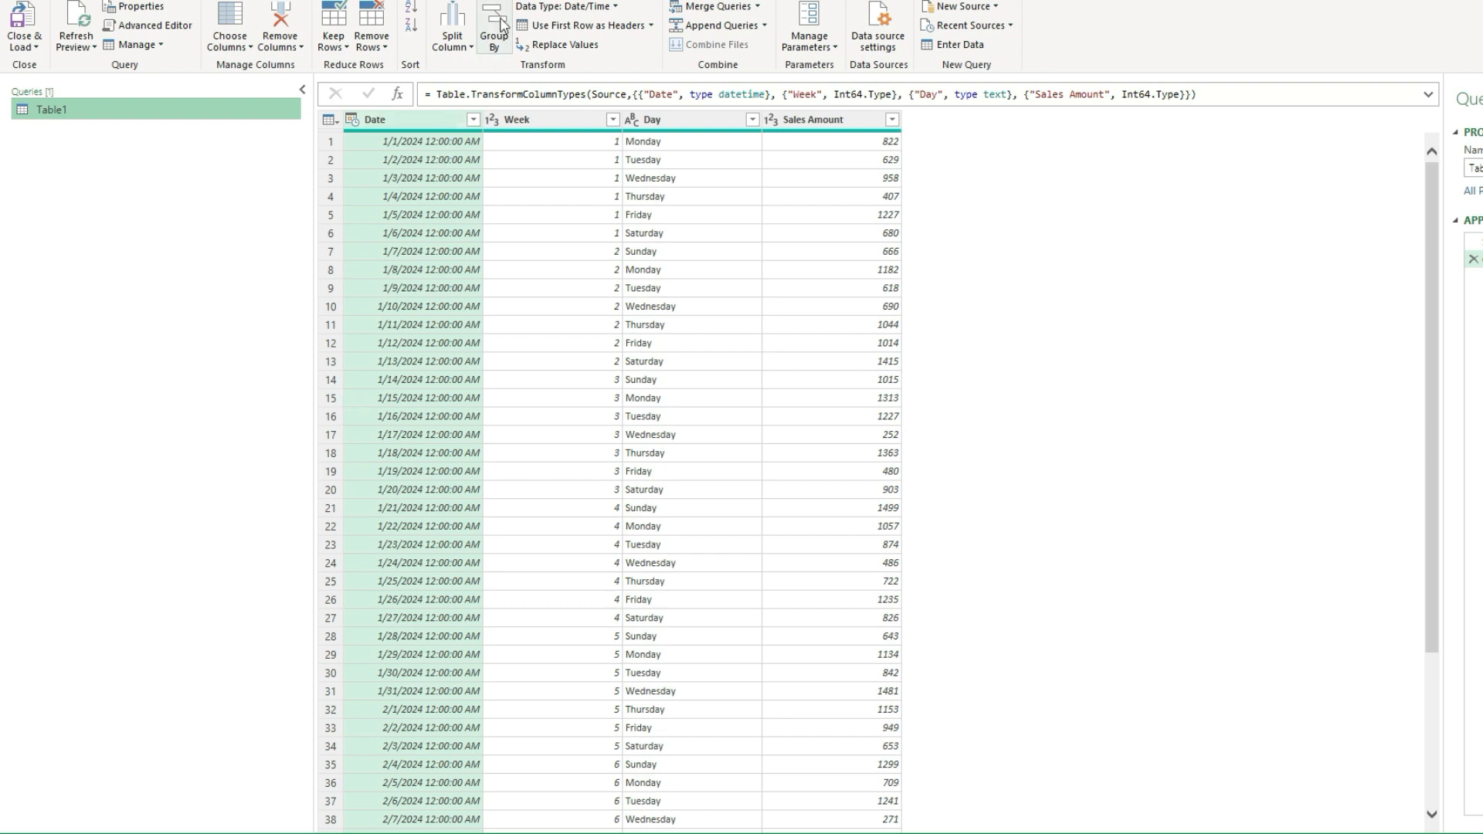
pyautogui.moveTo(493, 23)
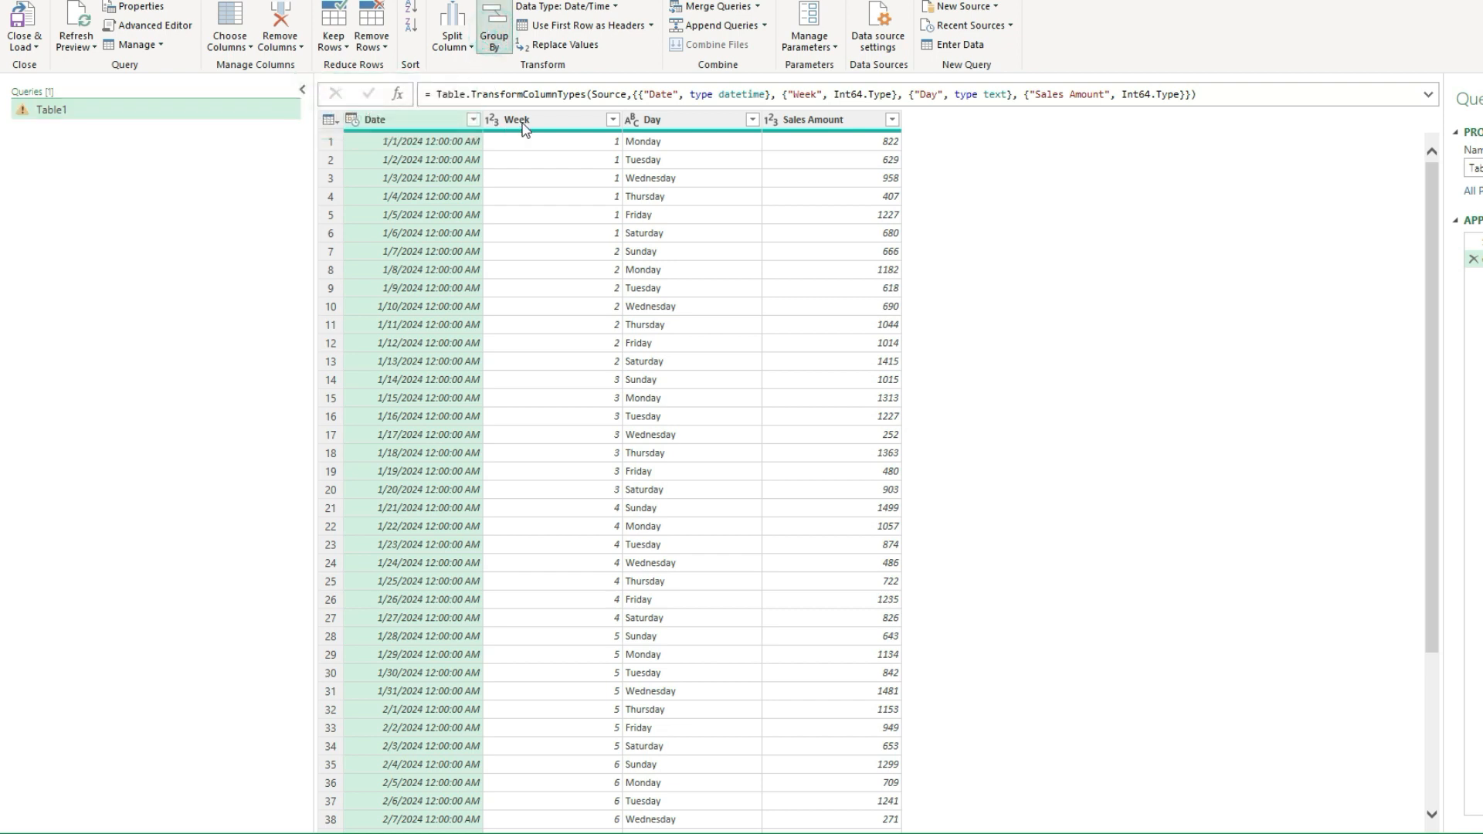
# - Group rows by Week with a 'Weekly Total' column summing Sales Amount
pyautogui.click(494, 27)
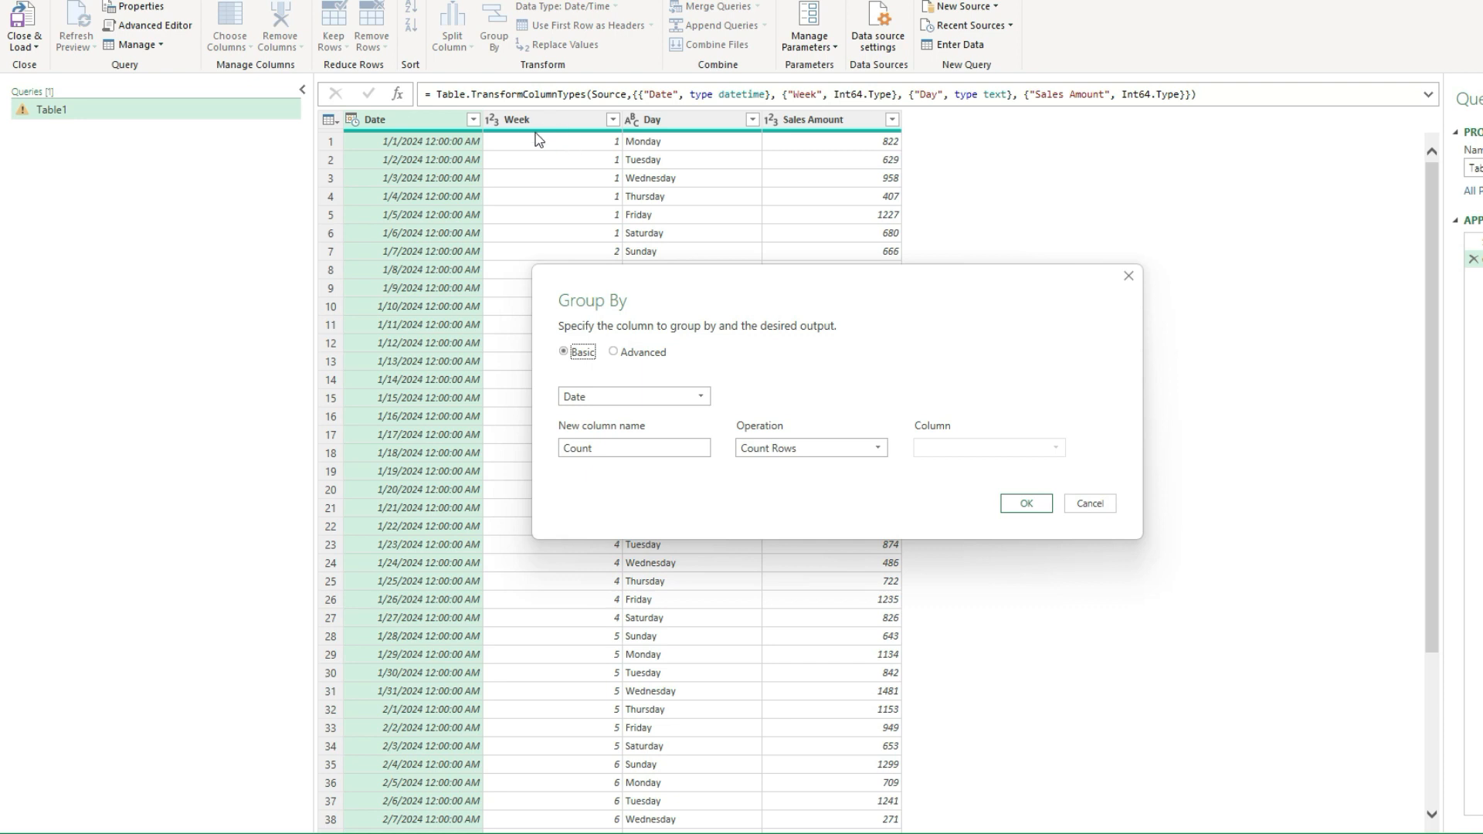
pyautogui.moveTo(552, 133)
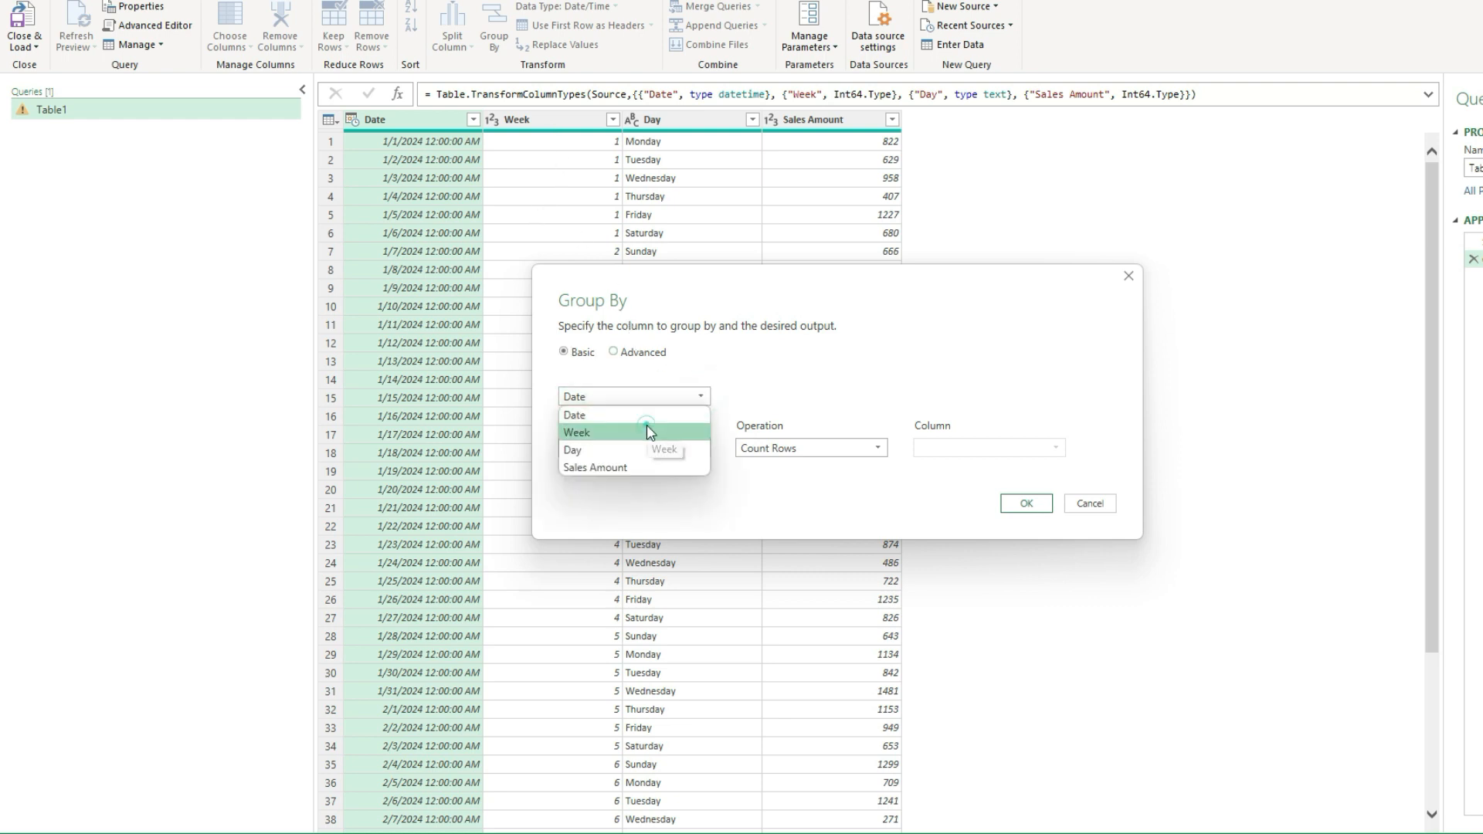
pyautogui.click(577, 432)
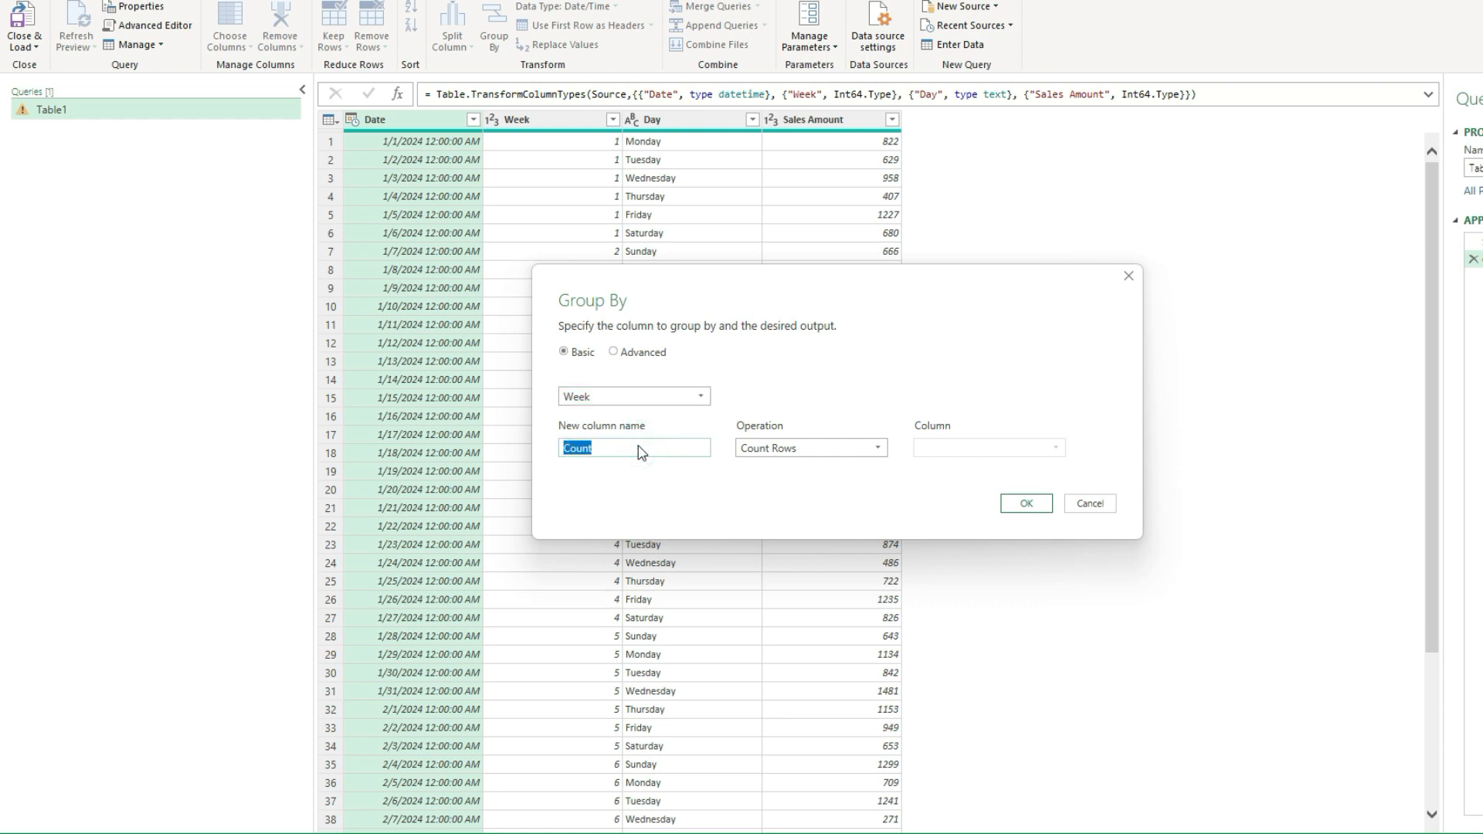
pyautogui.write('Weekly Total')
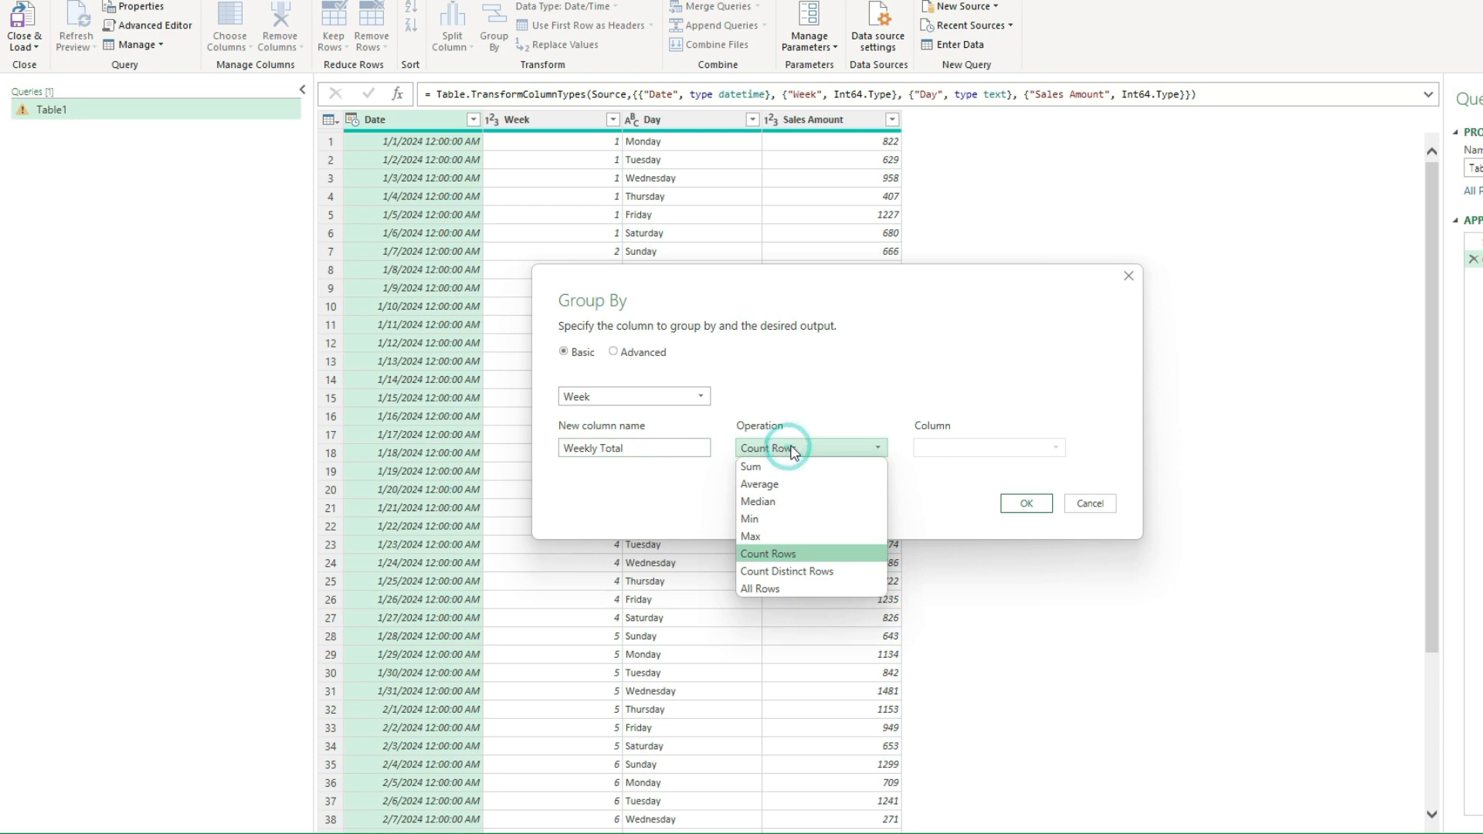
pyautogui.click(750, 467)
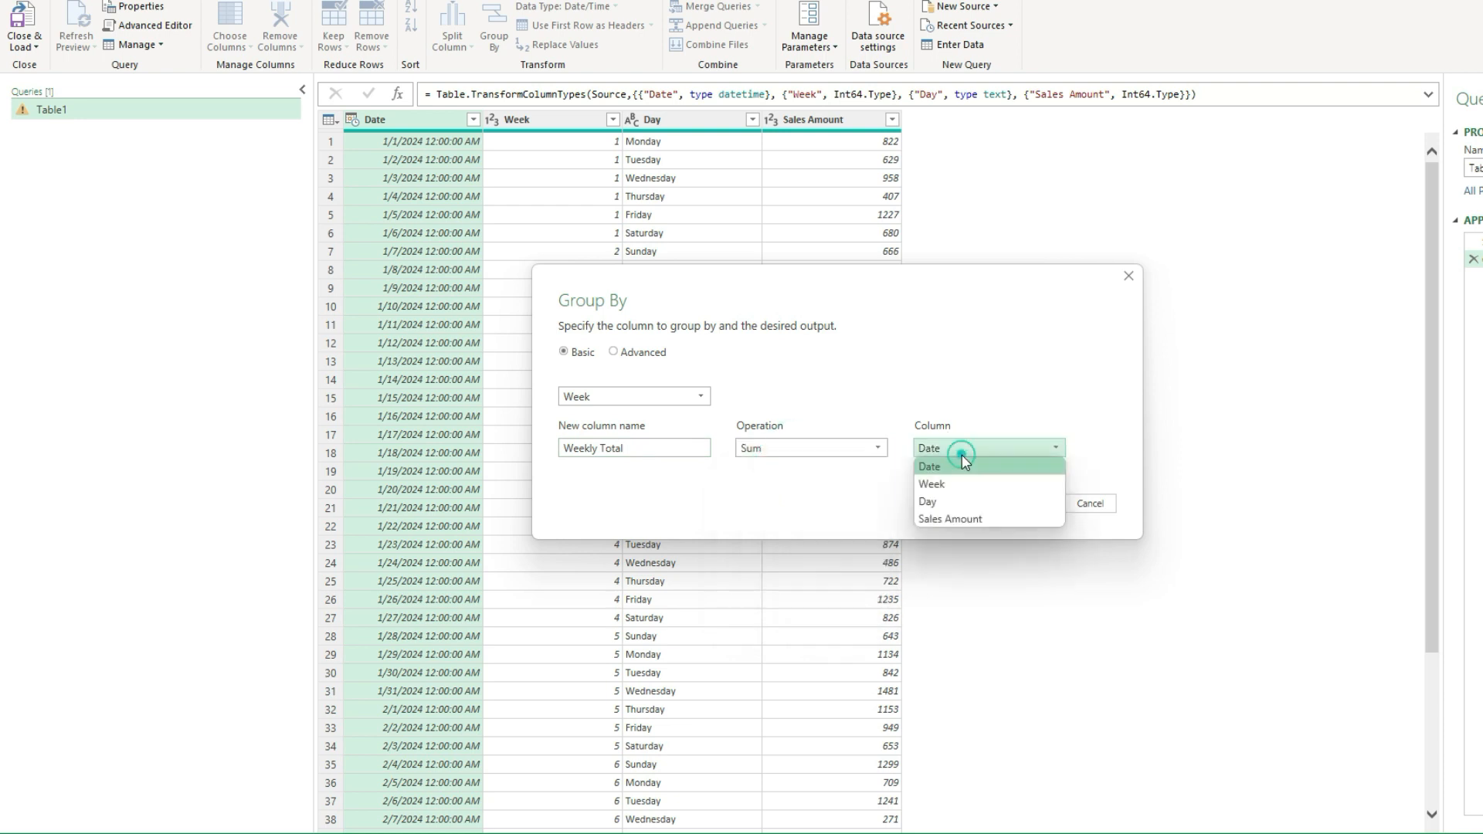
pyautogui.click(950, 519)
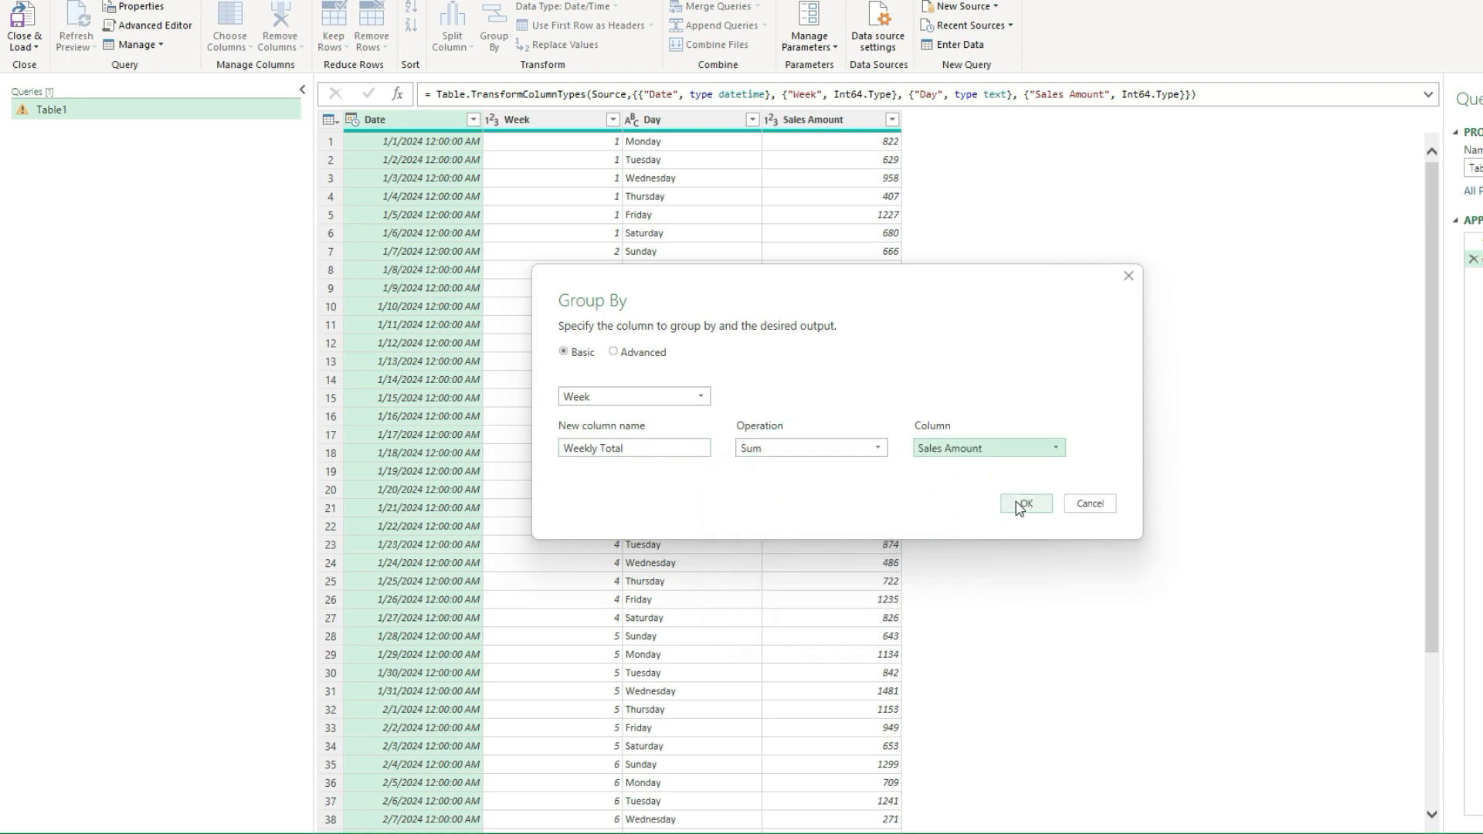
pyautogui.click(1026, 503)
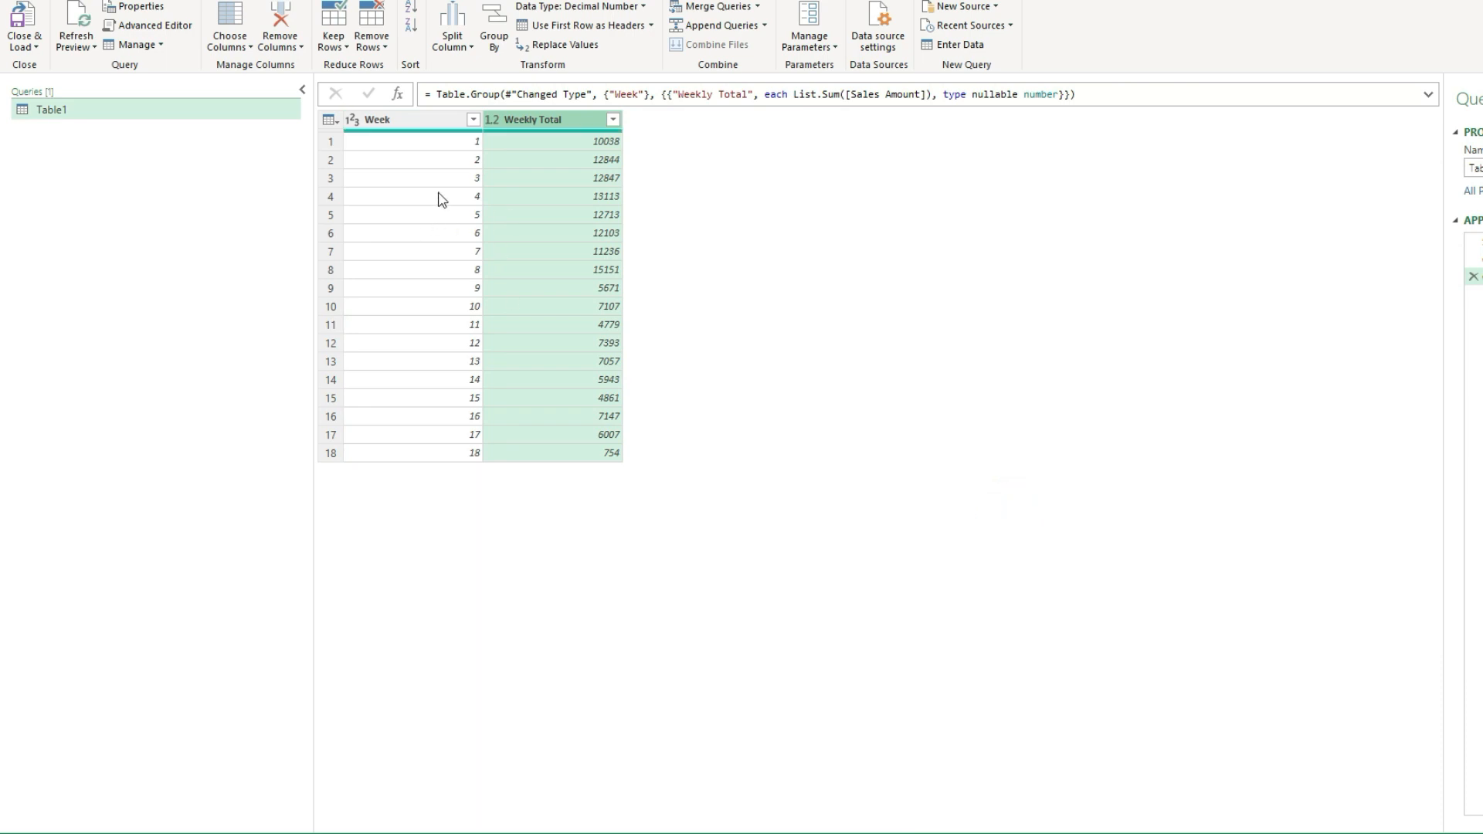
pyautogui.moveTo(549, 173)
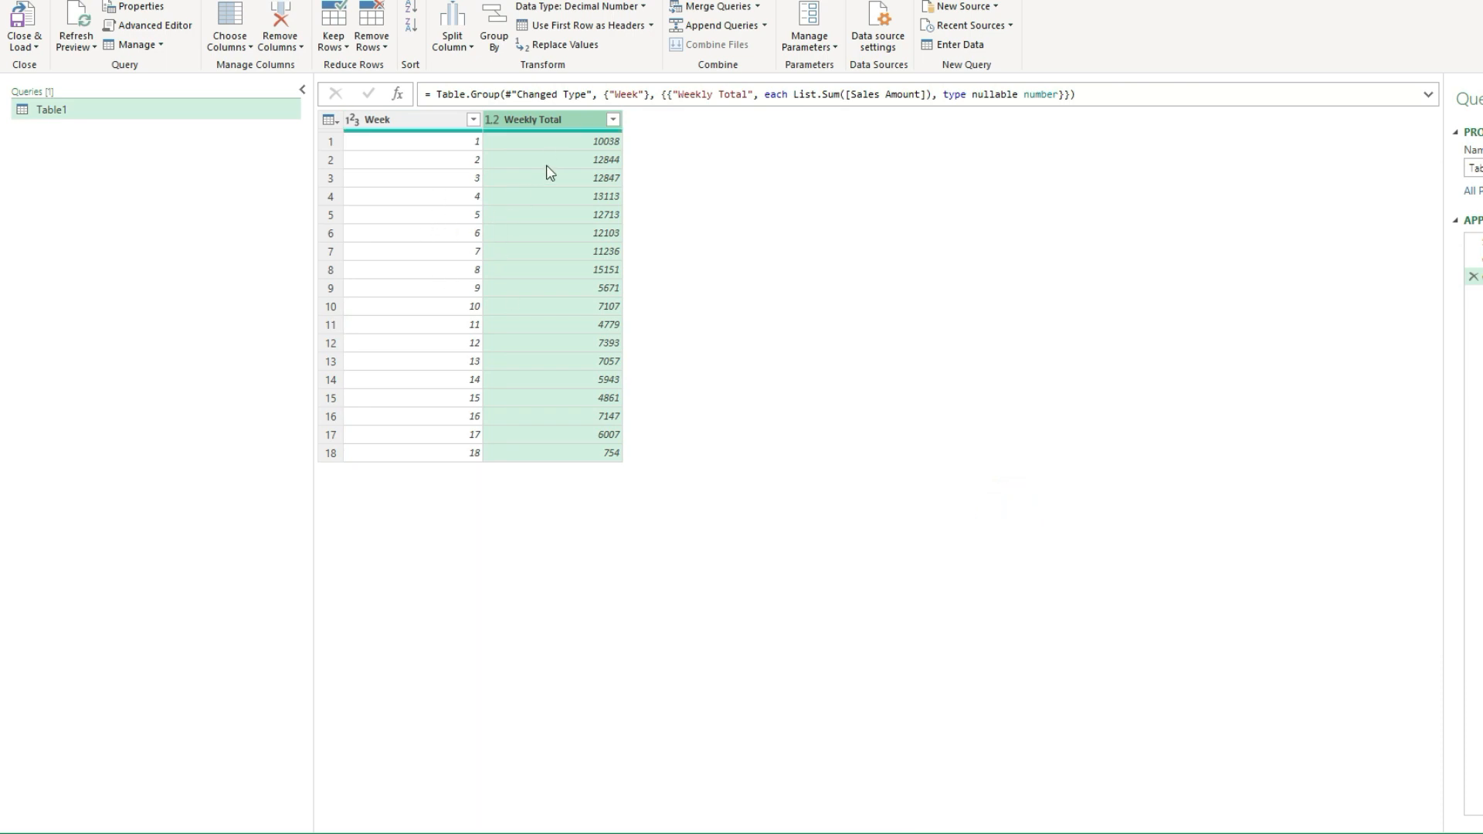
pyautogui.moveTo(540, 309)
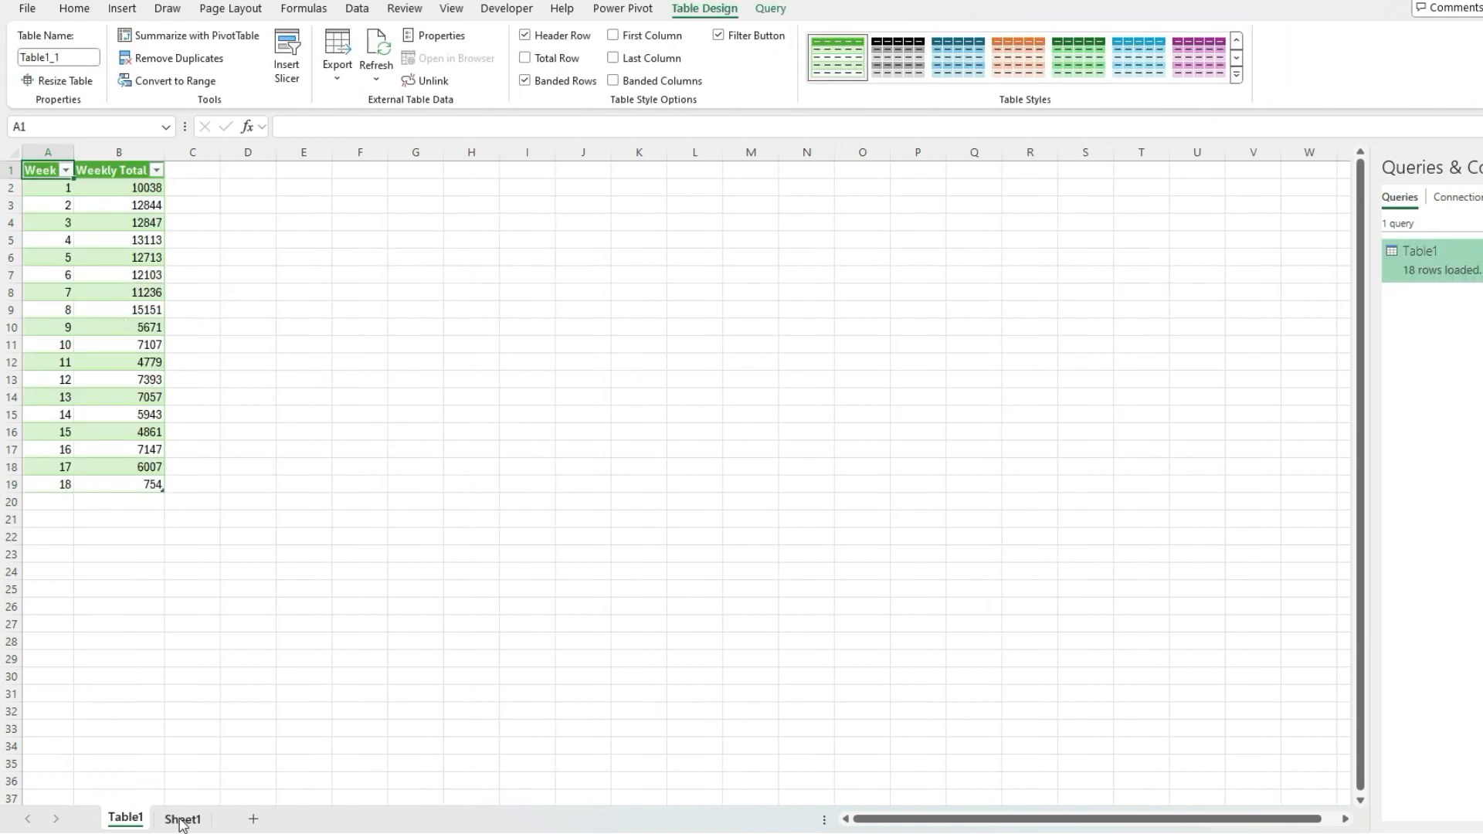
# - Check Sheet1, then select a cell in the Table1 weekly totals table
pyautogui.click(183, 819)
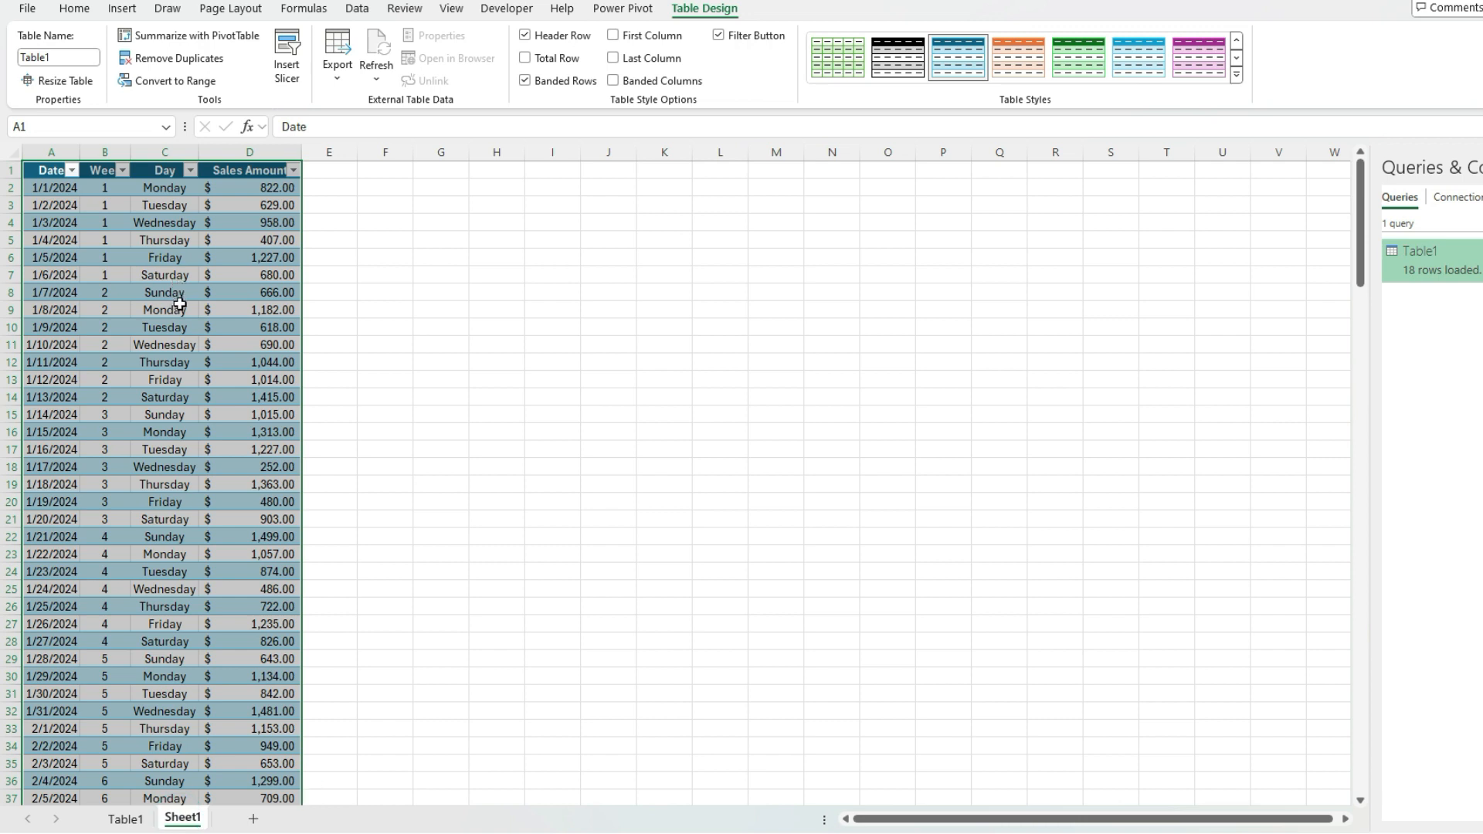
pyautogui.moveTo(240, 257)
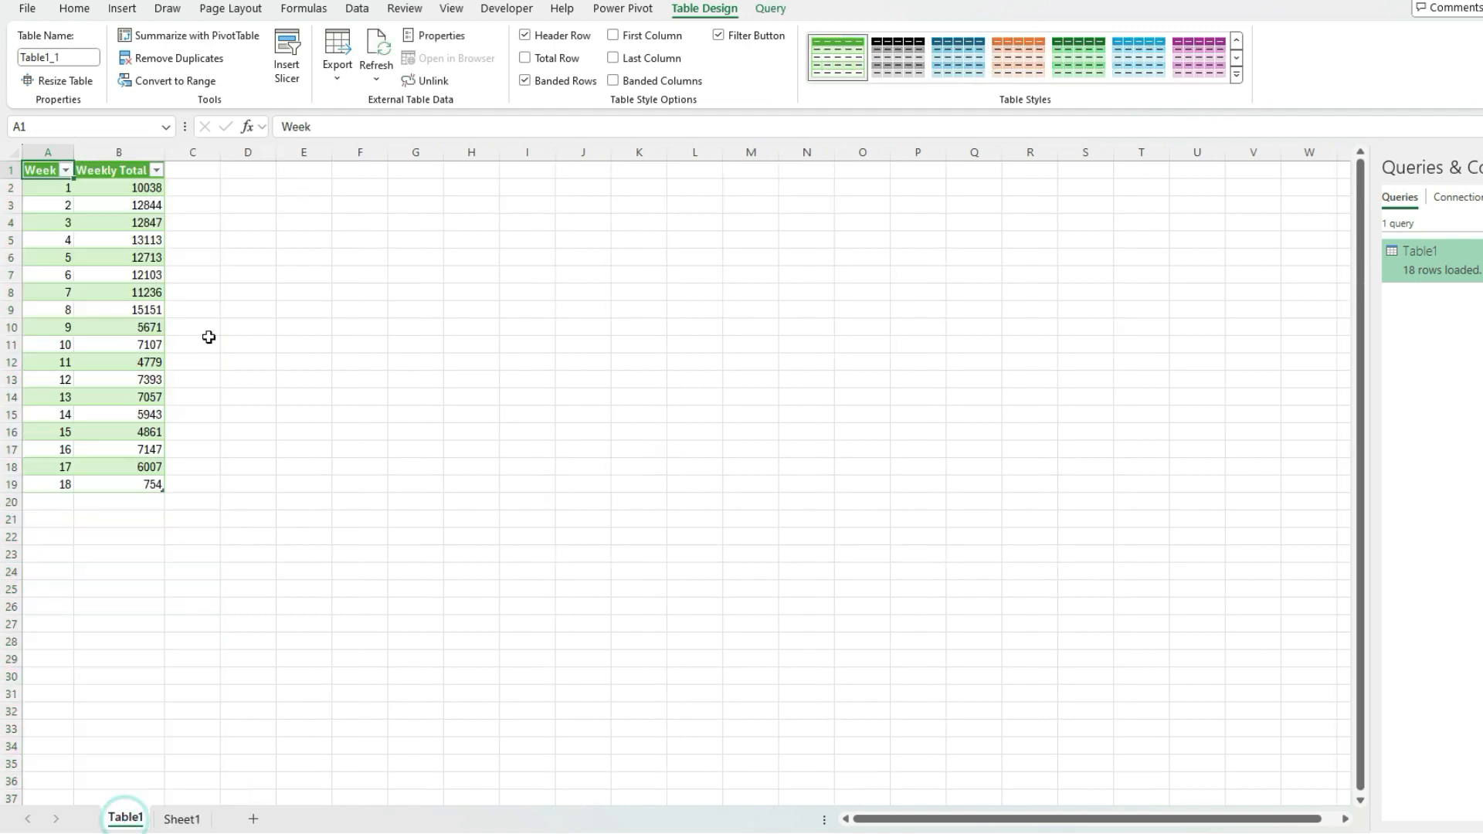
pyautogui.click(181, 818)
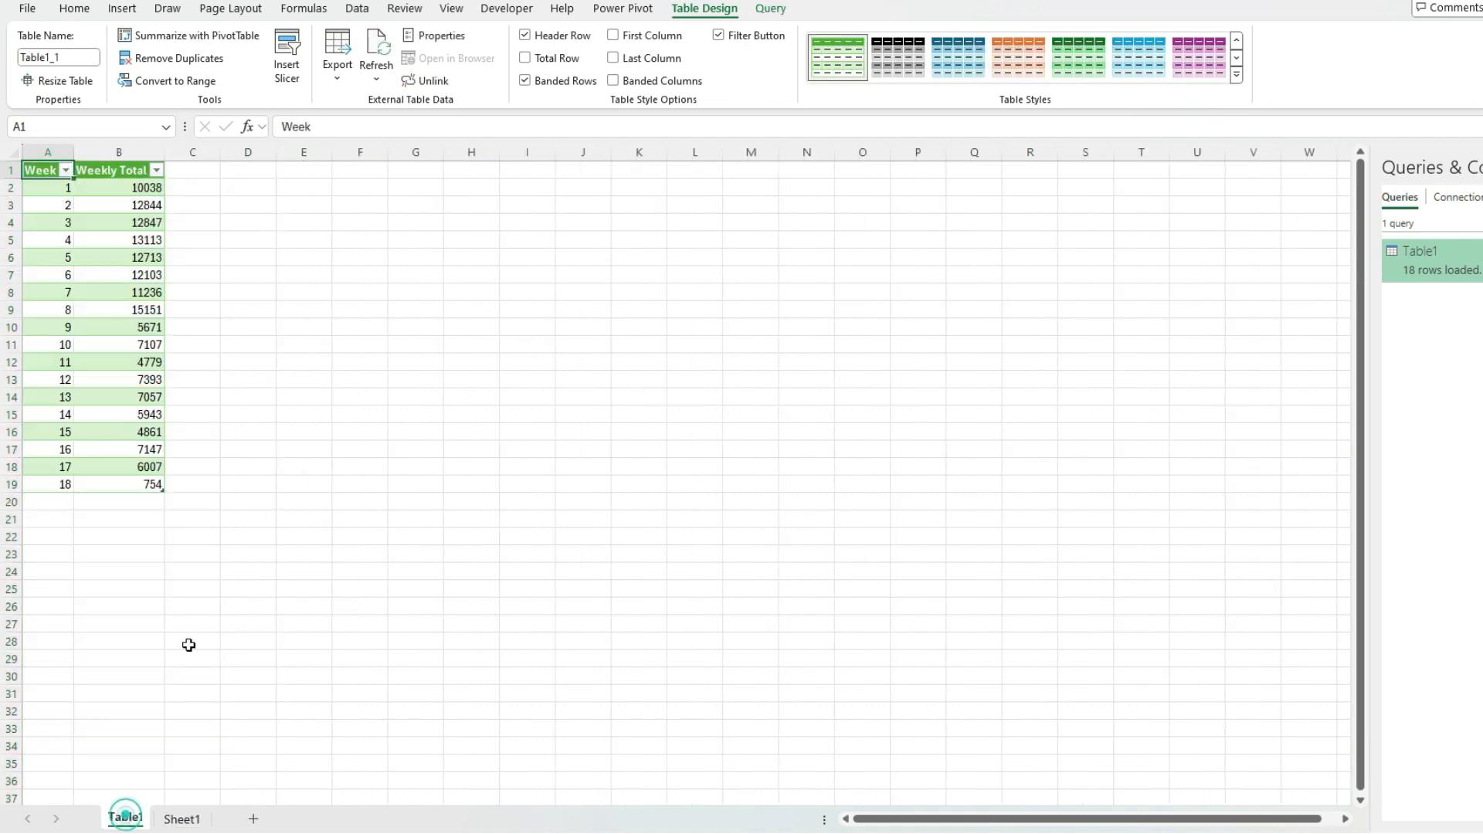
pyautogui.click(117, 274)
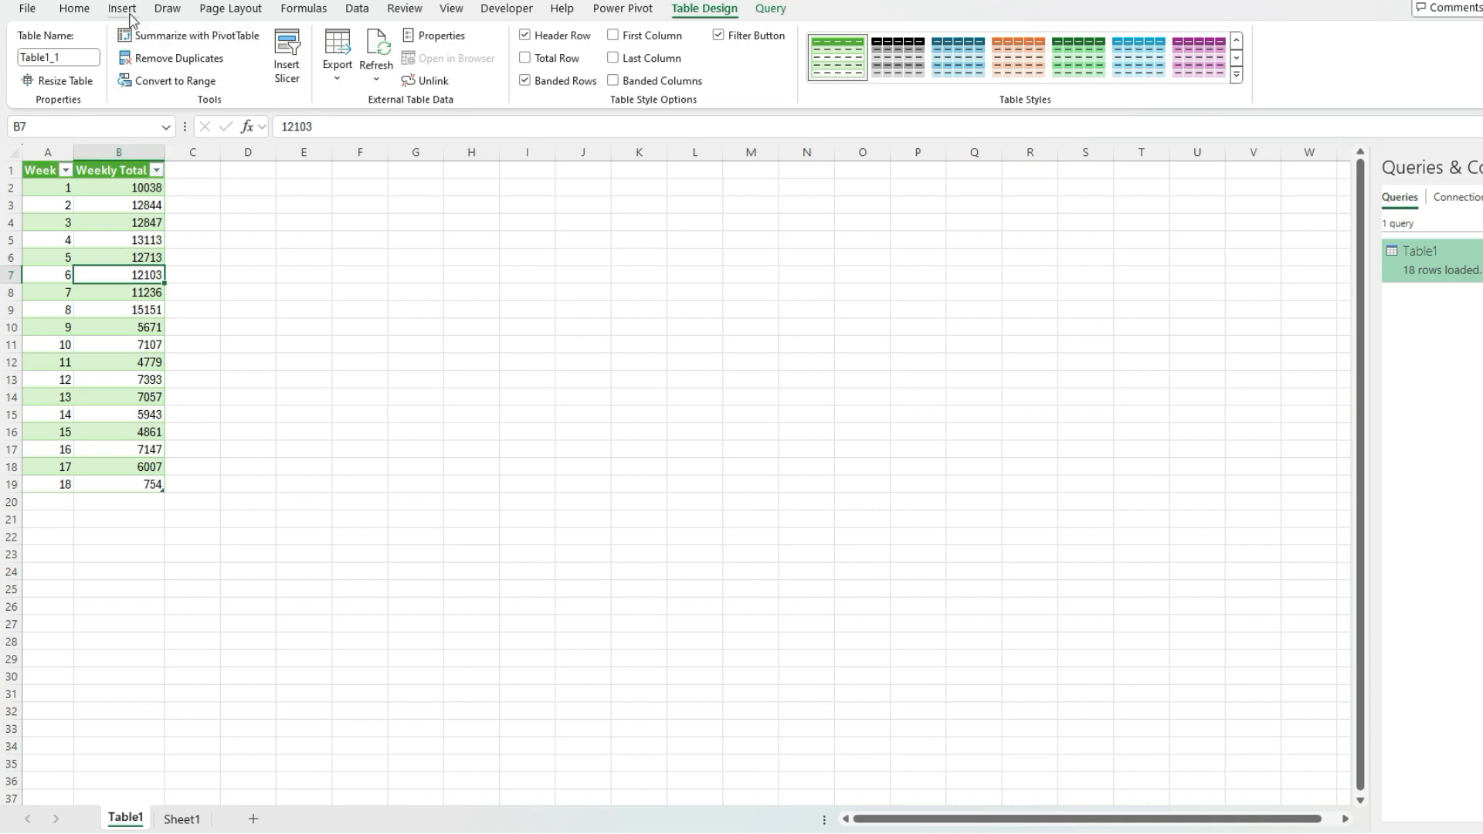
# - Insert a 2-D clustered column chart and enlarge it across columns E to O
pyautogui.click(626, 37)
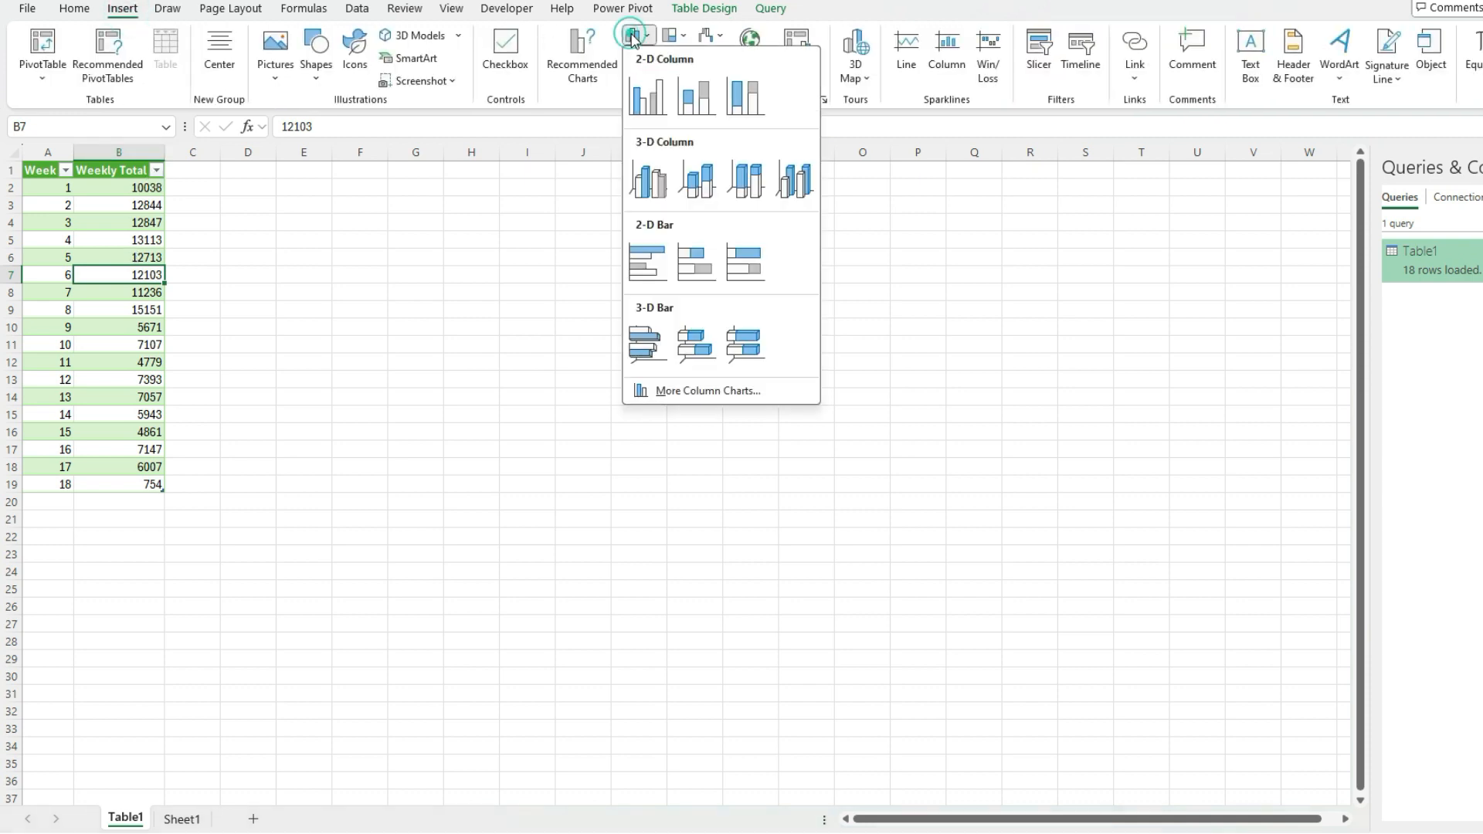
pyautogui.click(648, 96)
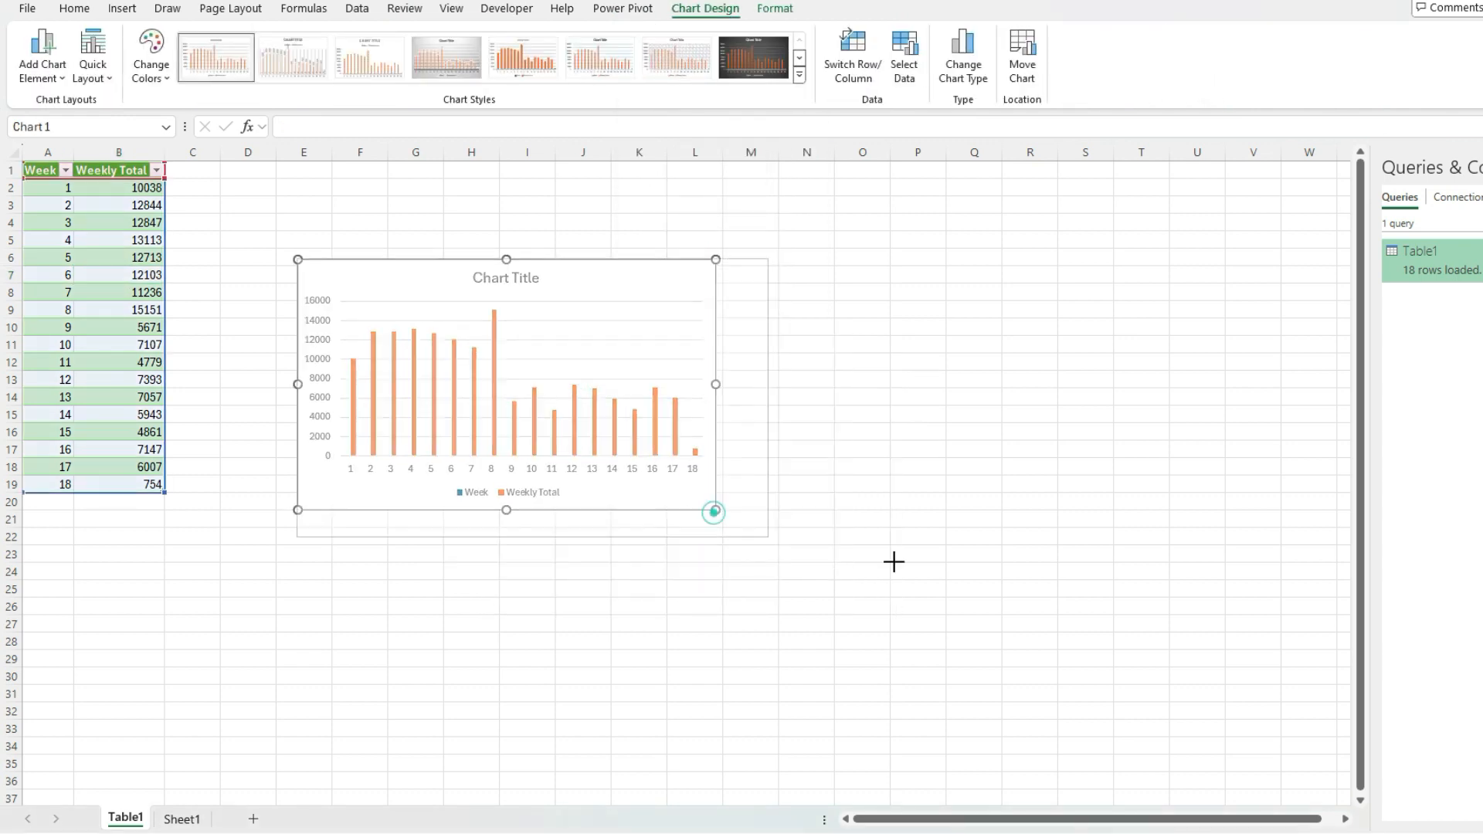
pyautogui.moveTo(714, 511); pyautogui.dragTo(885, 557)
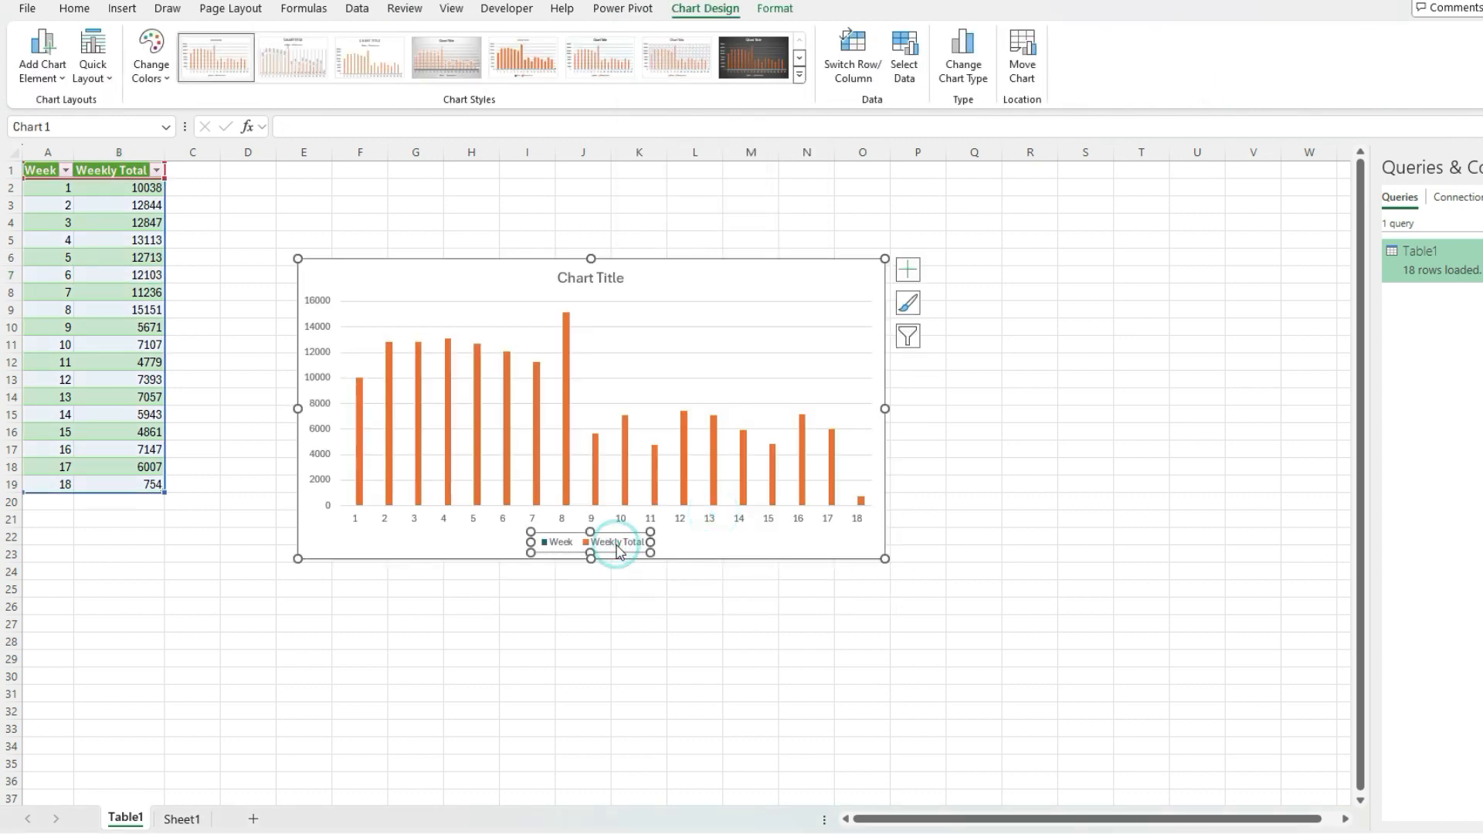
# - Remove the Week series from the chart's data source
pyautogui.rightClick(619, 544)
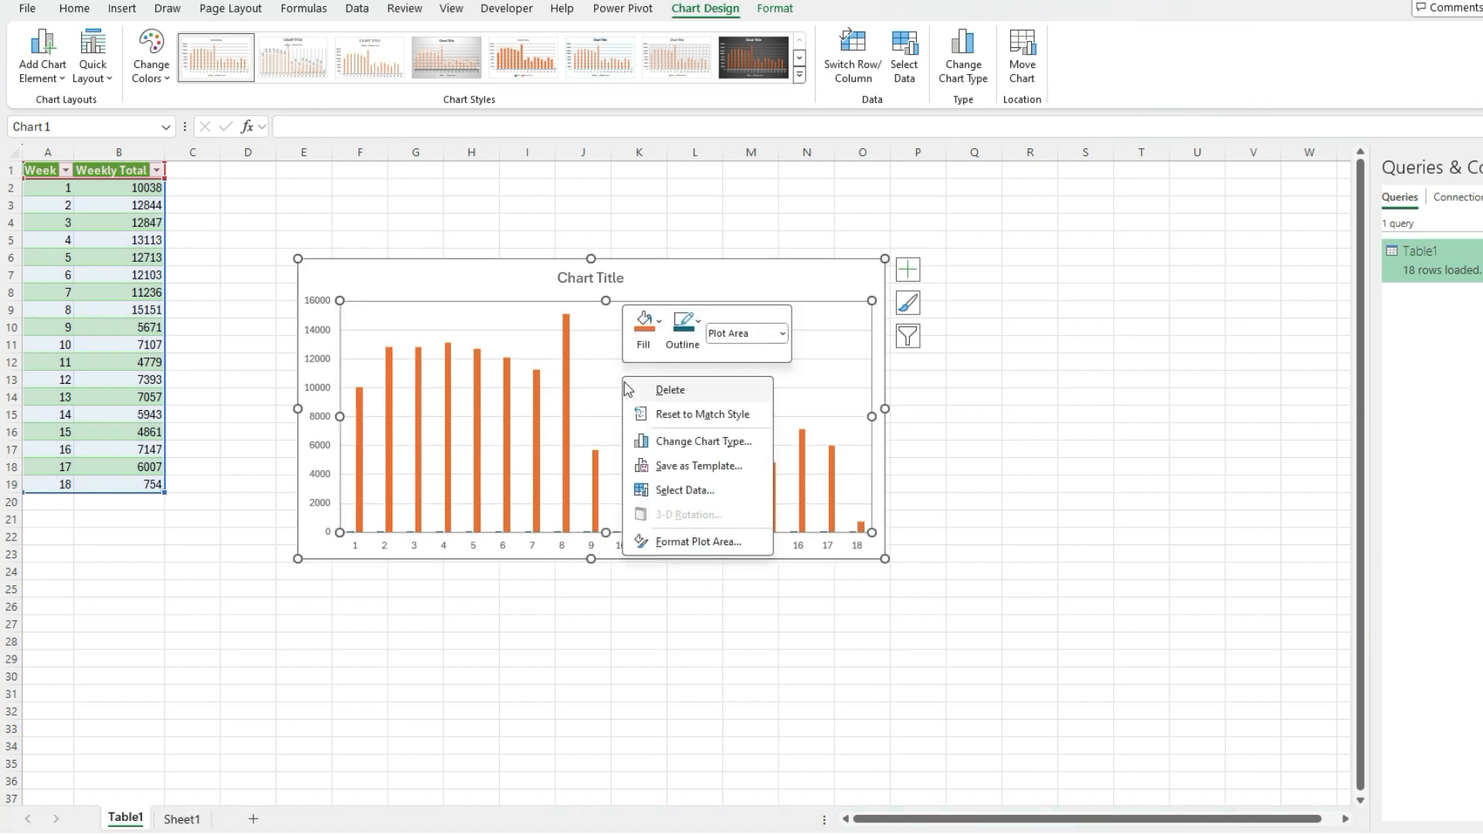
pyautogui.click(684, 490)
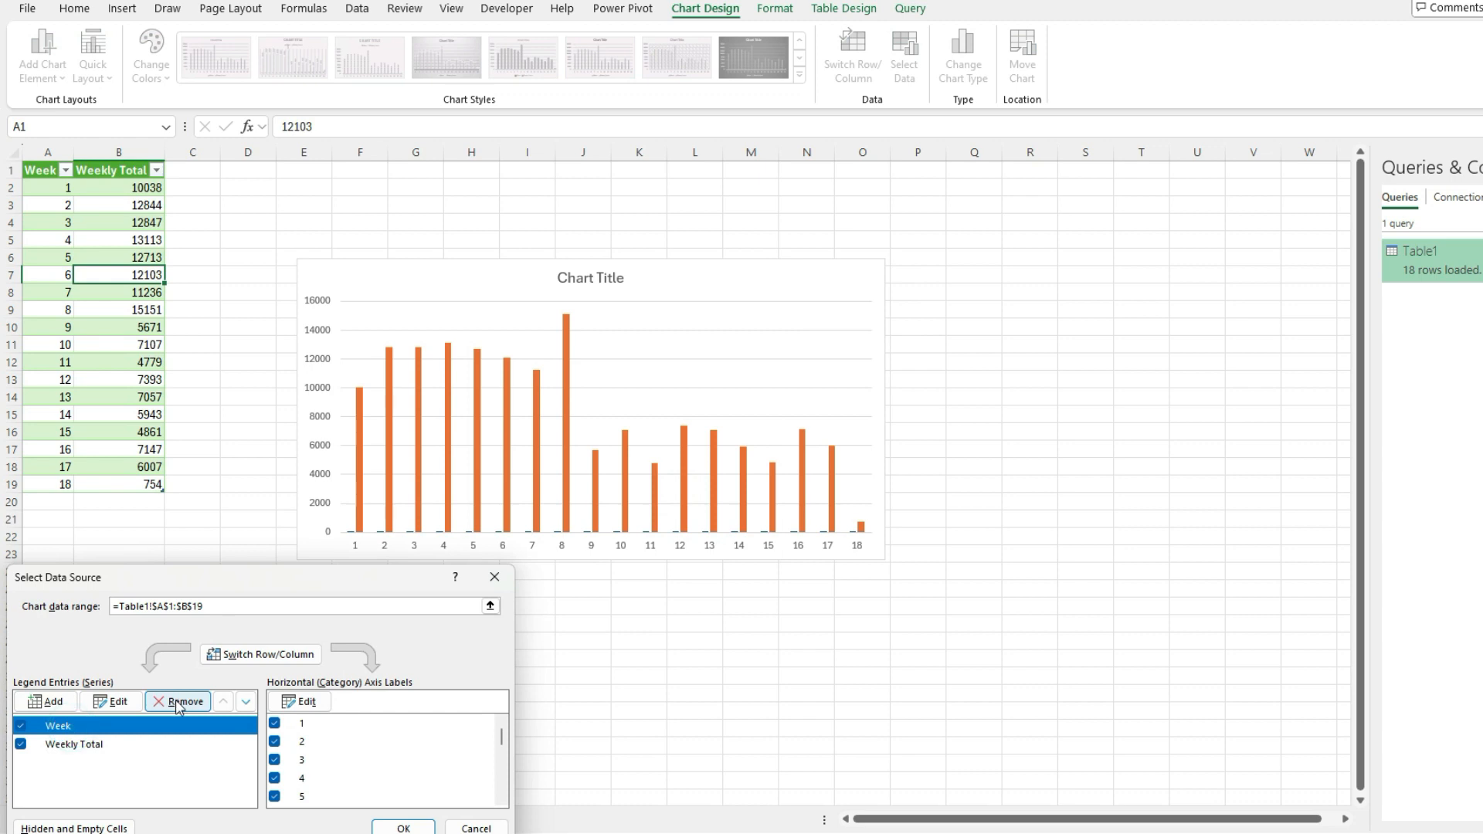
pyautogui.click(182, 702)
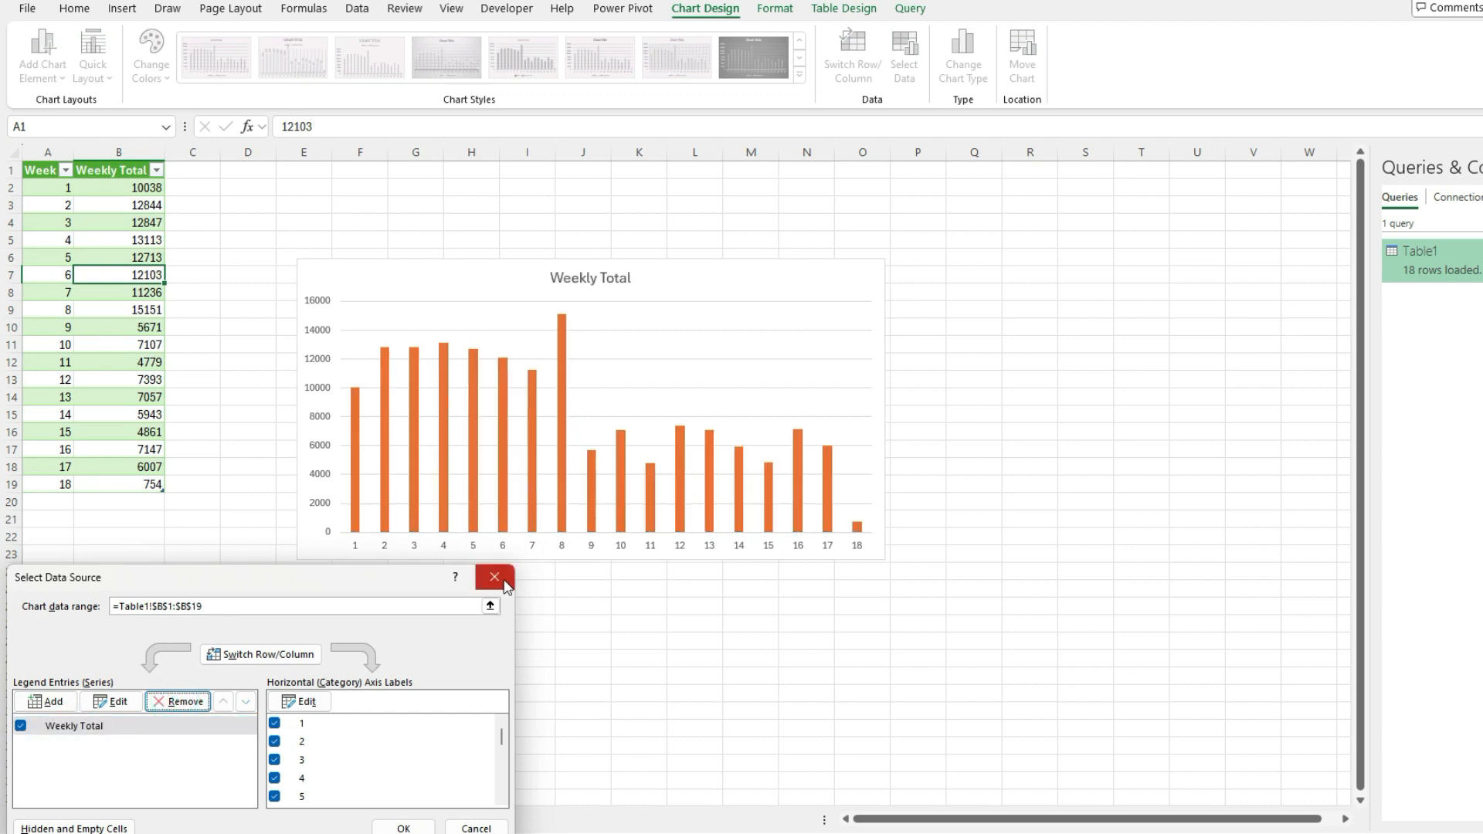
pyautogui.click(493, 576)
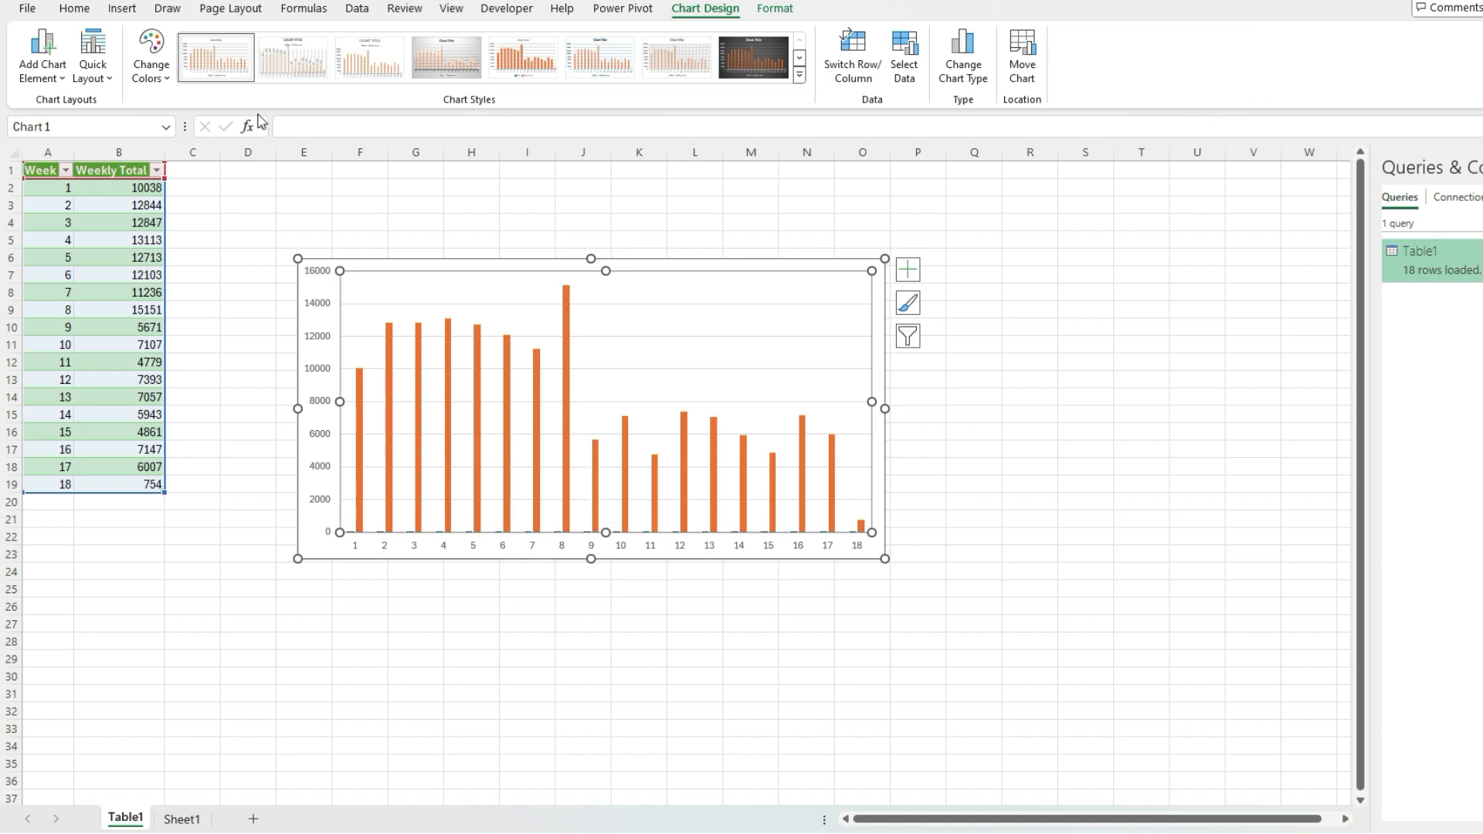
# - Format the chart columns and review its data series, then go to Sheet1
pyautogui.click(151, 62)
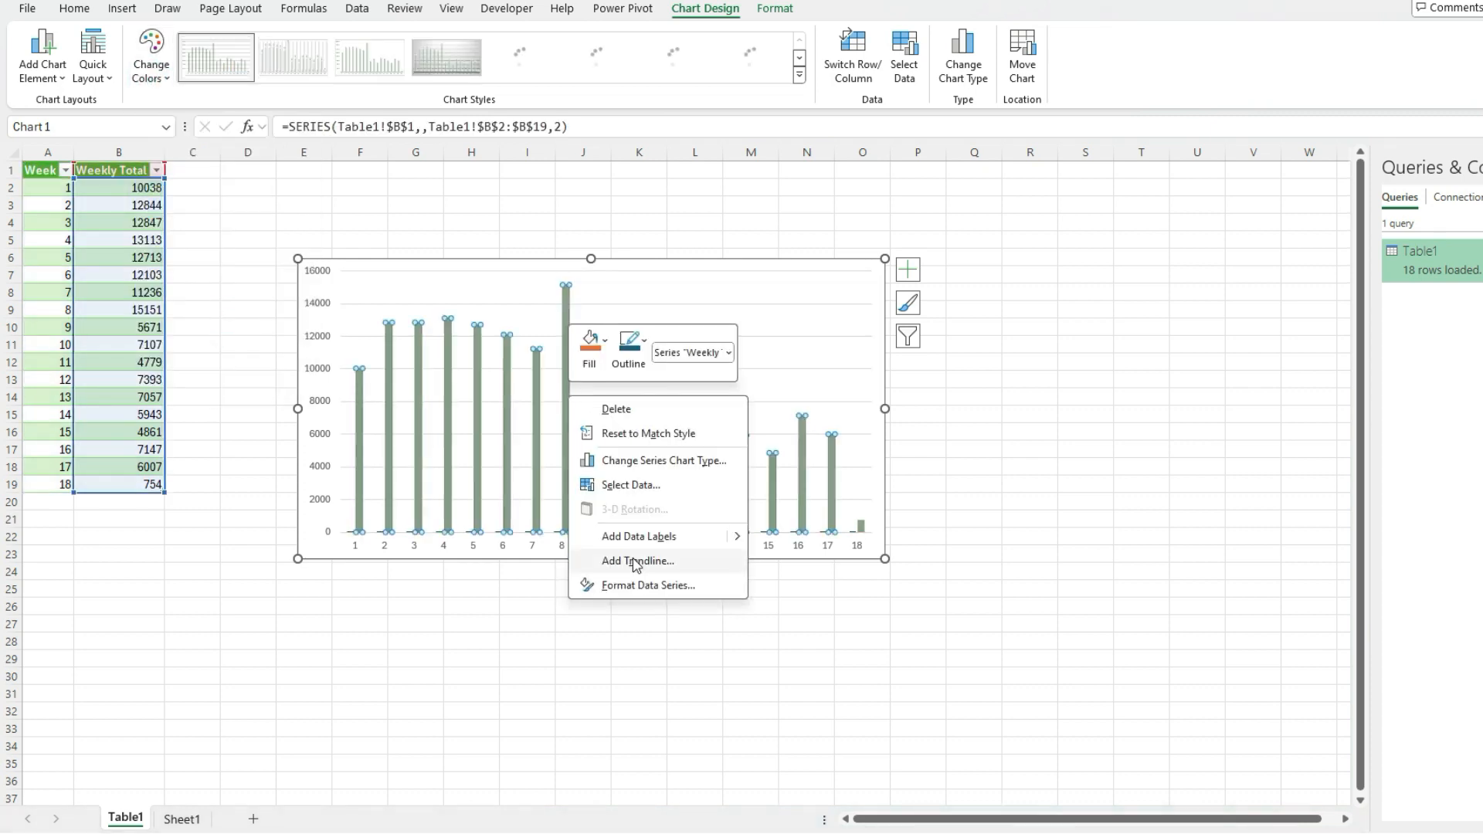
pyautogui.click(645, 585)
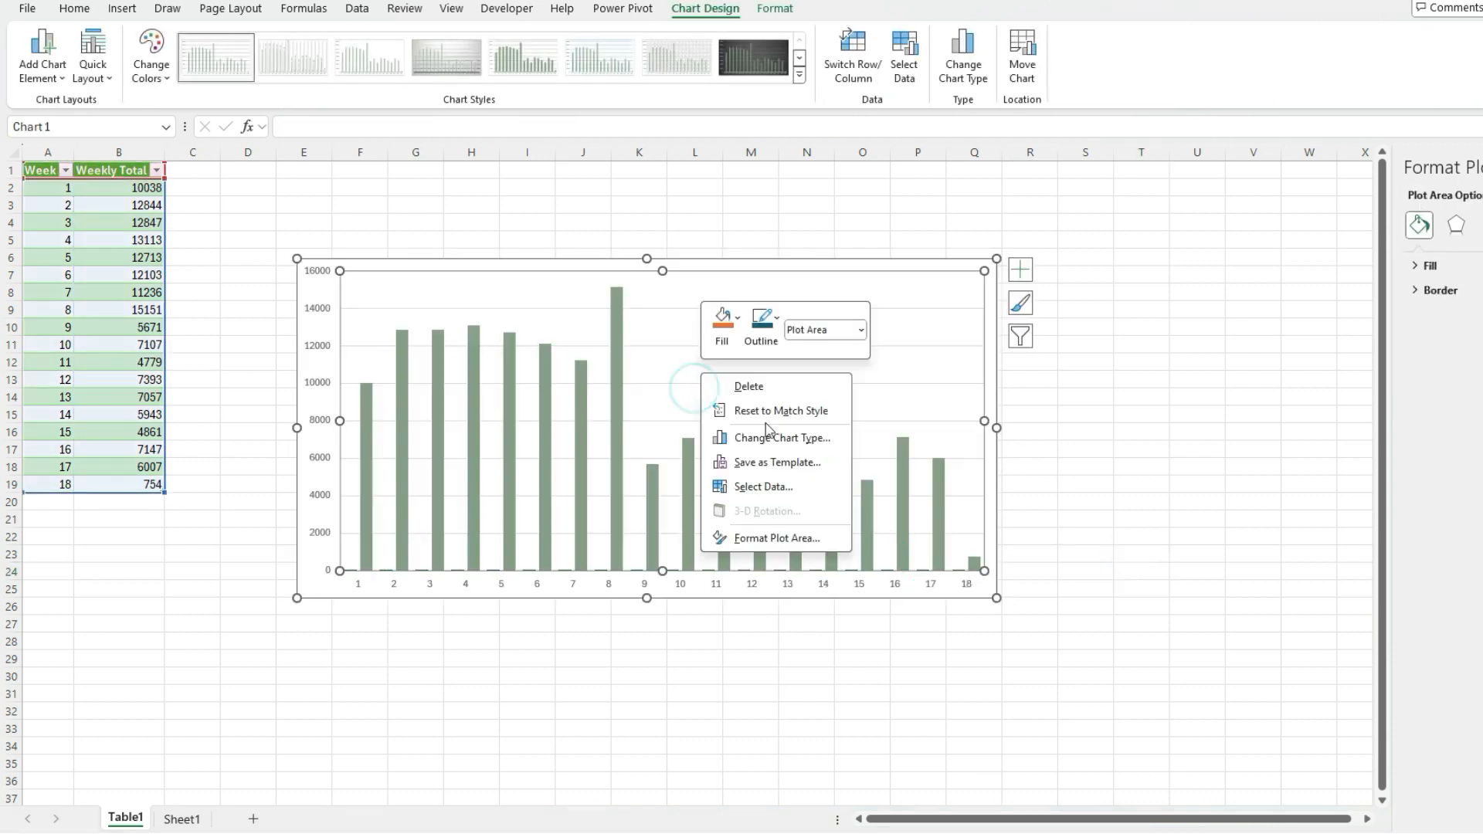
pyautogui.click(763, 486)
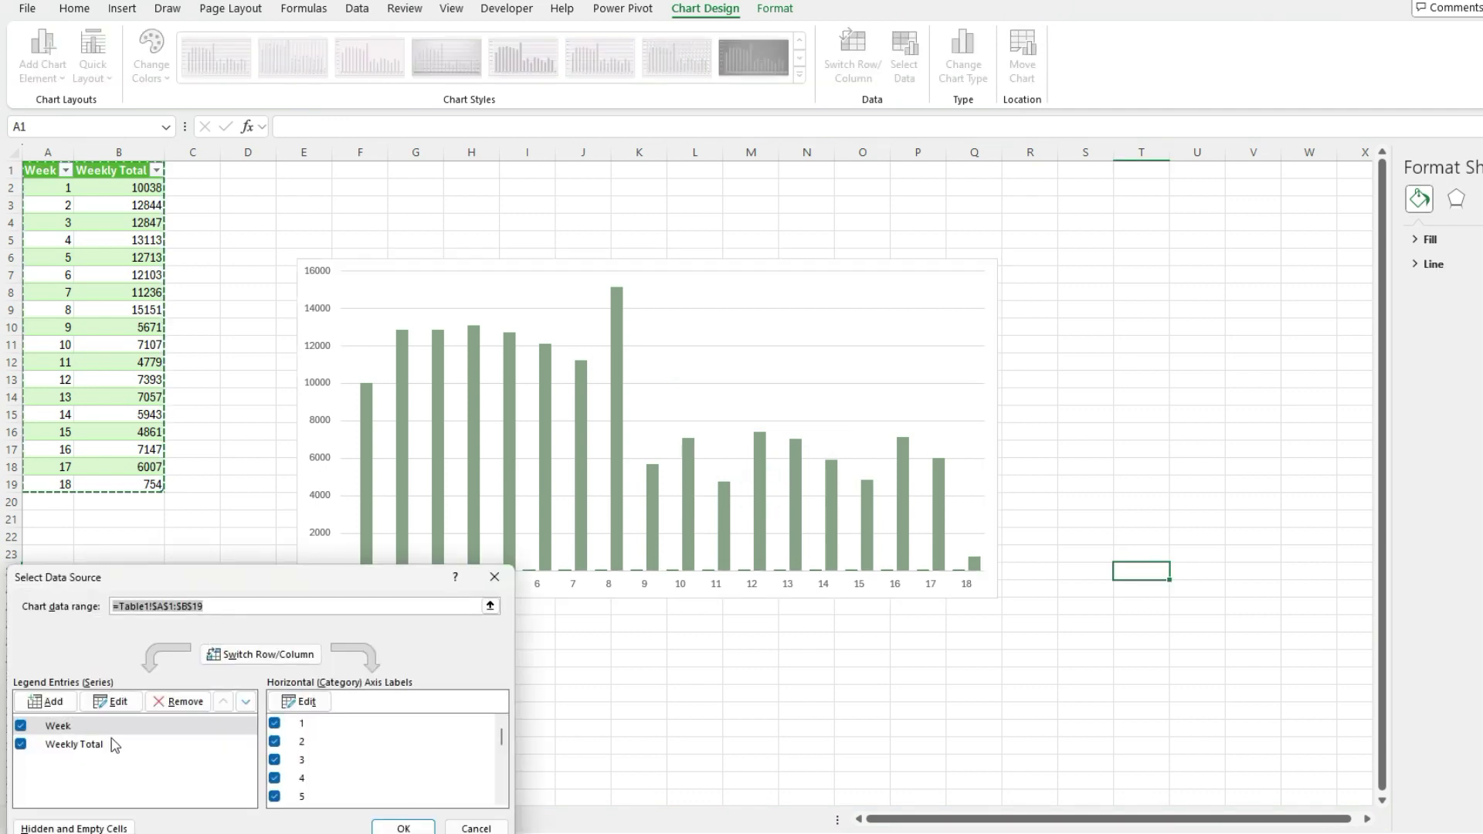
pyautogui.click(402, 827)
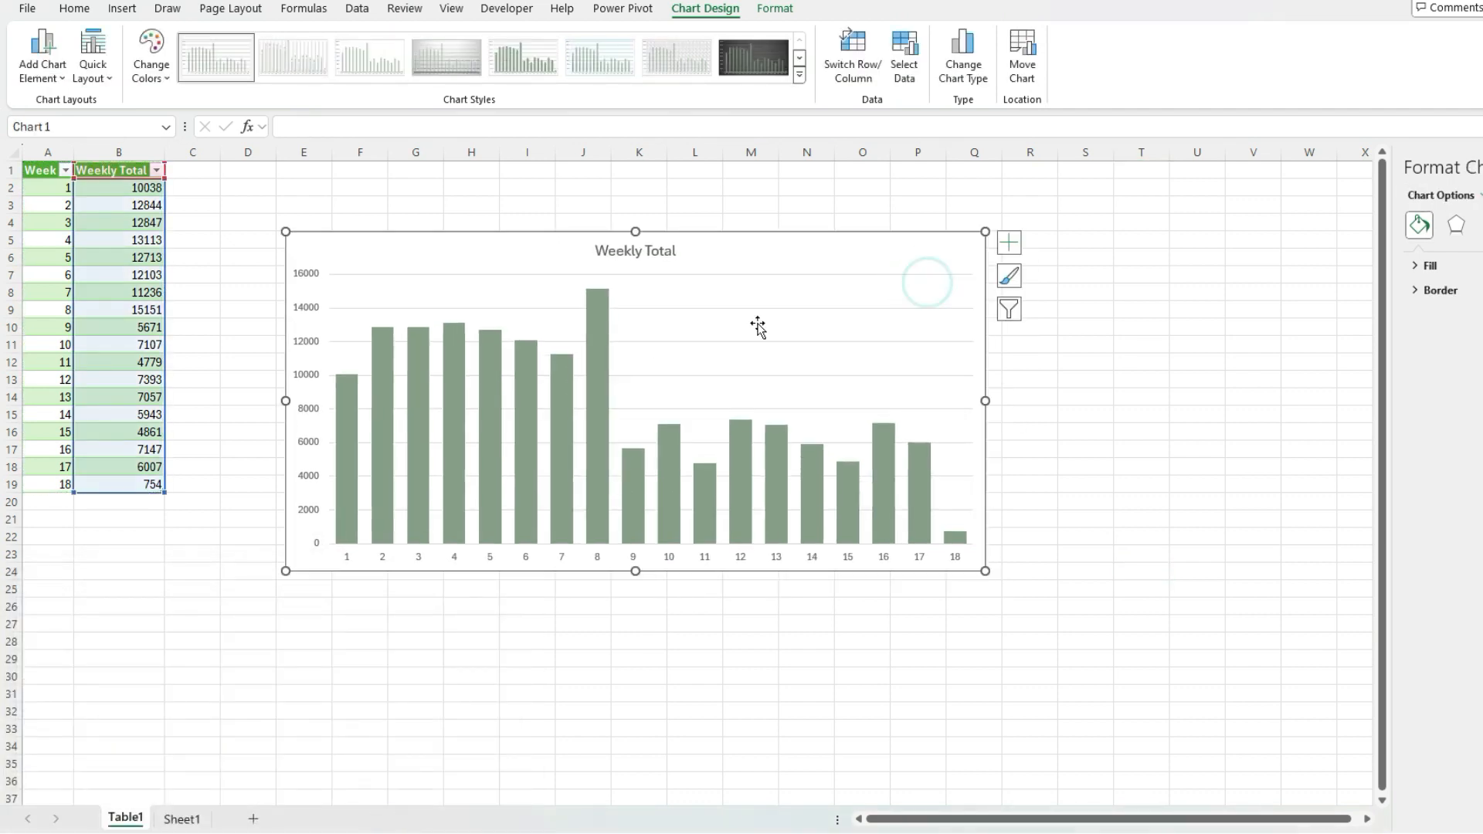
pyautogui.moveTo(806, 288)
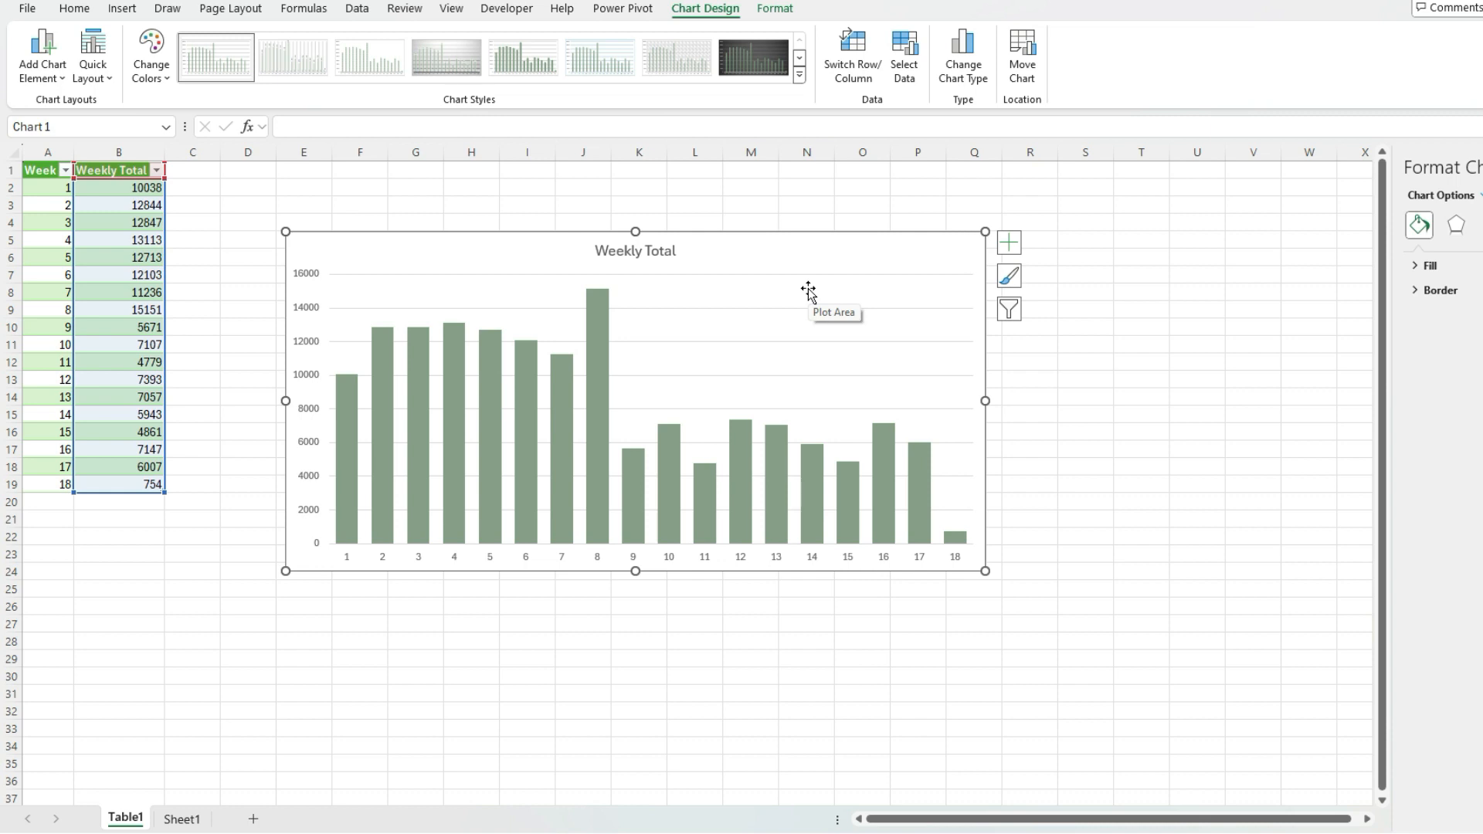
pyautogui.moveTo(796, 285)
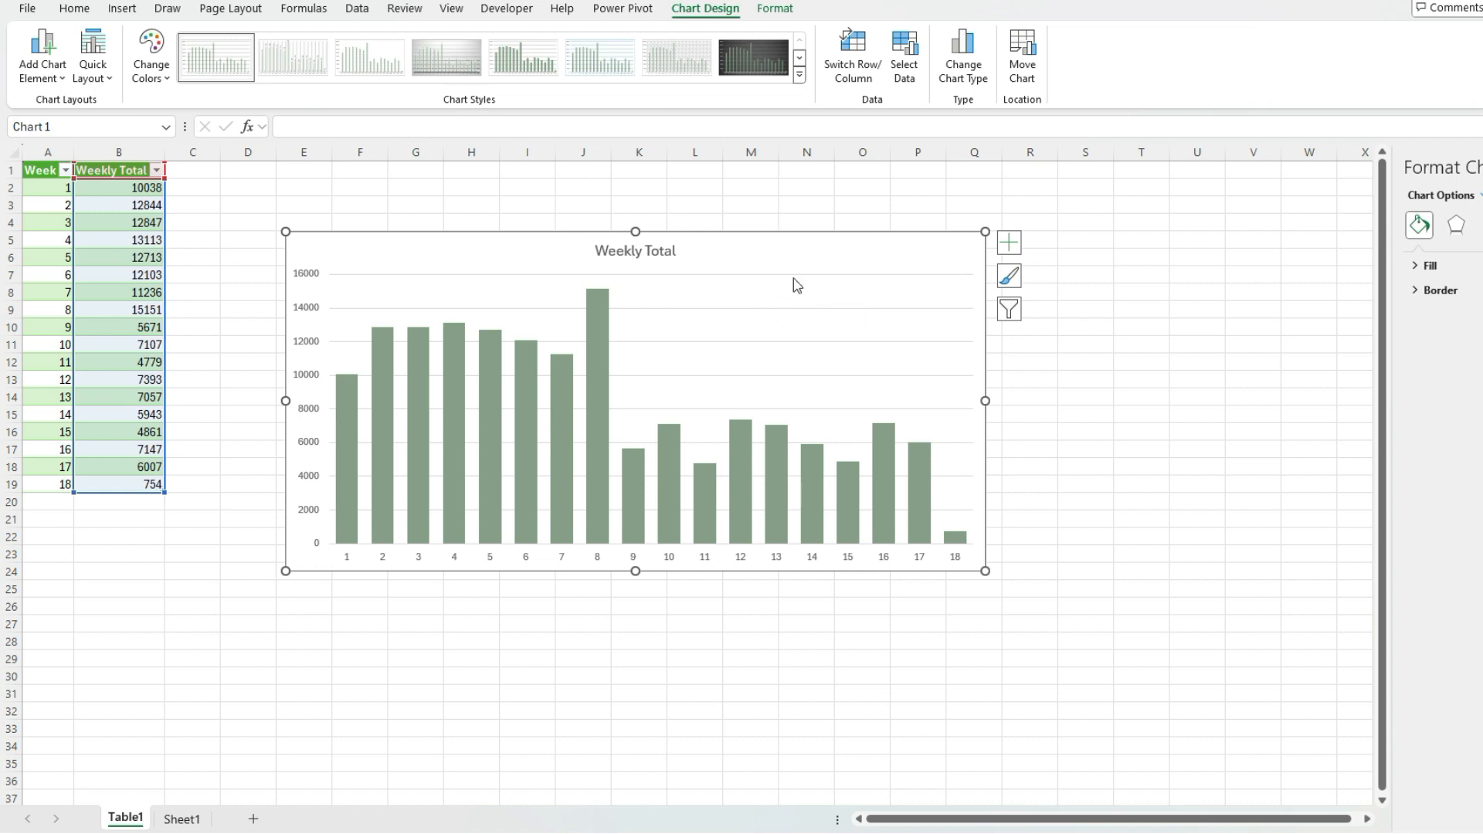
pyautogui.moveTo(321, 559)
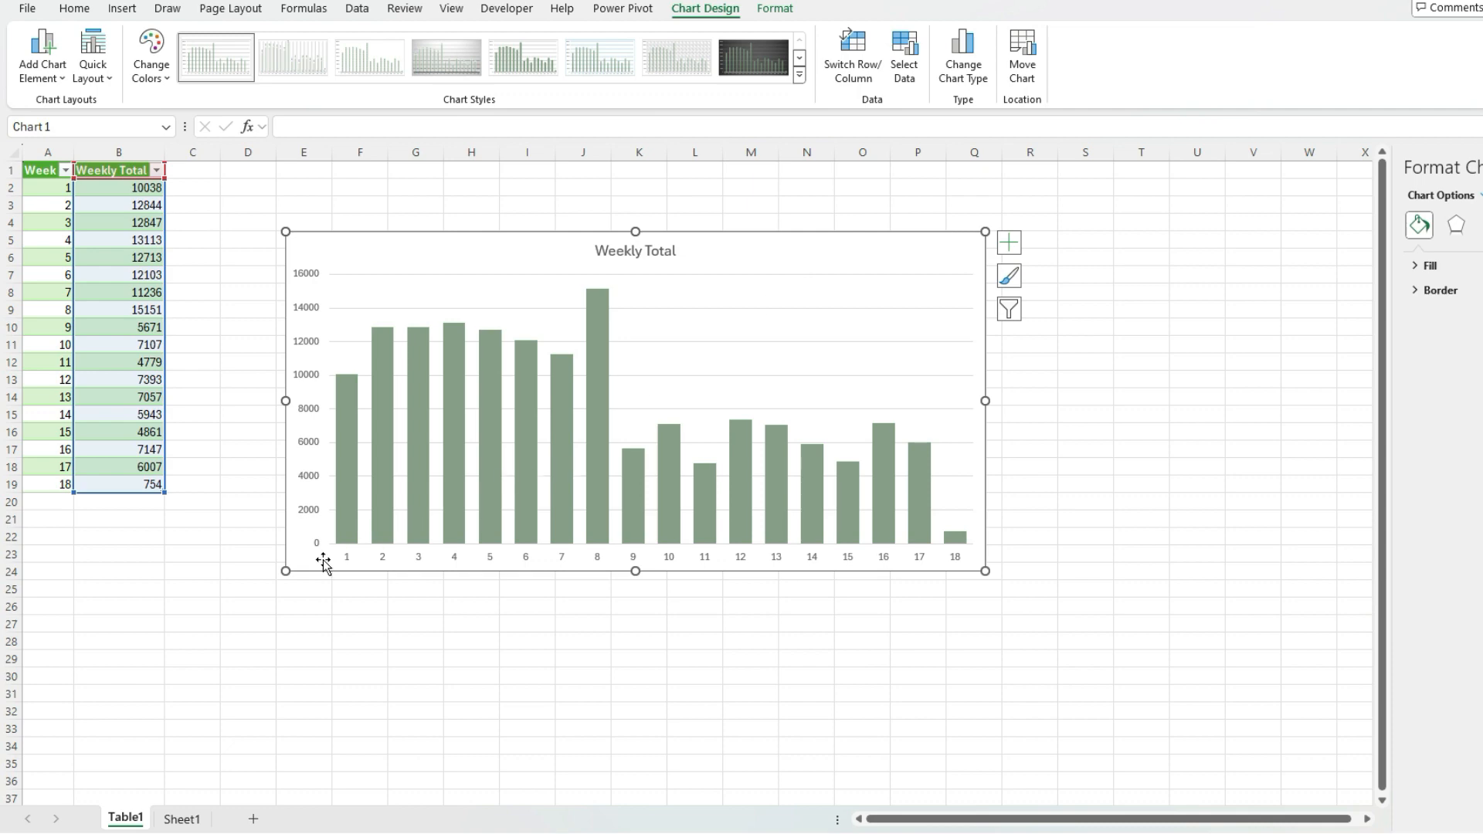
pyautogui.click(184, 818)
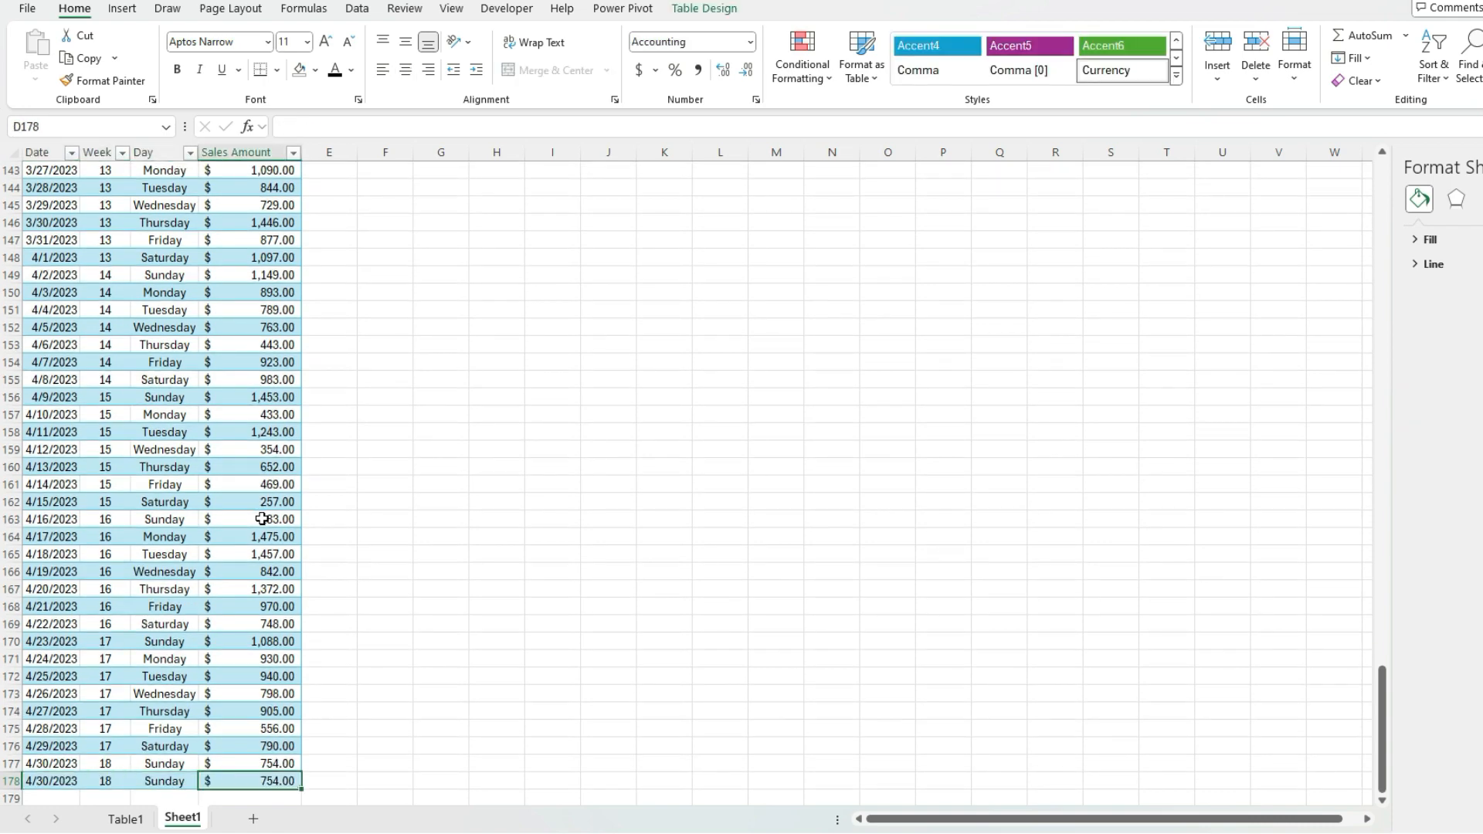
# - Enter 10000 as the 4/30/2023 week-18 sales amount and return to Table1
pyautogui.write('10,000')
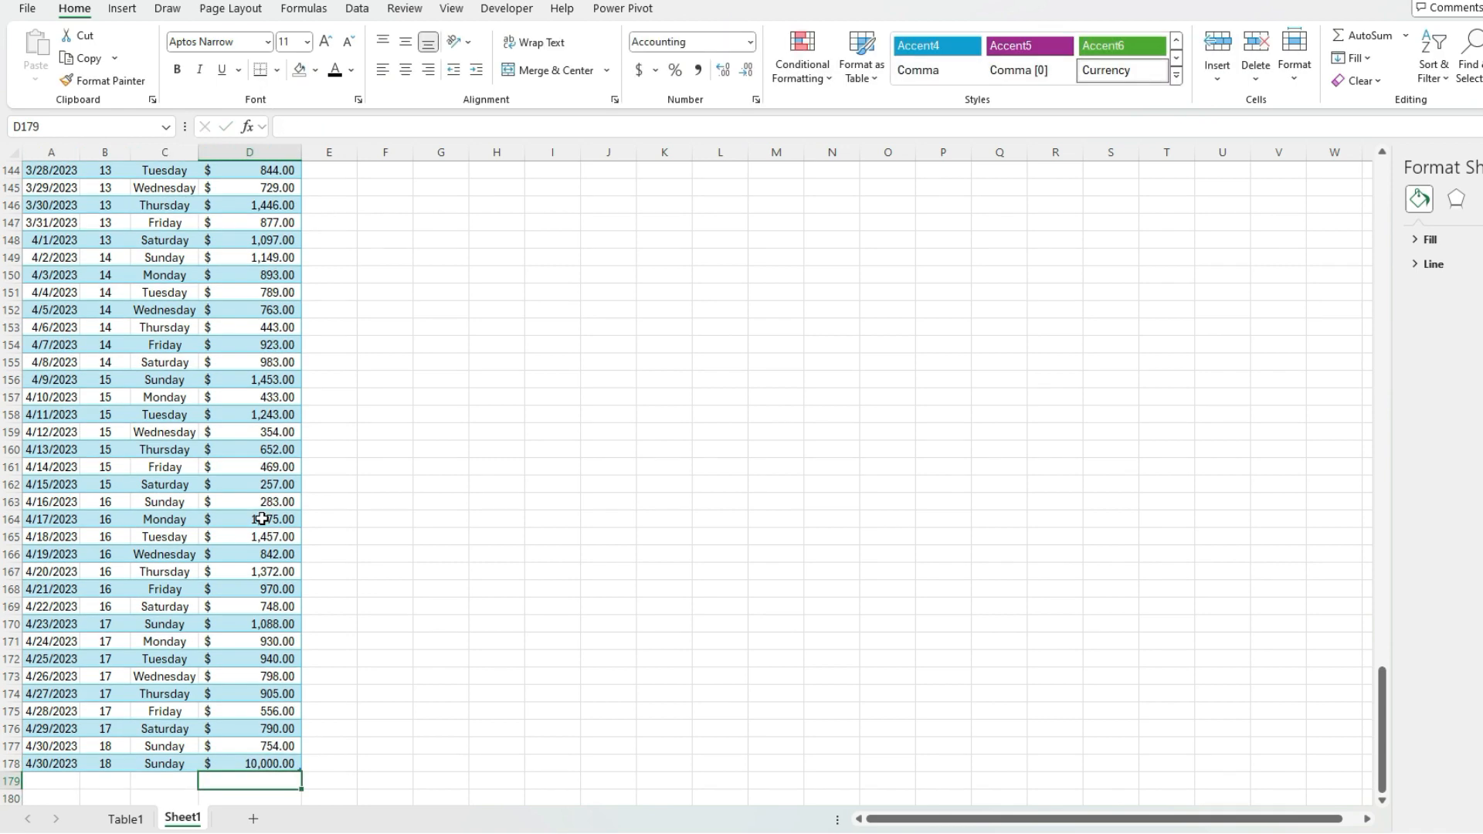
pyautogui.click(126, 819)
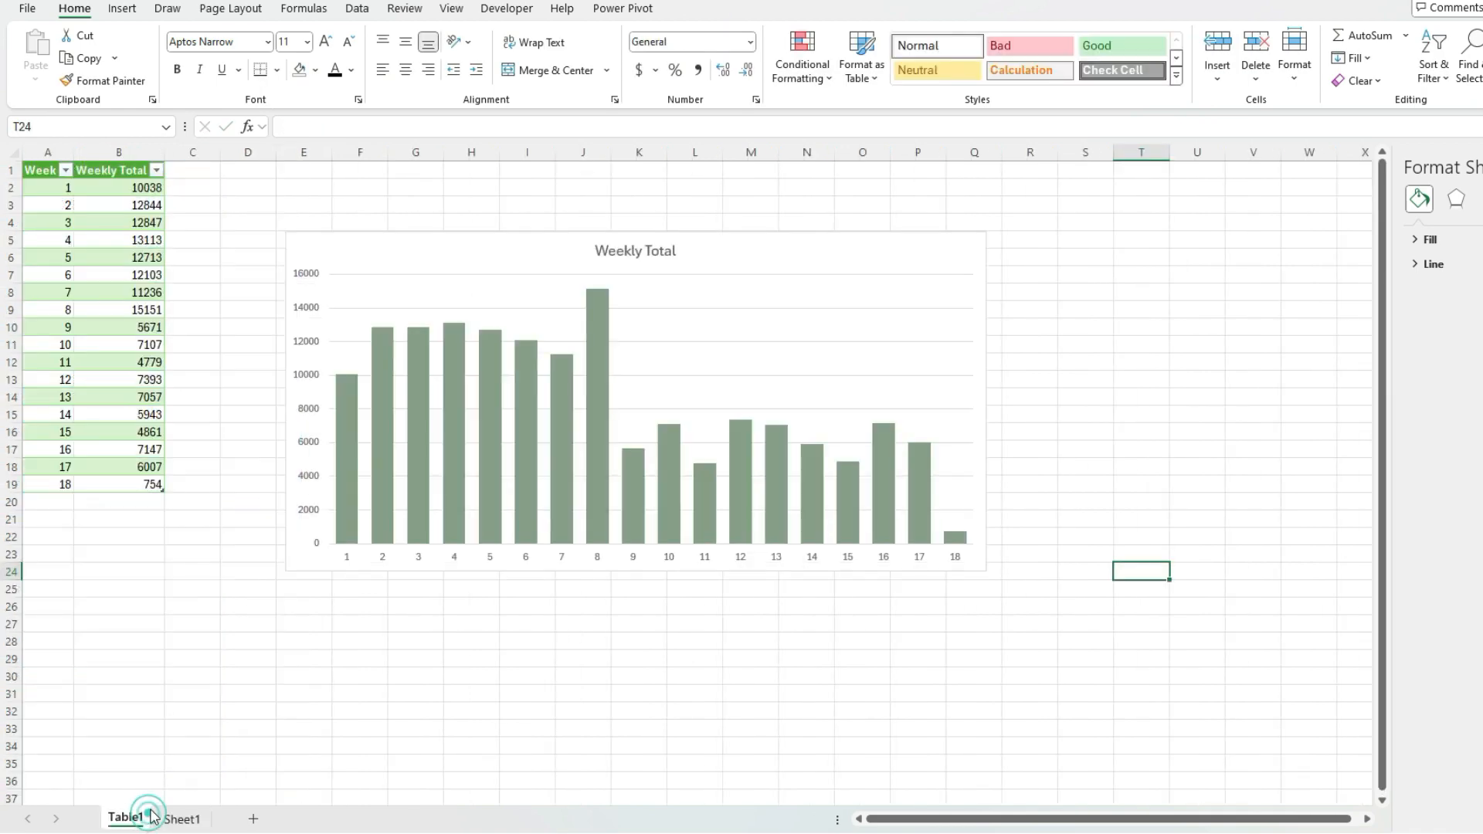
pyautogui.moveTo(964, 553)
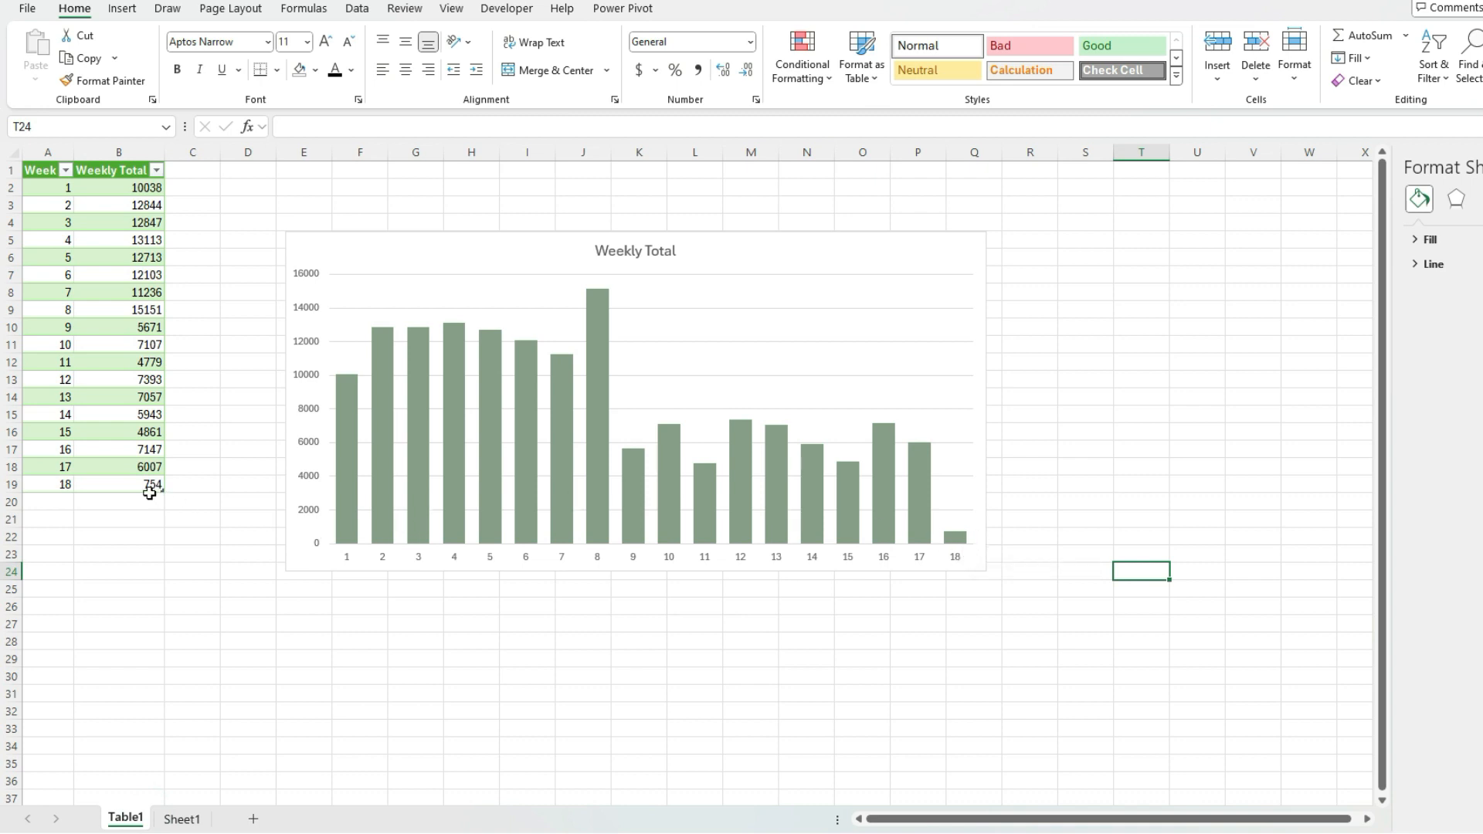
pyautogui.moveTo(153, 501)
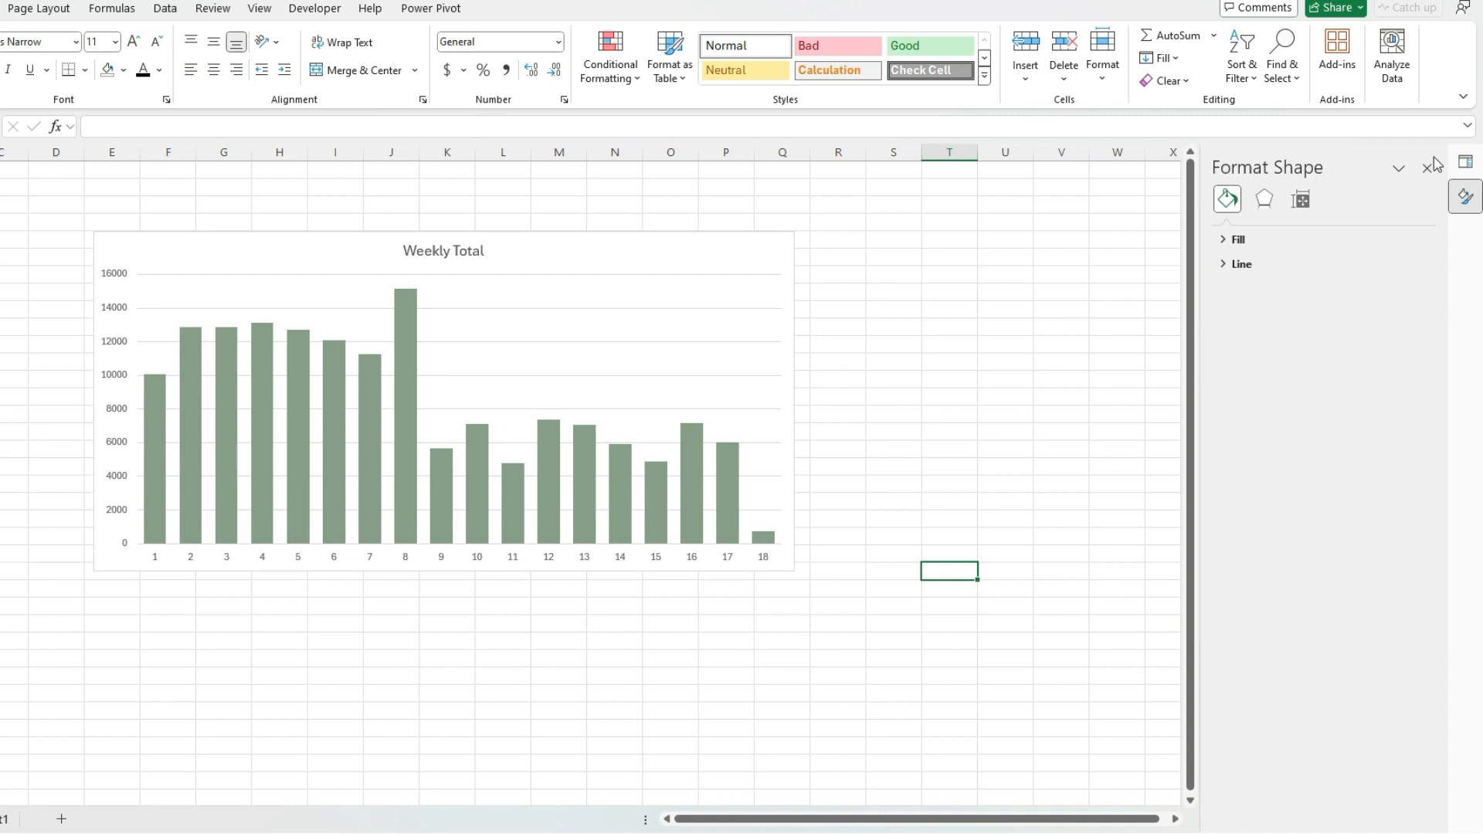
# - Close the Format Shape pane and show the Queries & Connections pane
pyautogui.click(1464, 161)
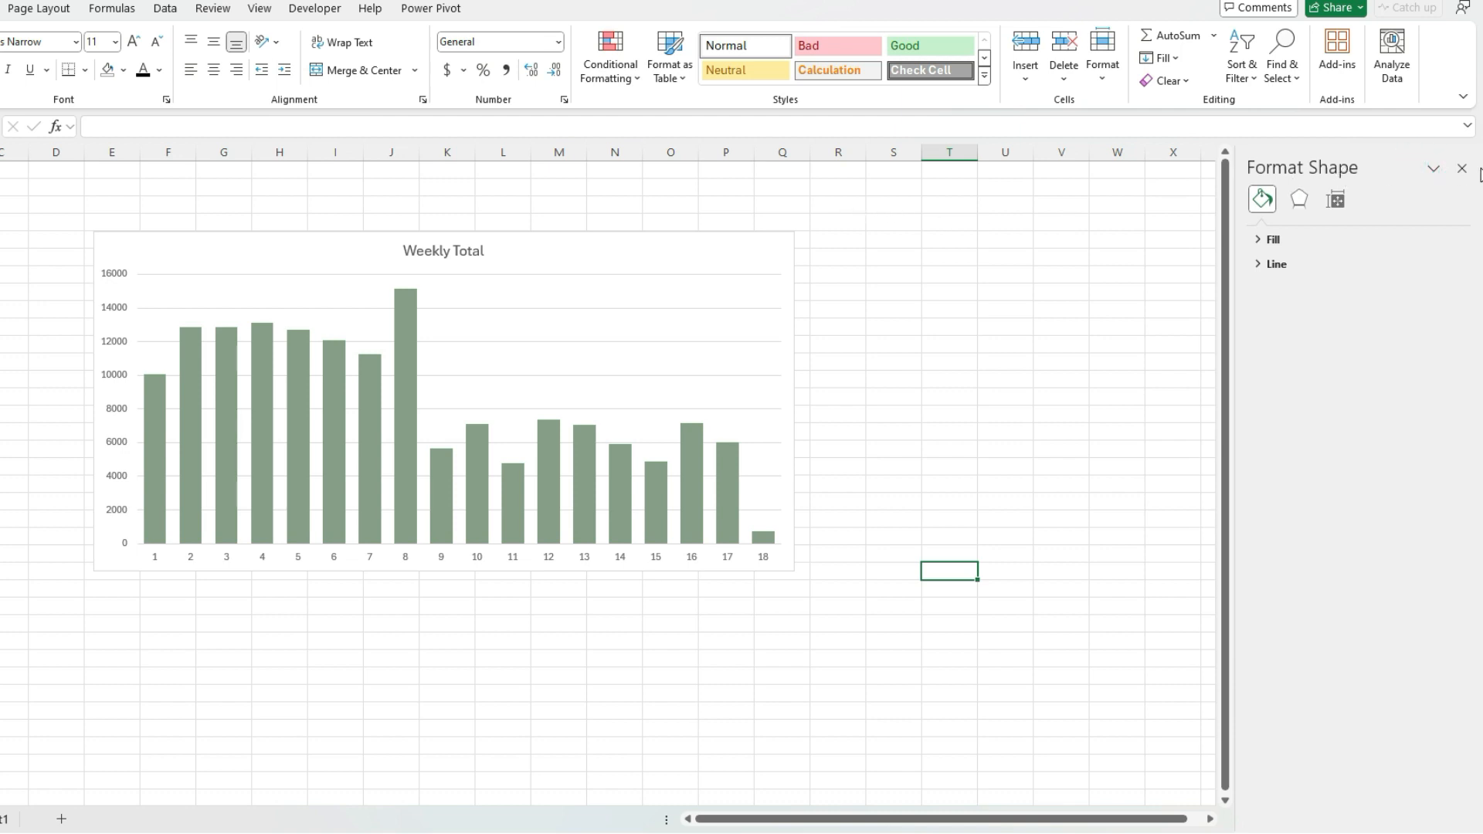
pyautogui.click(164, 8)
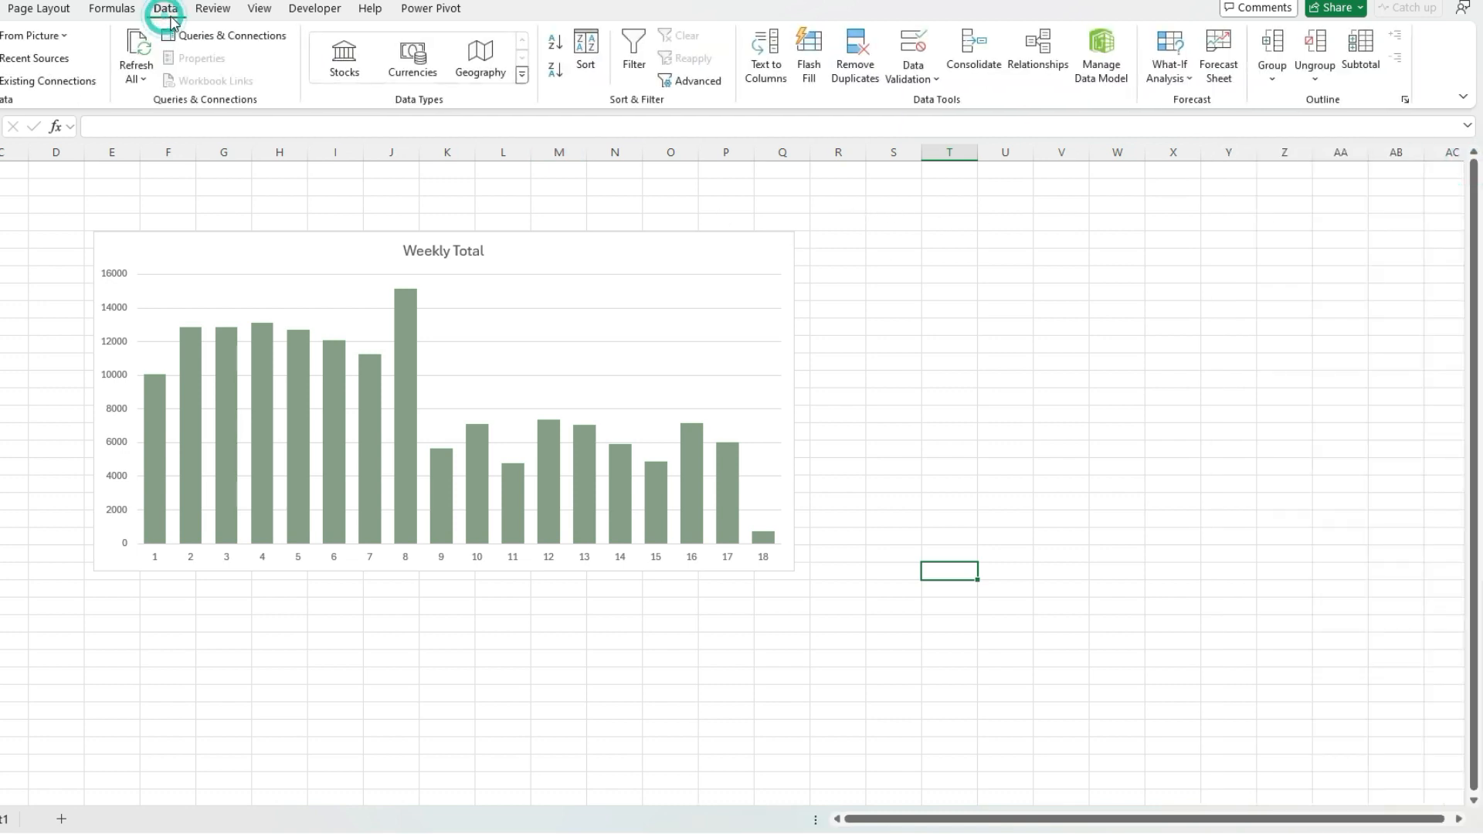
pyautogui.moveTo(232, 36)
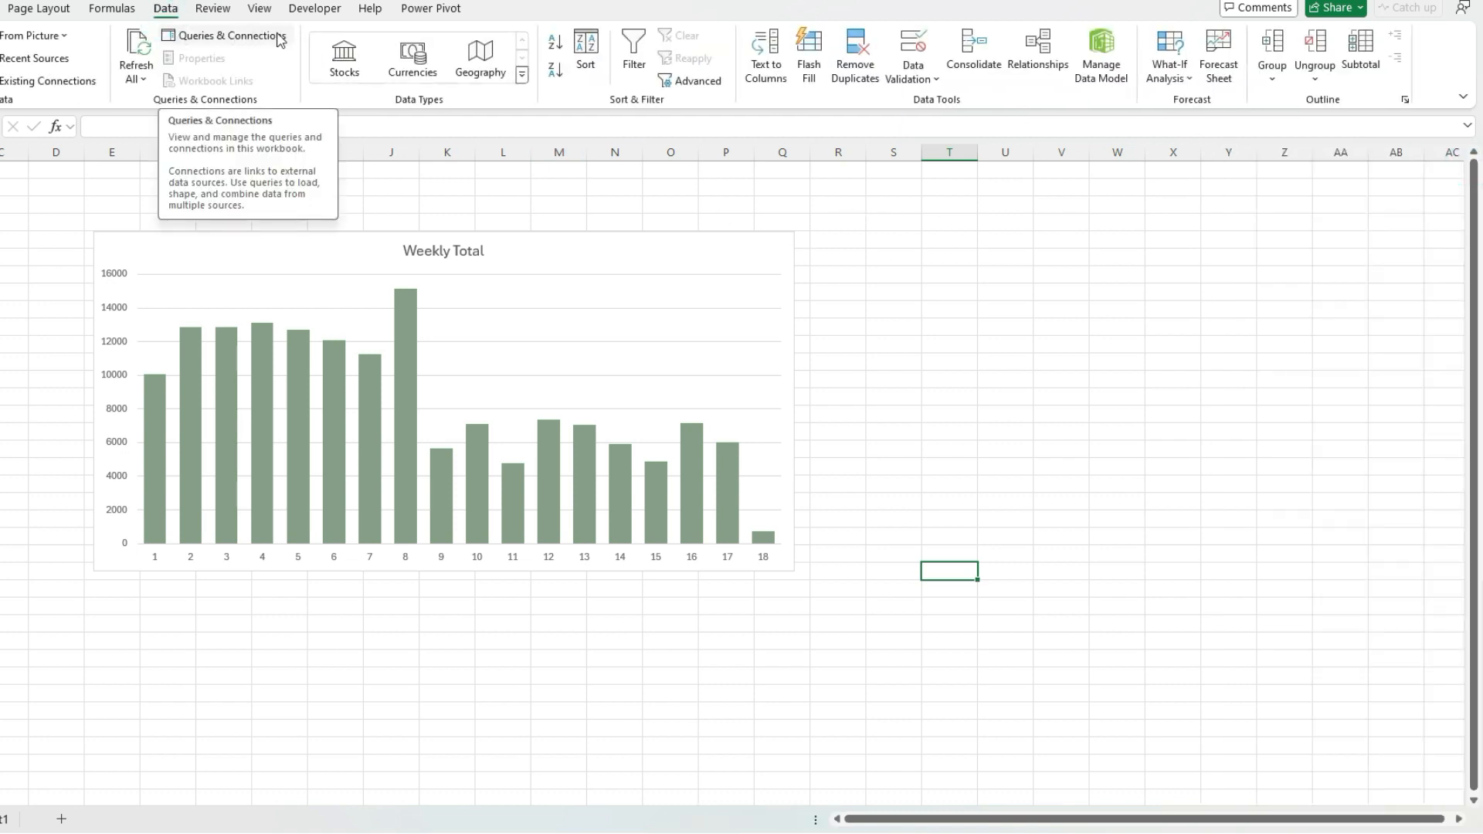
pyautogui.click(228, 35)
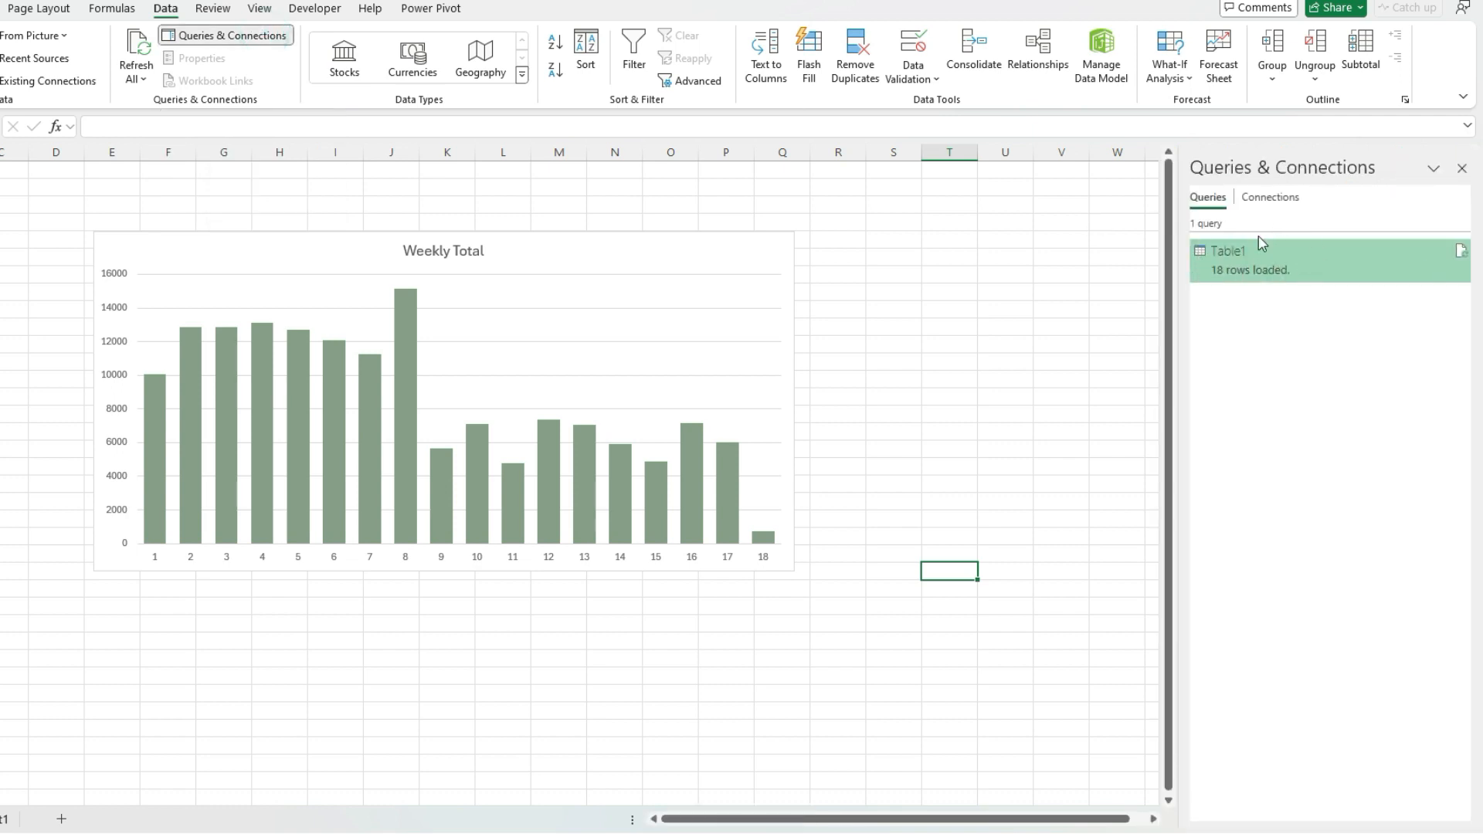
pyautogui.moveTo(1295, 300)
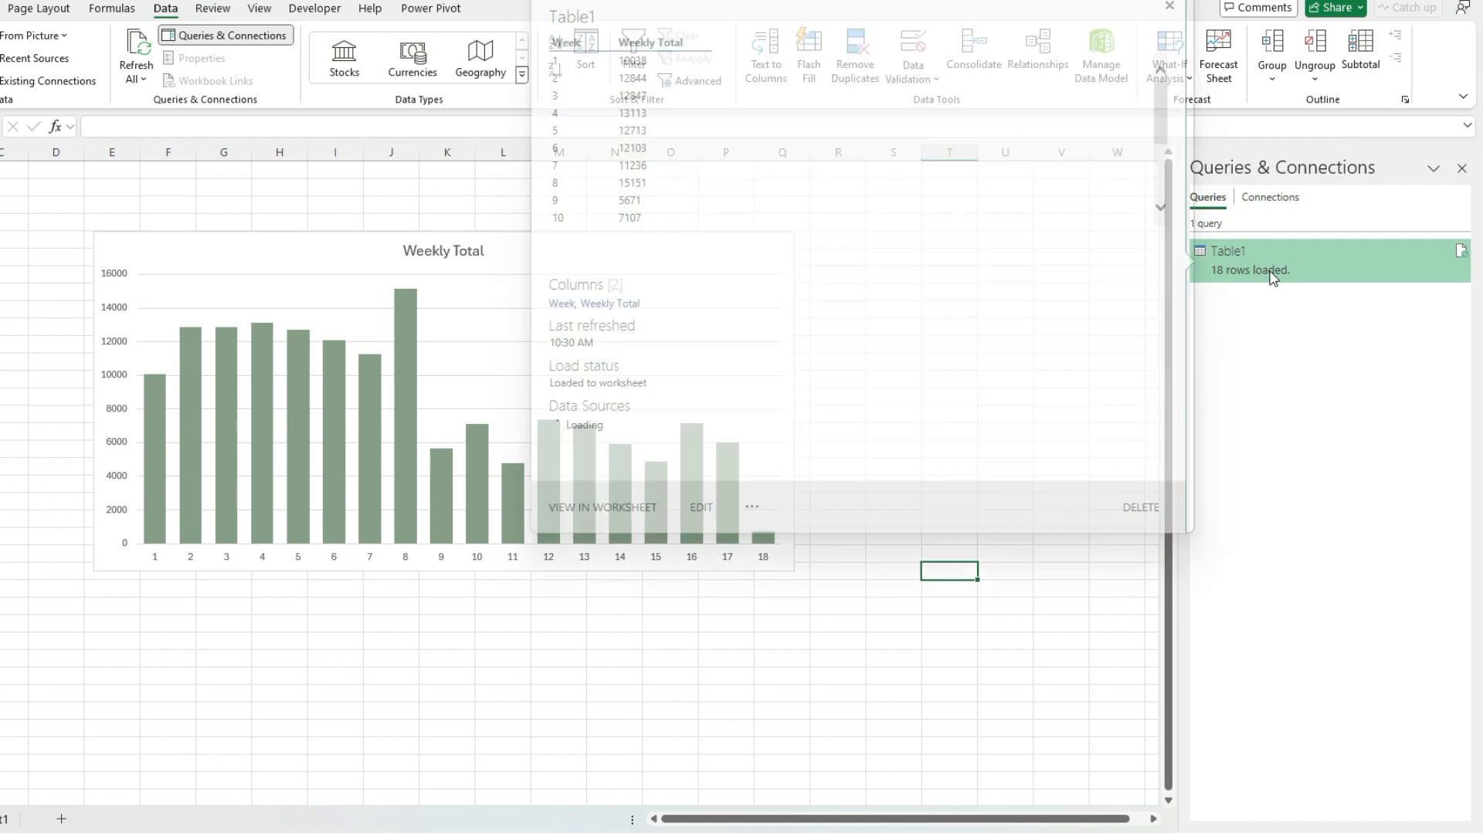
# - Enable Refresh every 1 minute in the Table1 query properties
pyautogui.rightClick(1271, 272)
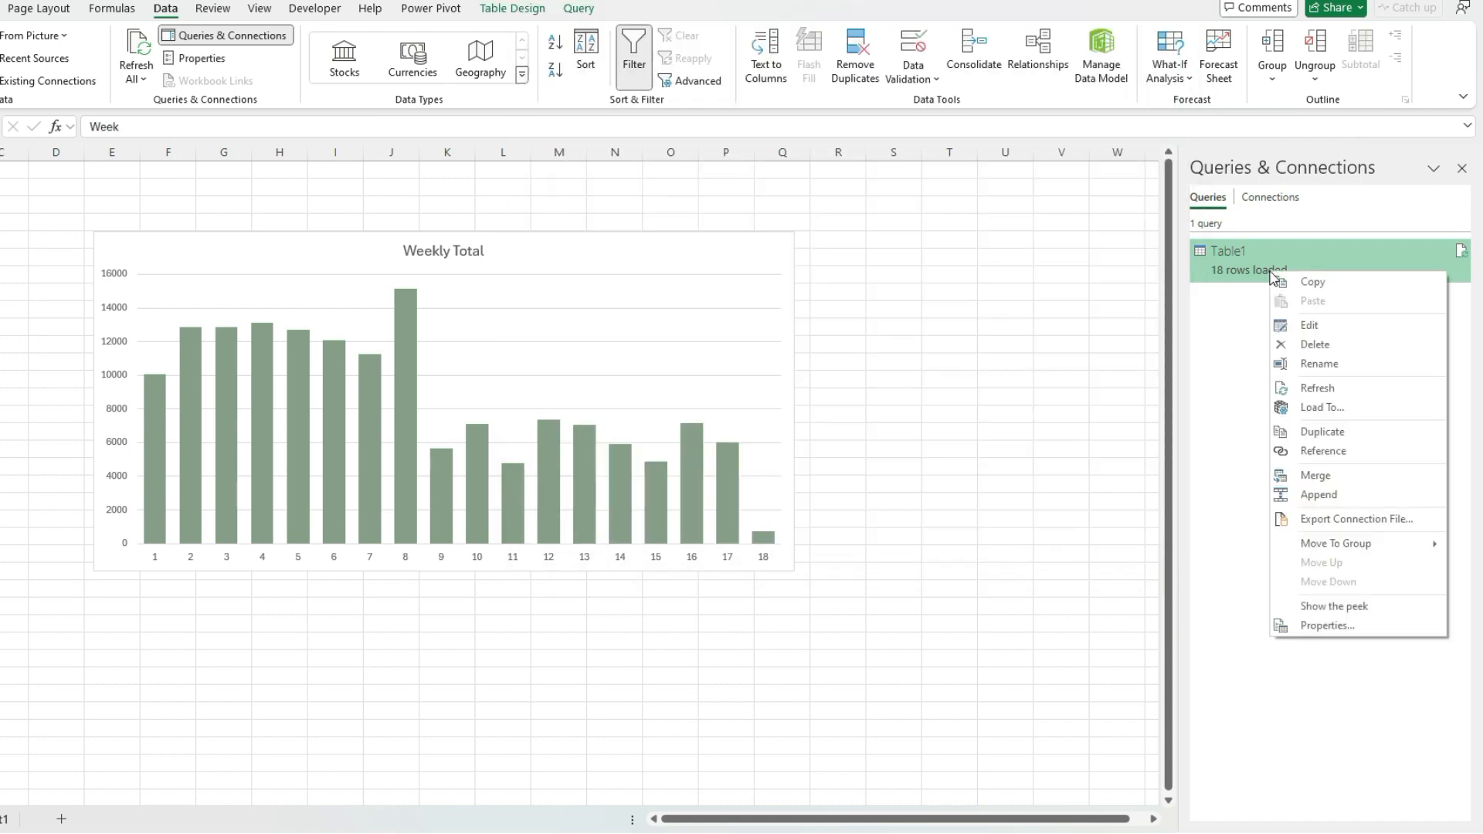
pyautogui.moveTo(1303, 355)
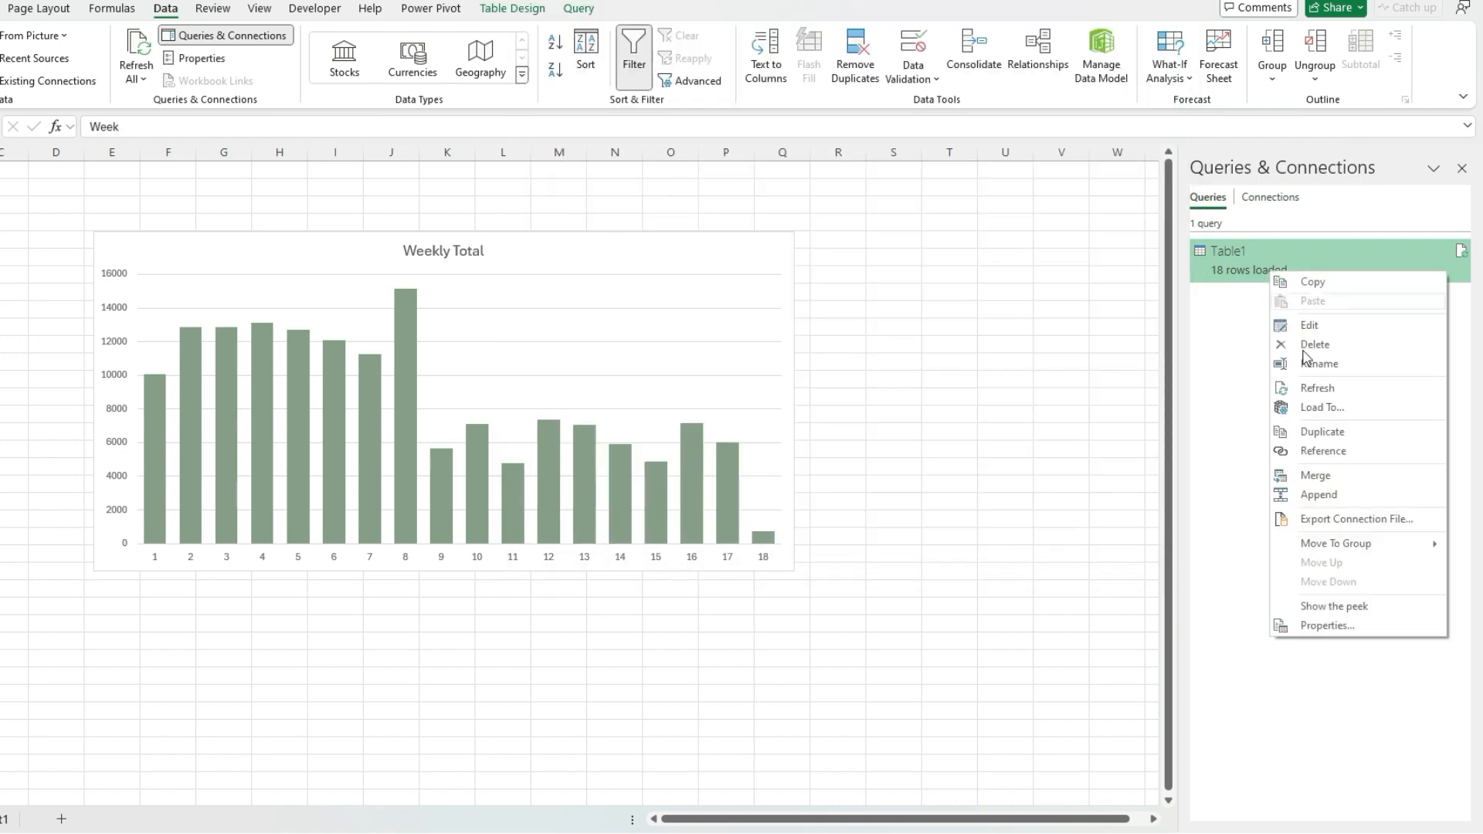
pyautogui.click(1327, 626)
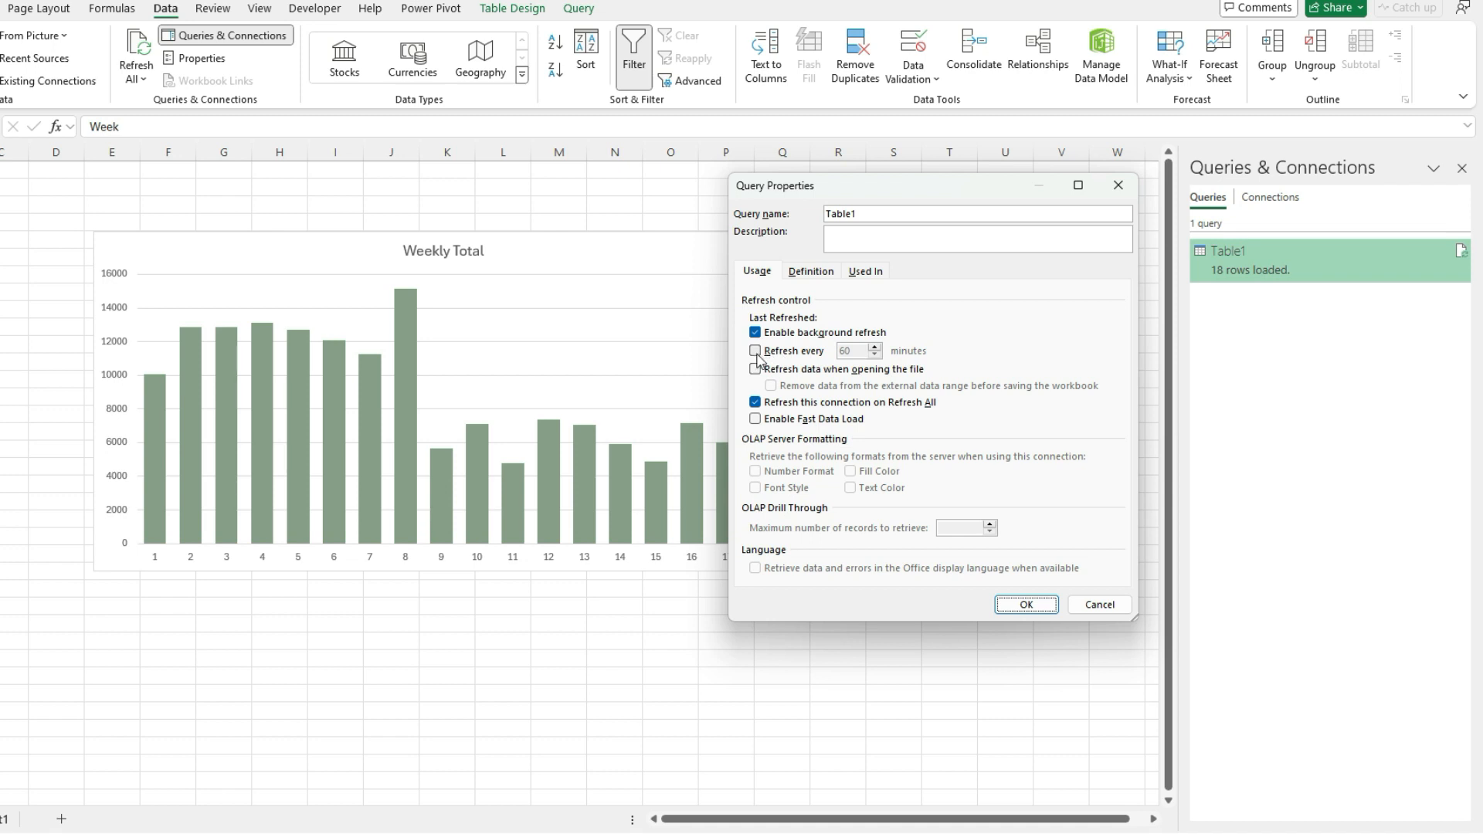
pyautogui.click(755, 351)
pyautogui.write('1')
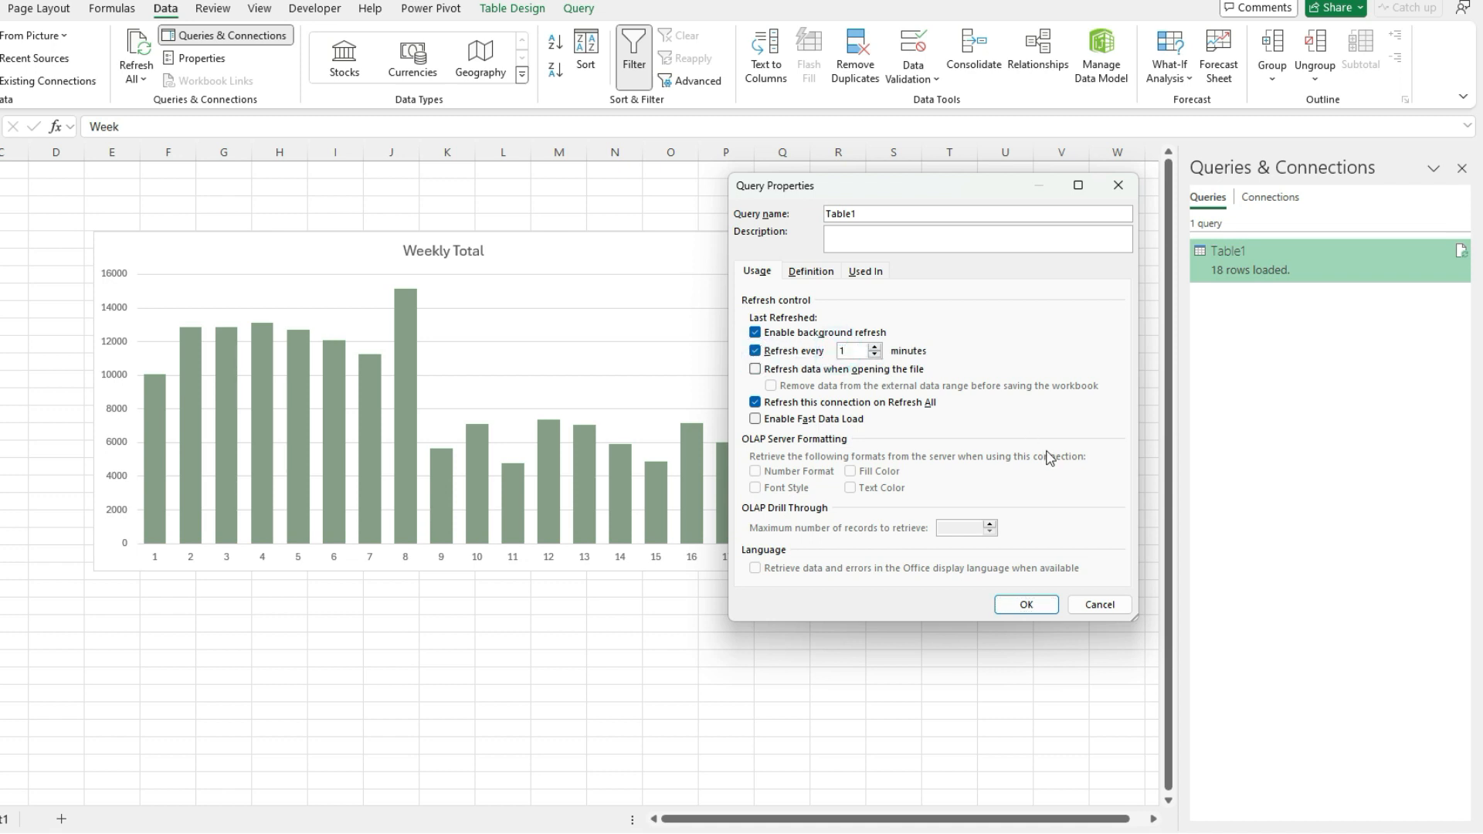
pyautogui.moveTo(1038, 470)
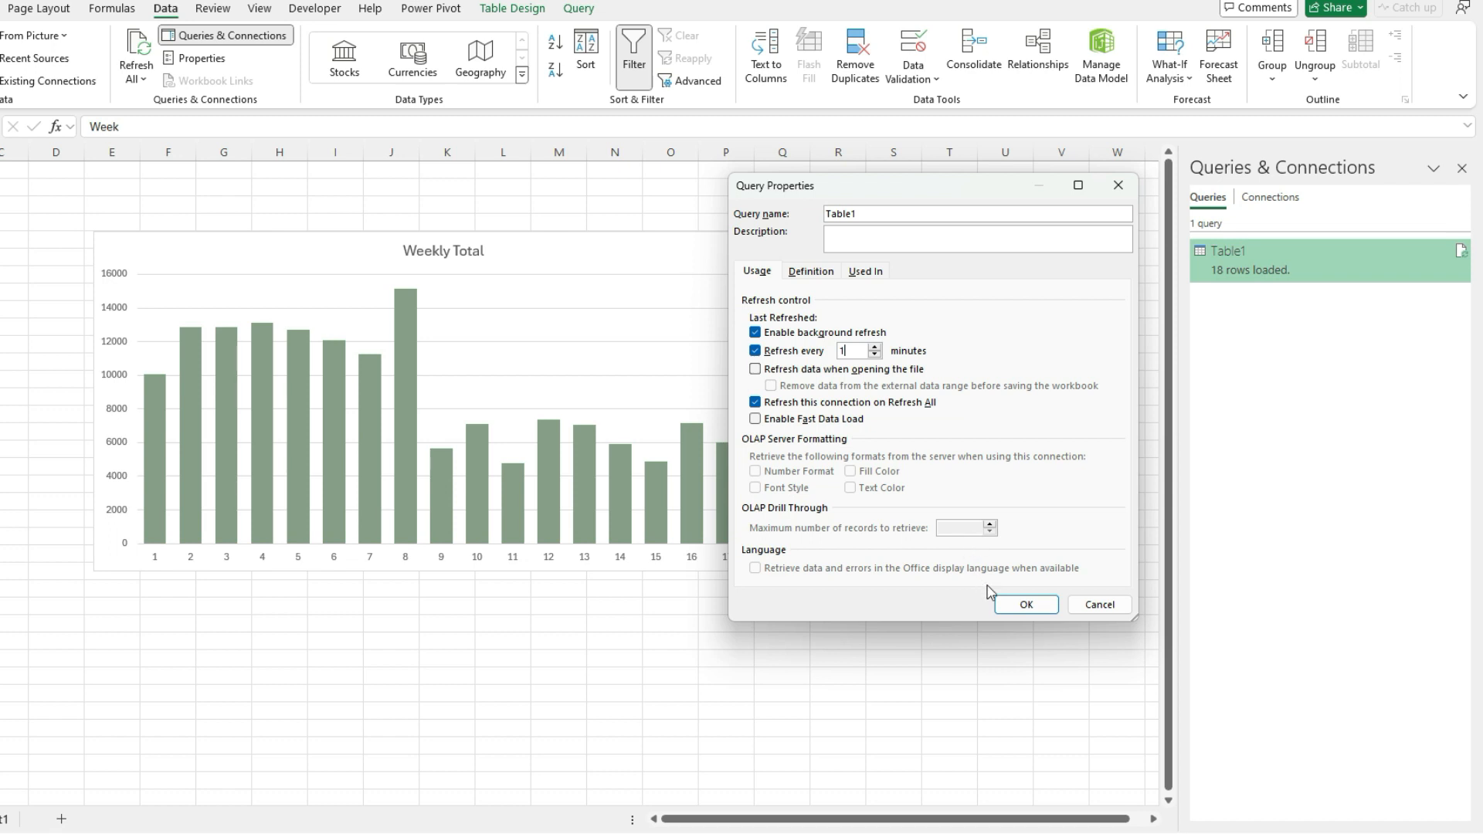
pyautogui.click(1025, 604)
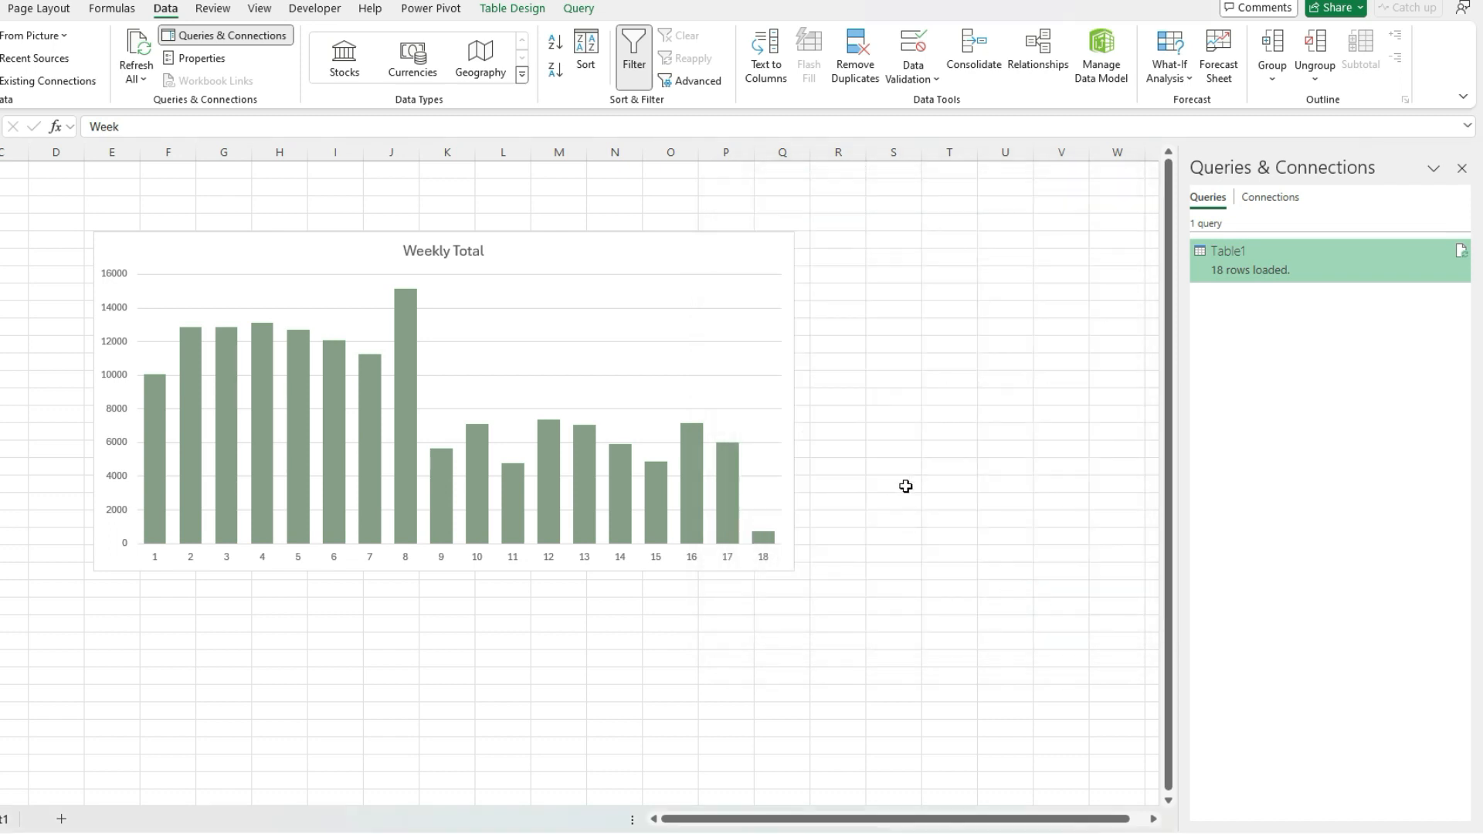
pyautogui.moveTo(9, 536)
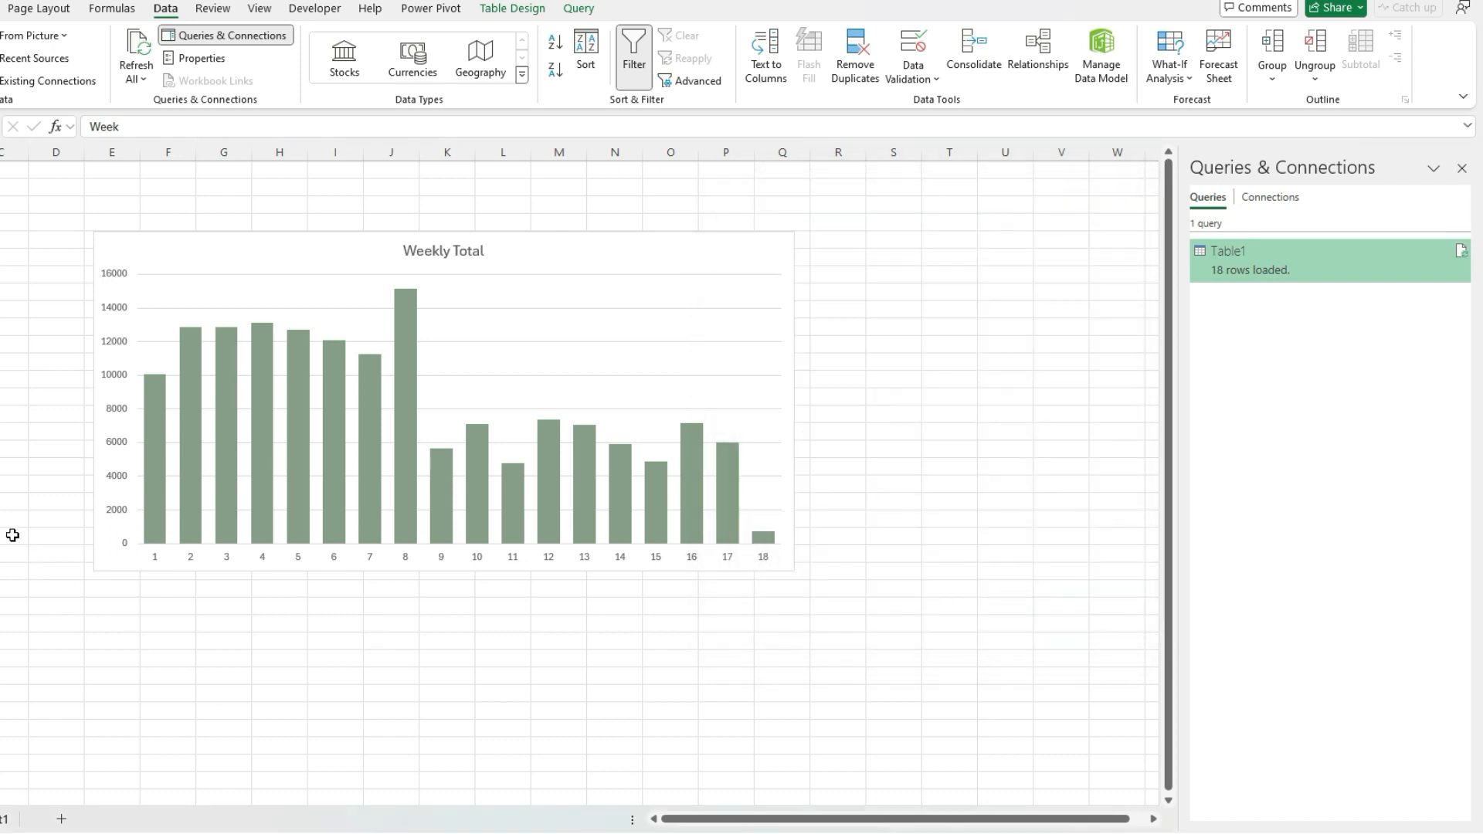
pyautogui.moveTo(45, 570)
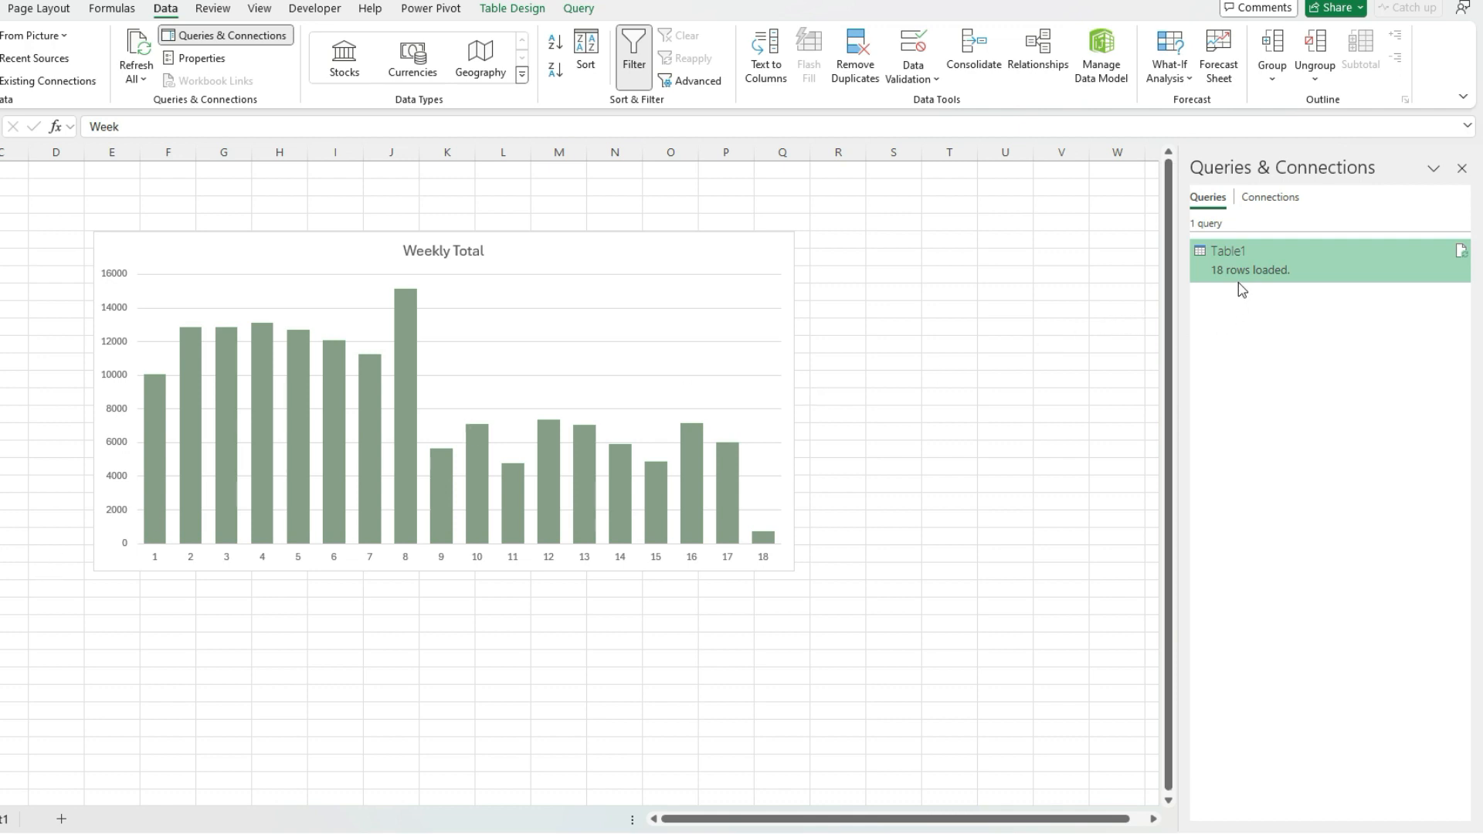
pyautogui.moveTo(1125, 383)
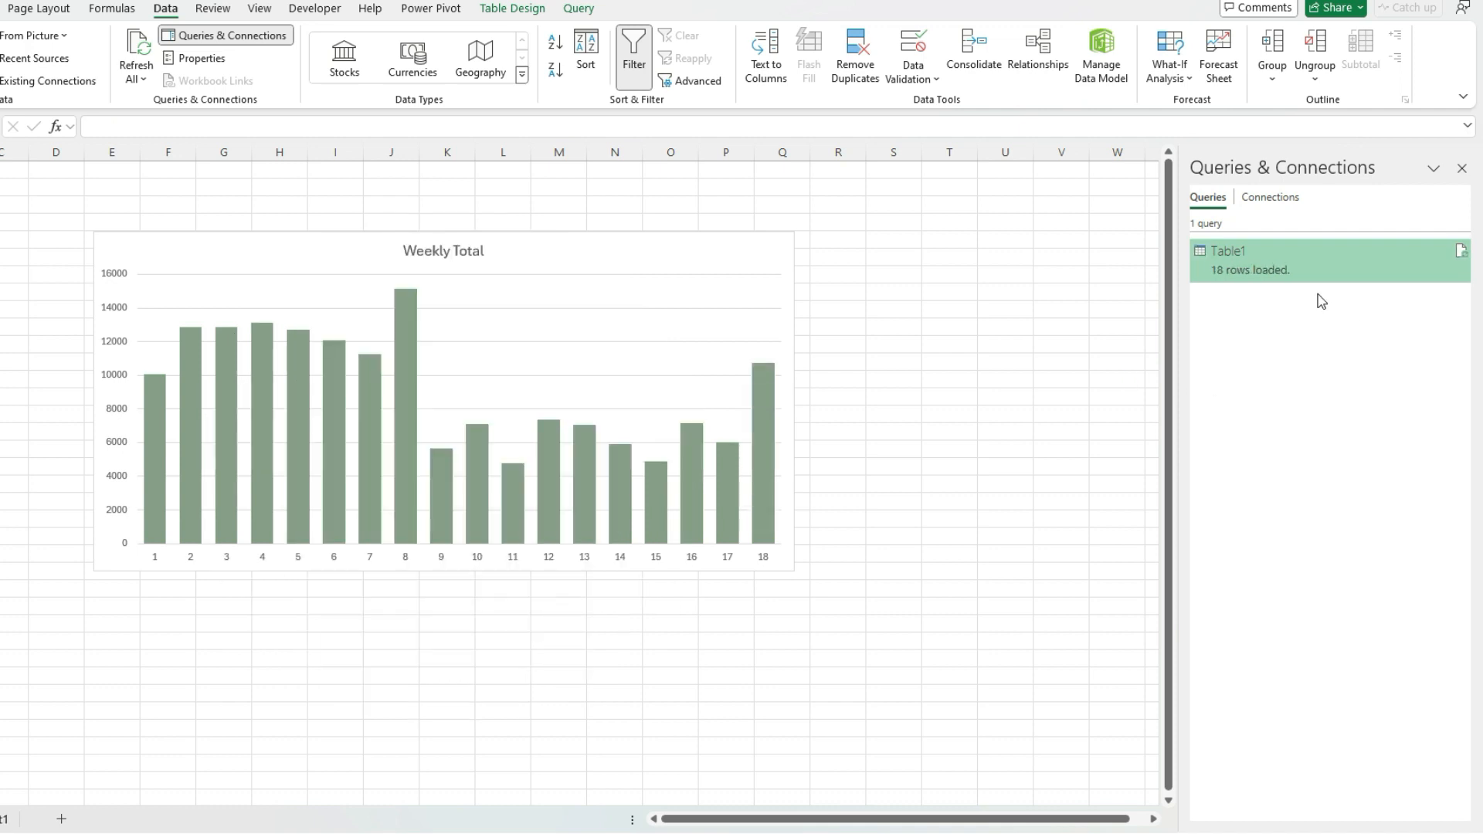
pyautogui.moveTo(1229, 297)
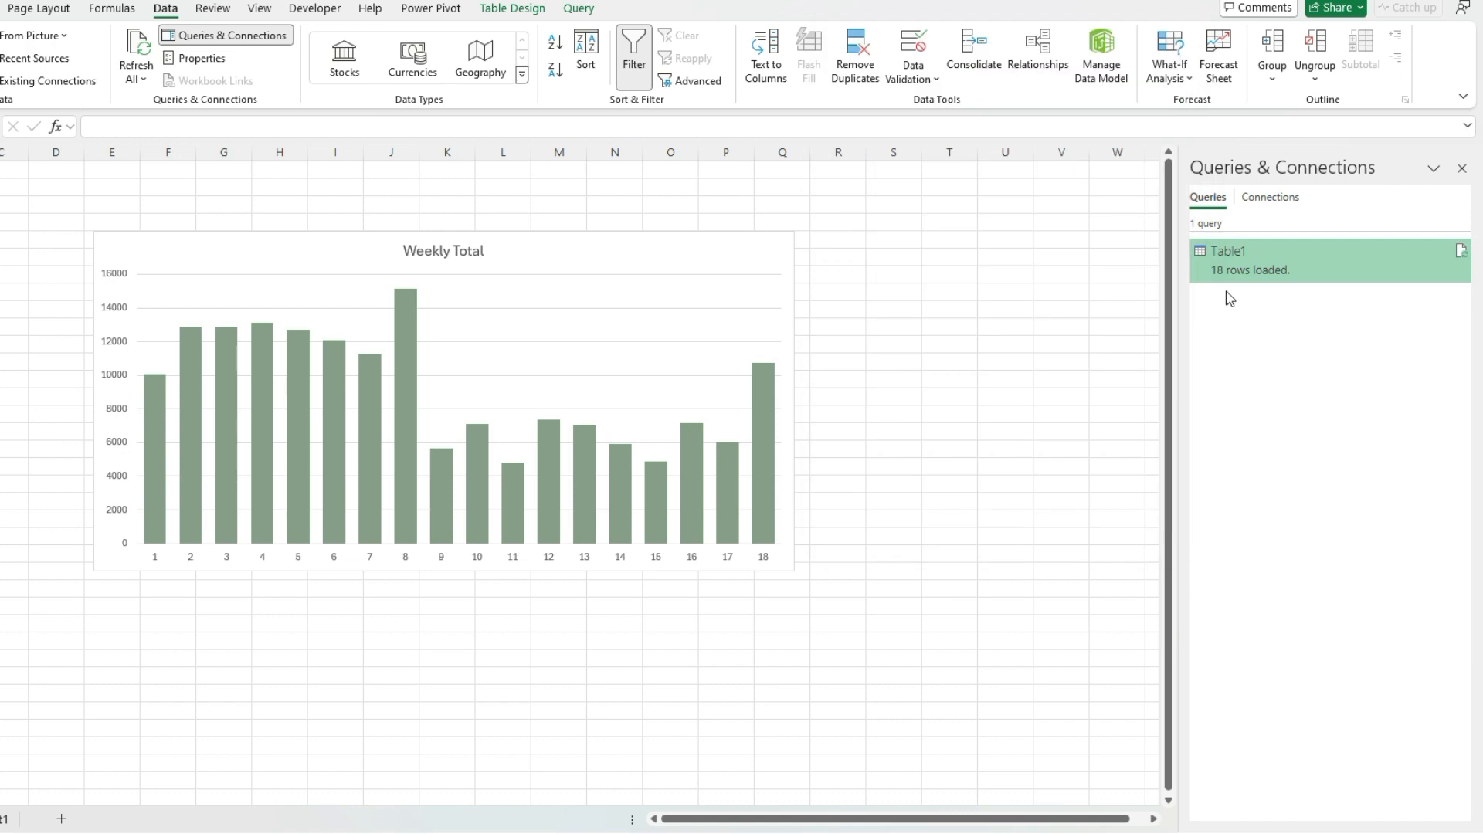
pyautogui.moveTo(787, 473)
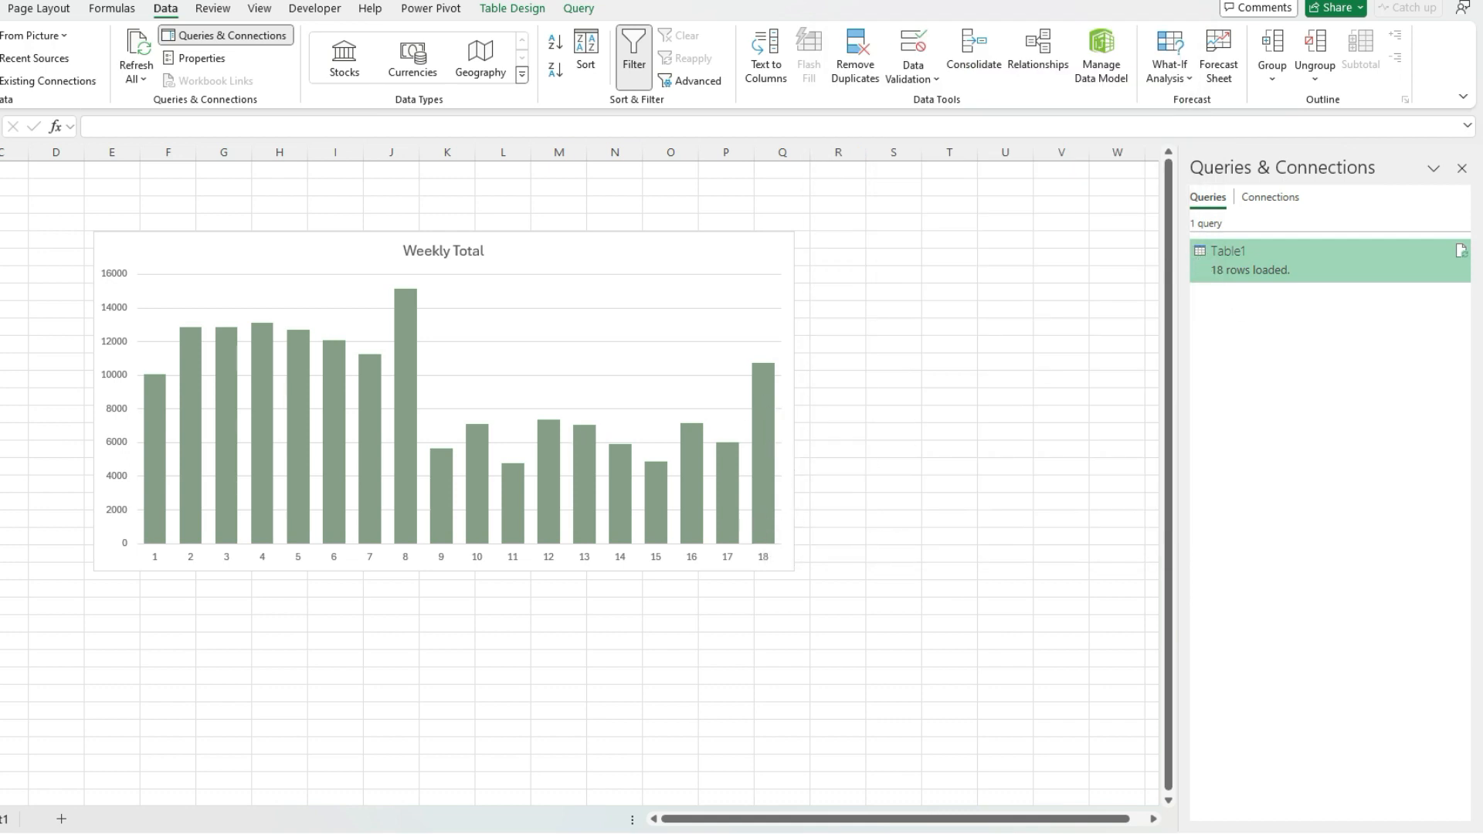
pyautogui.moveTo(276, 500)
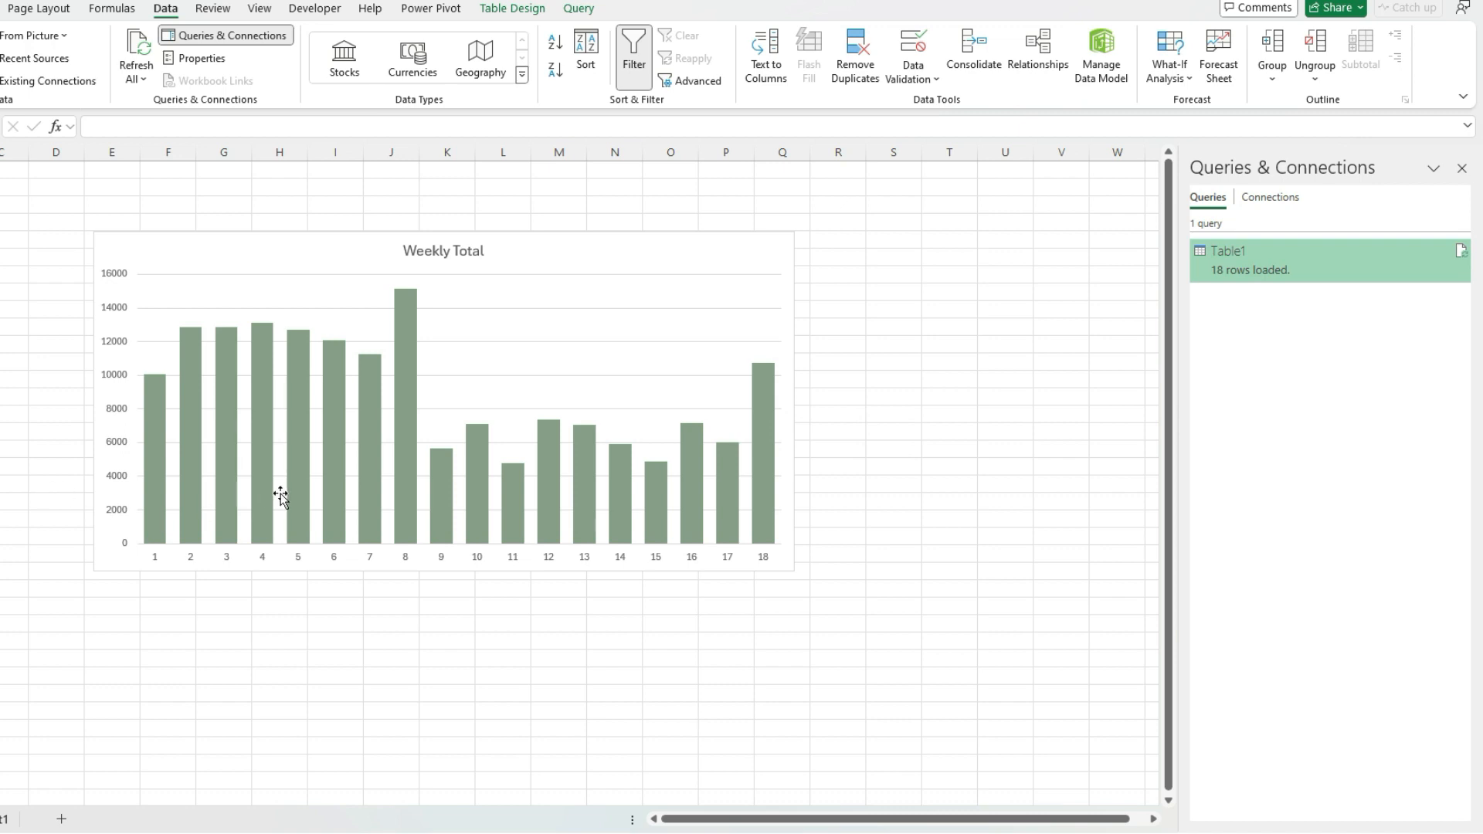
pyautogui.moveTo(731, 700)
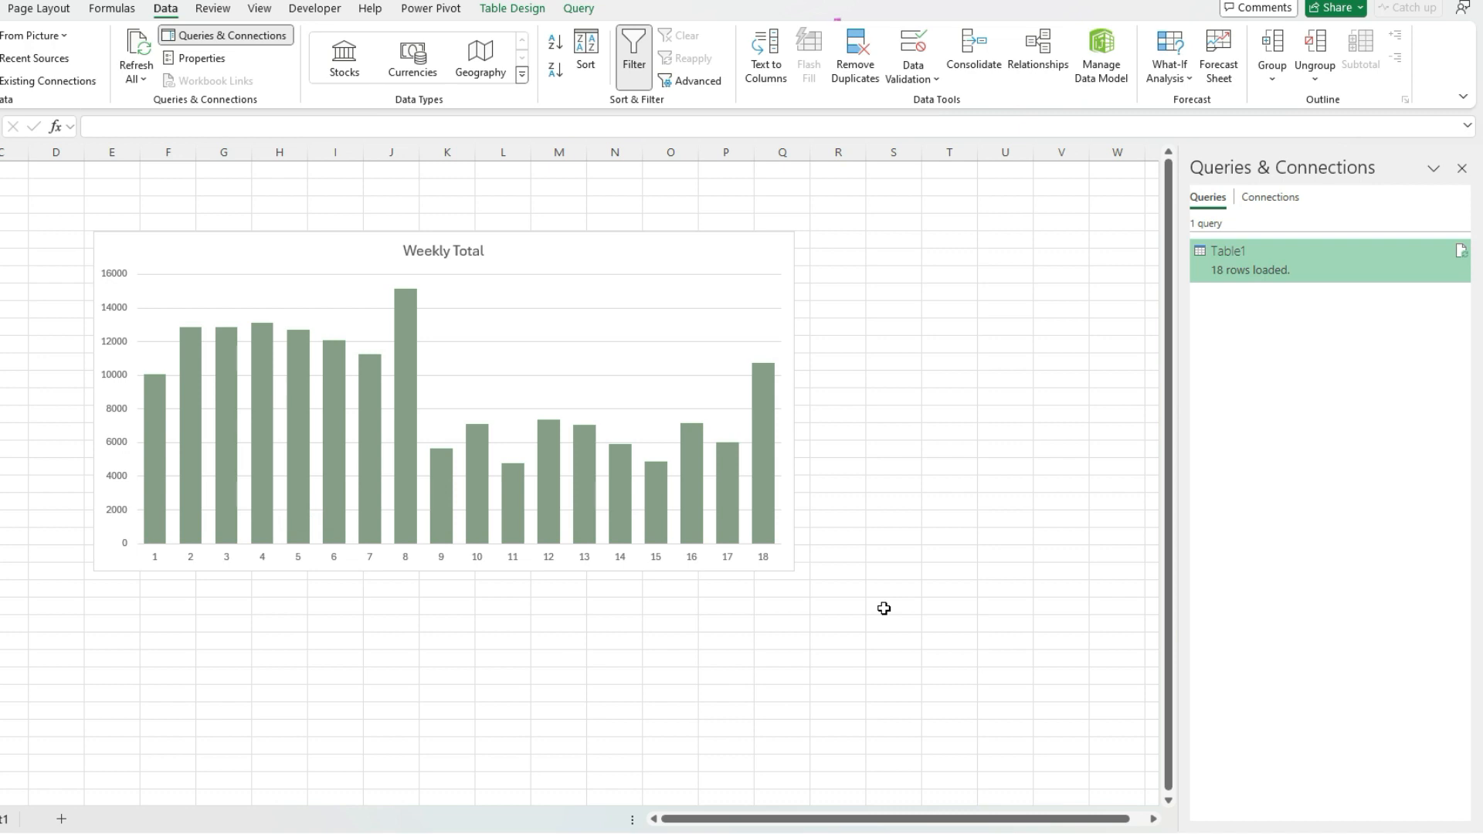
pyautogui.moveTo(702, 604)
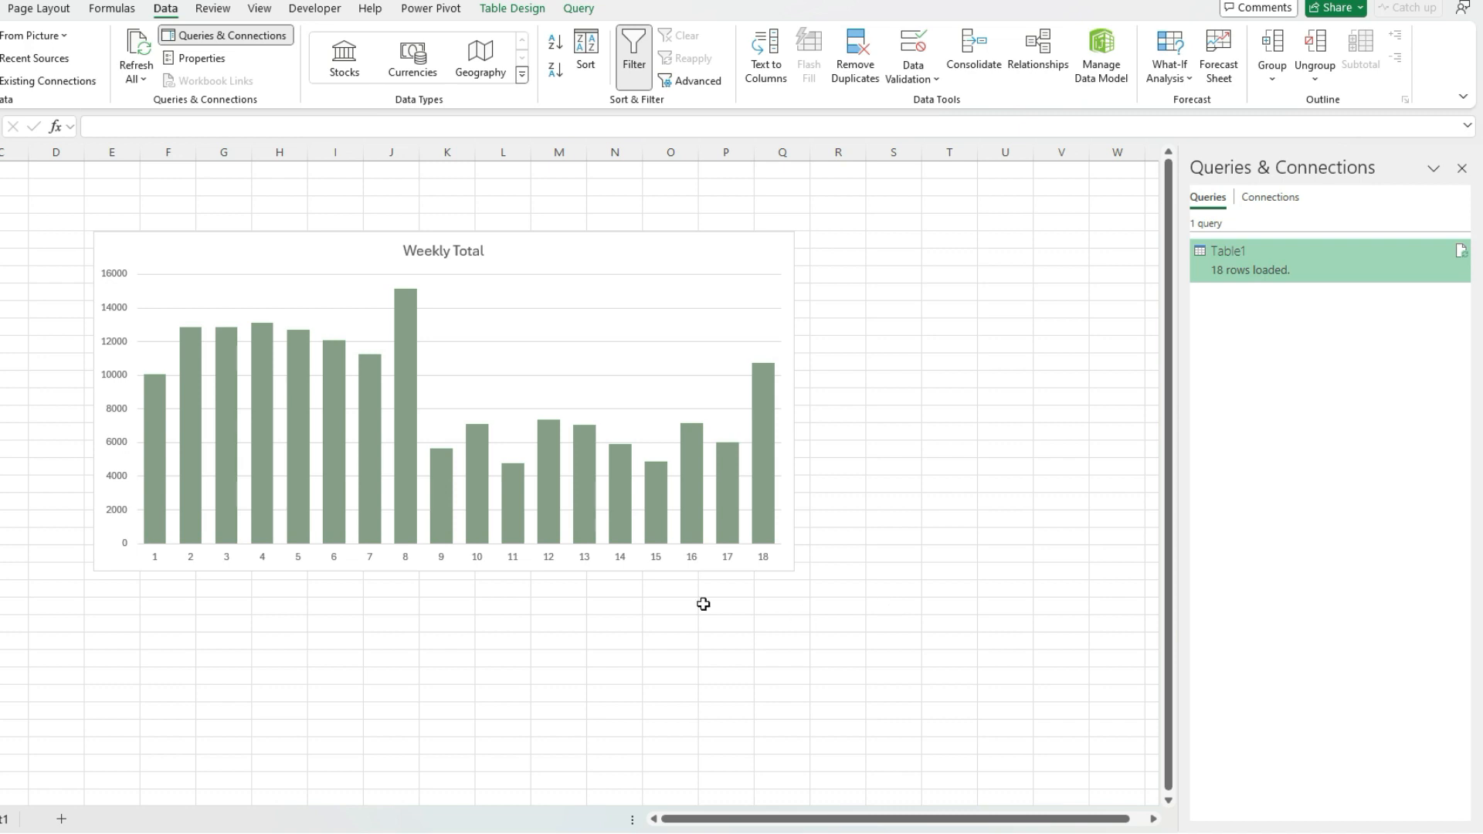
pyautogui.moveTo(361, 580)
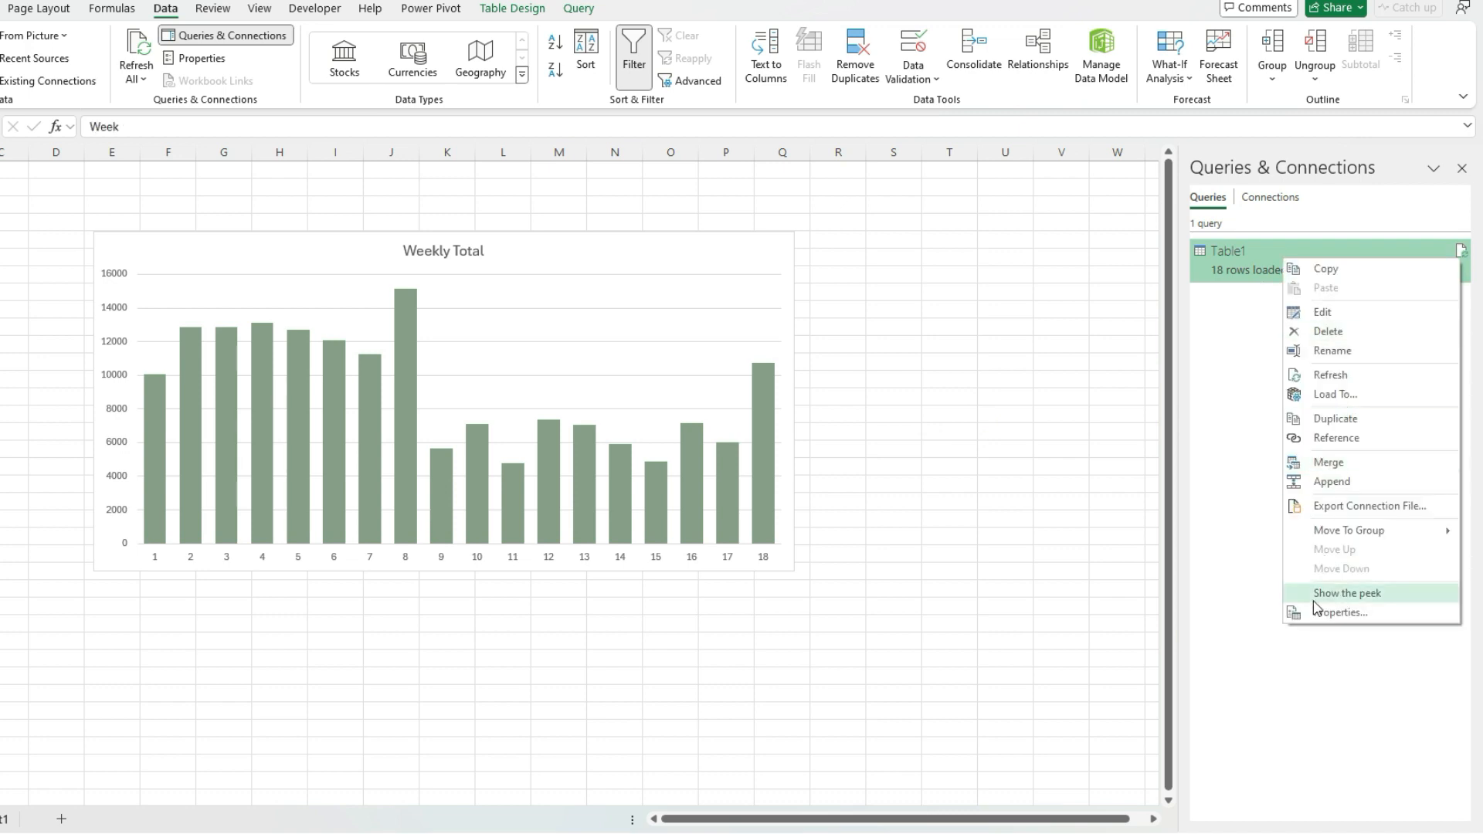
pyautogui.click(1343, 612)
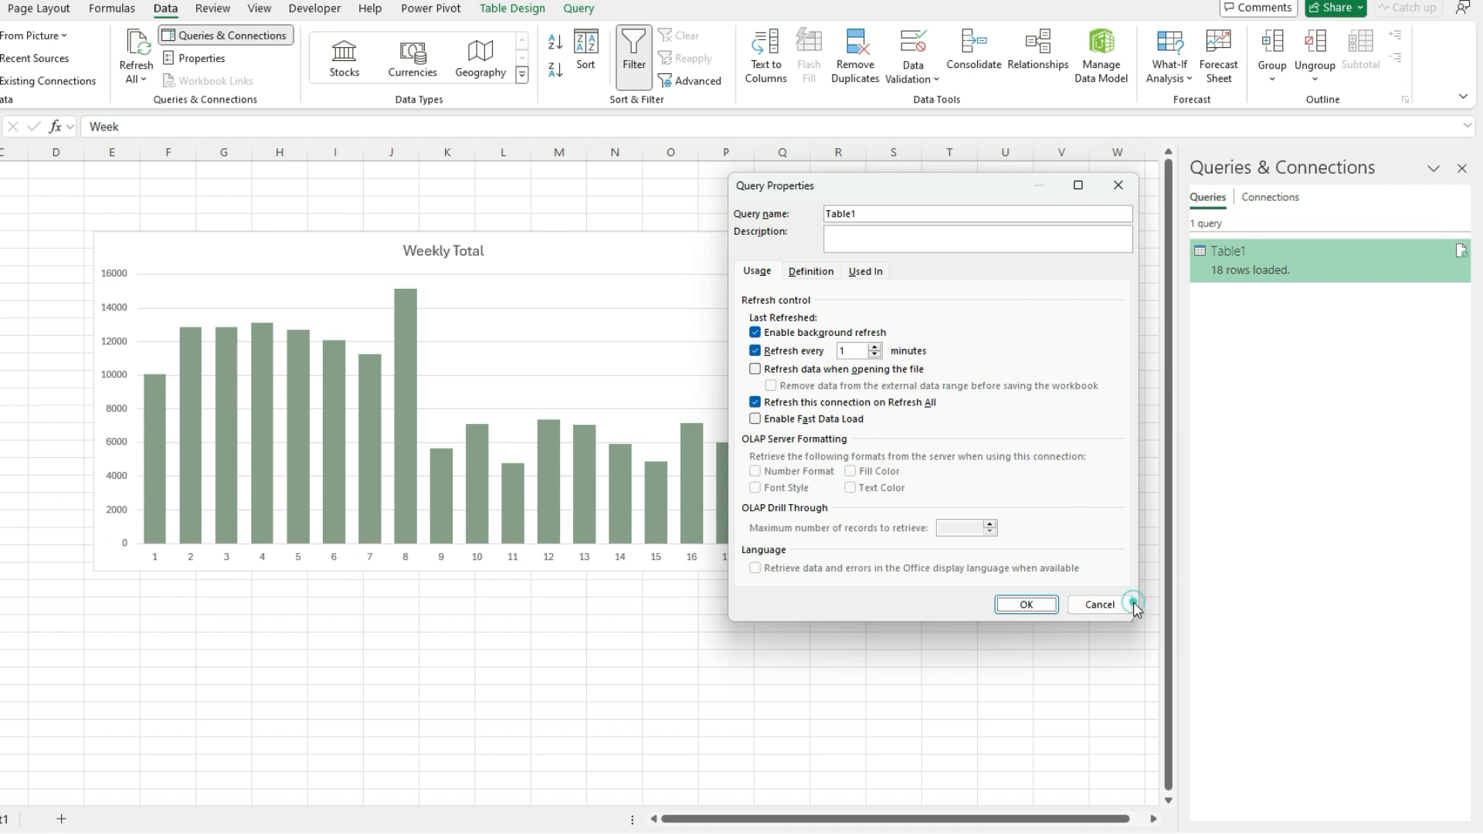
pyautogui.click(1099, 605)
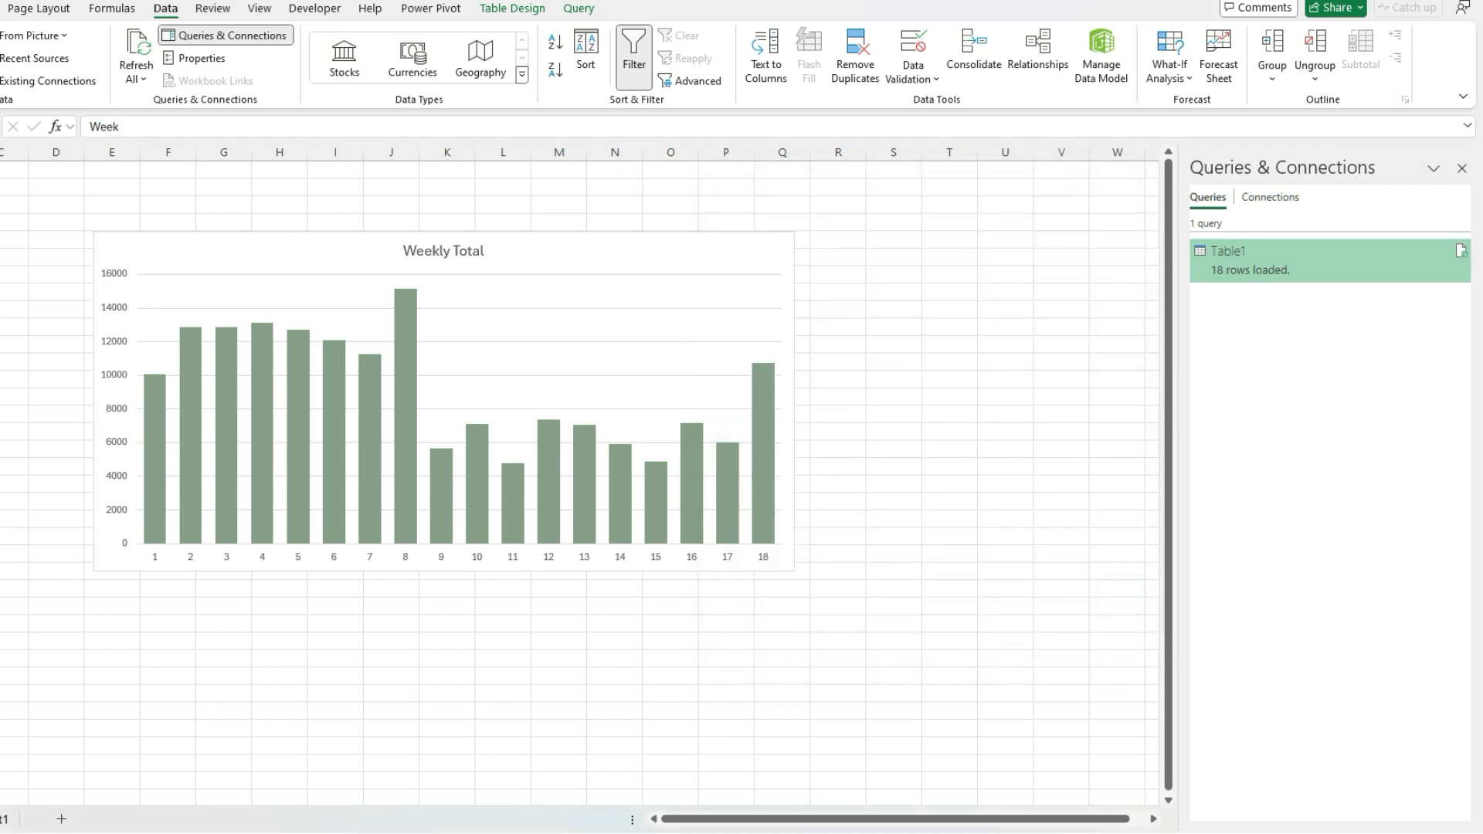